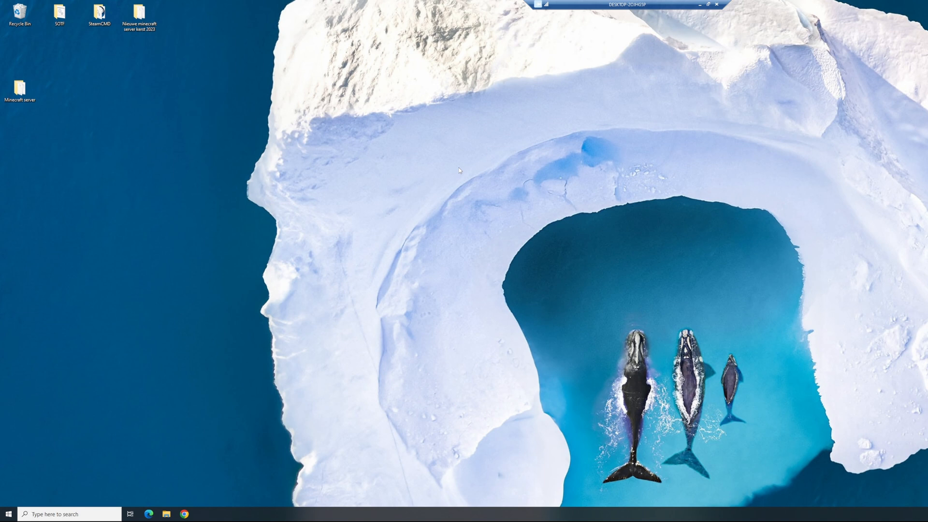
- Create a new desktop folder named 'Beam Server' beside the Minecraft server folder
{"action": "left_click", "coordinate": [59, 14]}
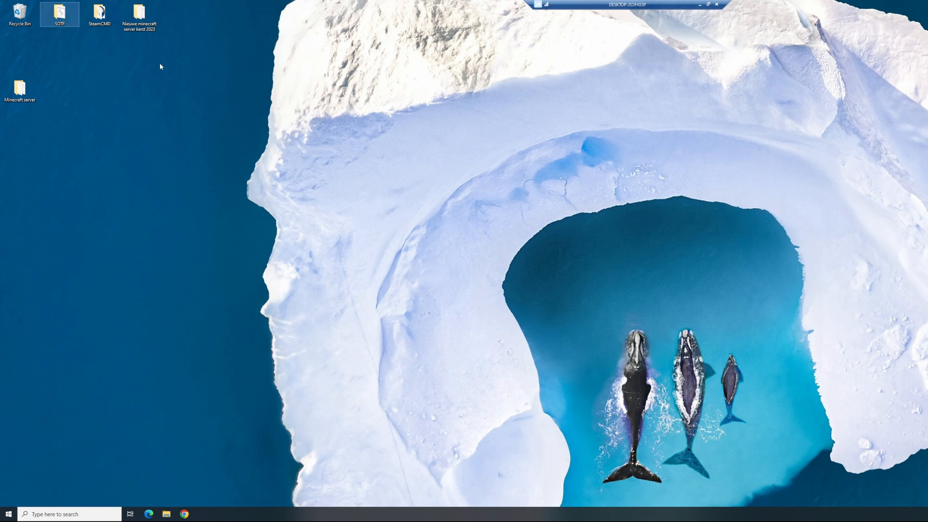
{"action": "right_click", "coordinate": [159, 66]}
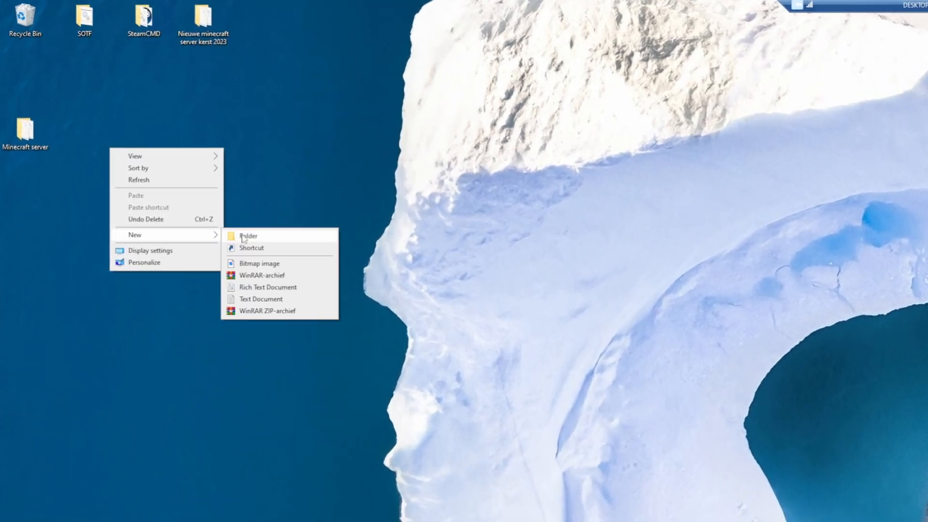
{"action": "left_click", "coordinate": [246, 236]}
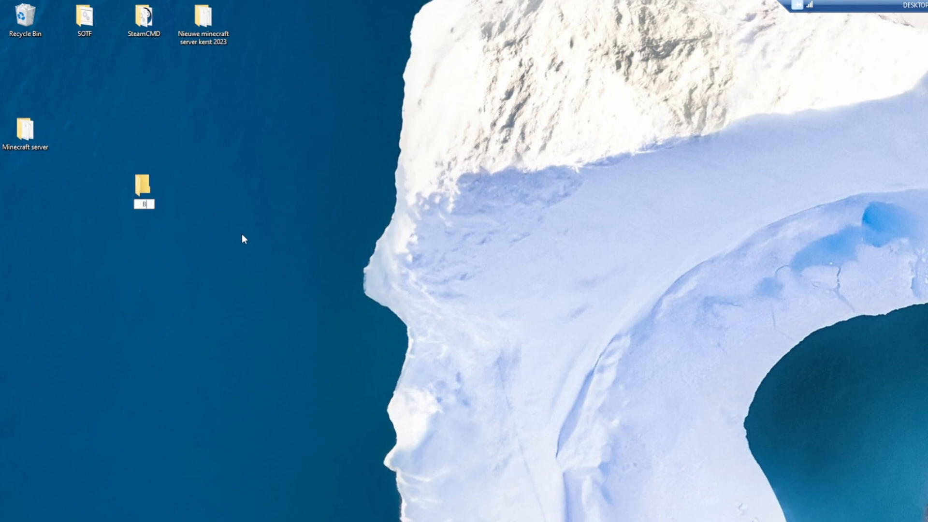
{"action": "type", "text": "Beam Server"}
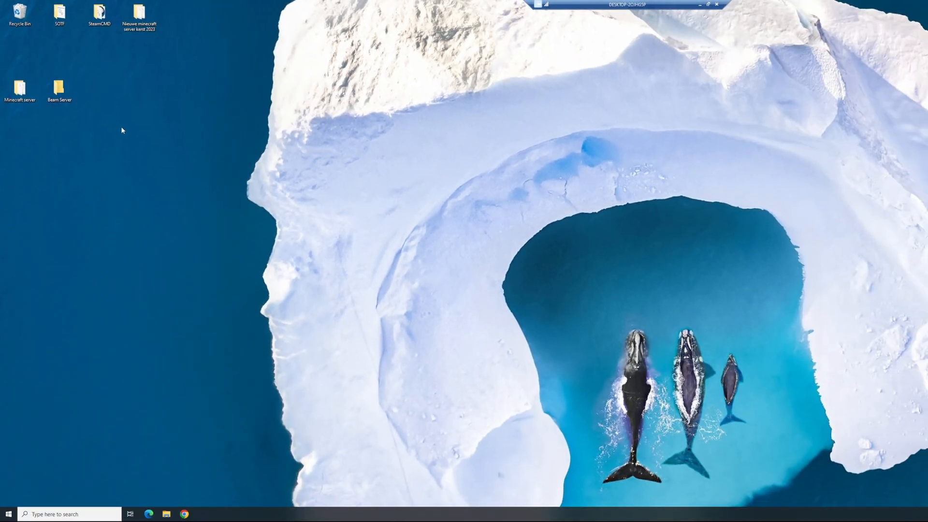
{"action": "left_click", "coordinate": [20, 14]}
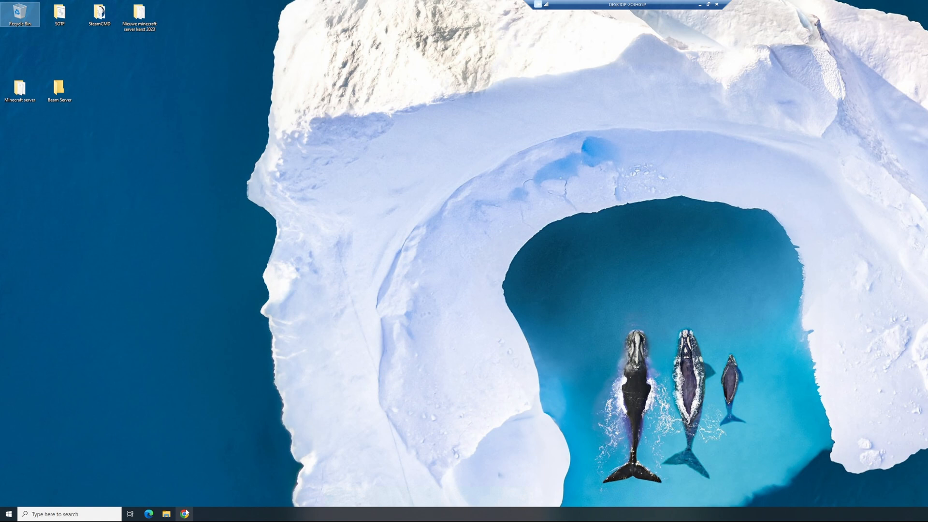
- Download the Windows BeamMP server executable from beammp.com into the Beam Server folder
{"action": "left_click", "coordinate": [185, 513]}
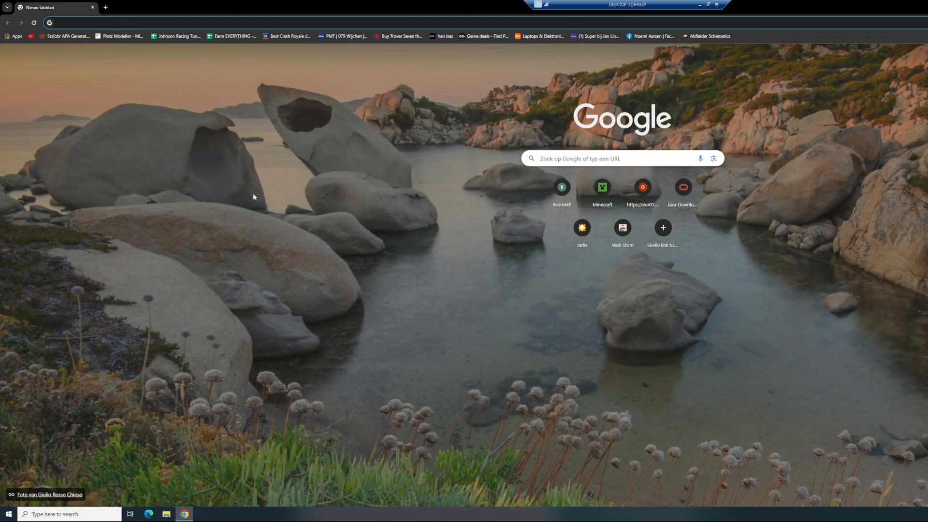
{"action": "left_click", "coordinate": [561, 186]}
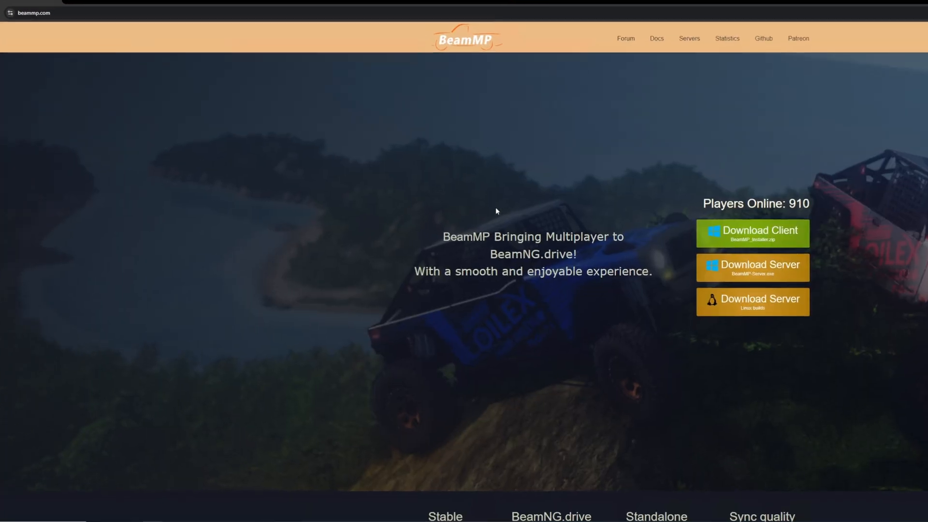
{"action": "scroll", "scroll_direction": "down", "scroll_amount": 3}
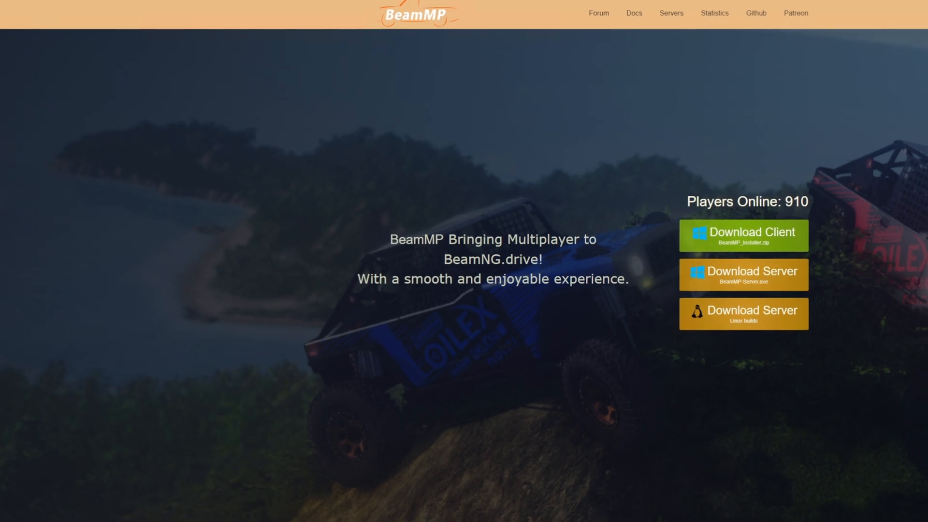
{"action": "mouse_move", "coordinate": [720, 354]}
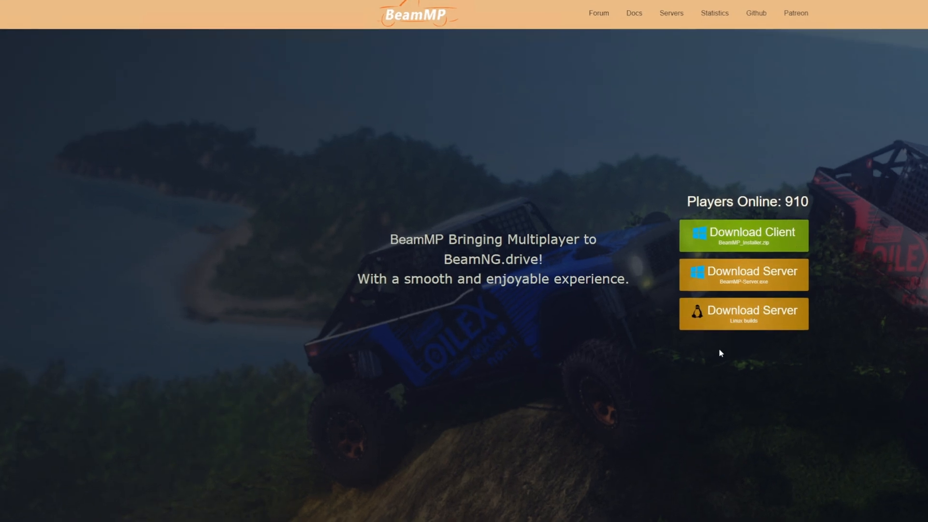
{"action": "mouse_move", "coordinate": [715, 276]}
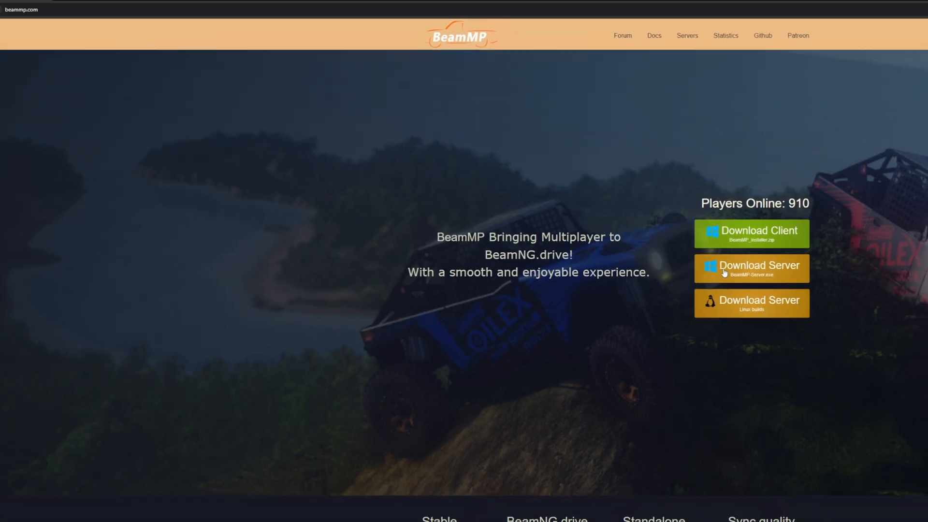
{"action": "left_click", "coordinate": [751, 267]}
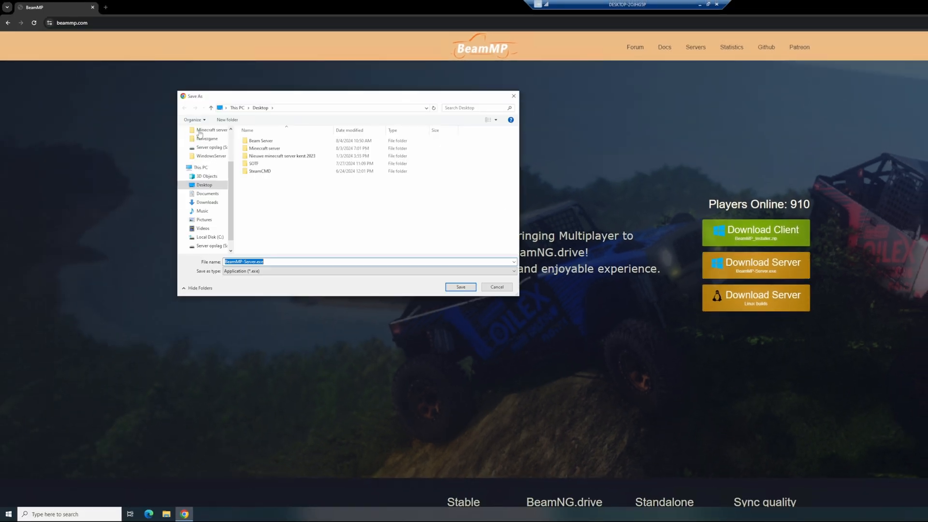
{"action": "double_click", "coordinate": [261, 140]}
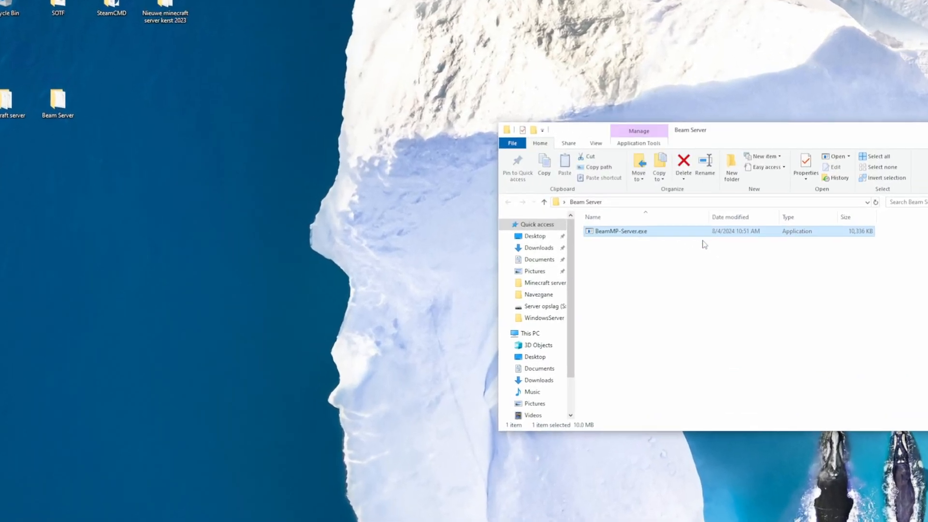
- Run BeamMP-Server.exe once so it generates ServerConfig.toml in the folder
{"action": "double_click", "coordinate": [619, 231]}
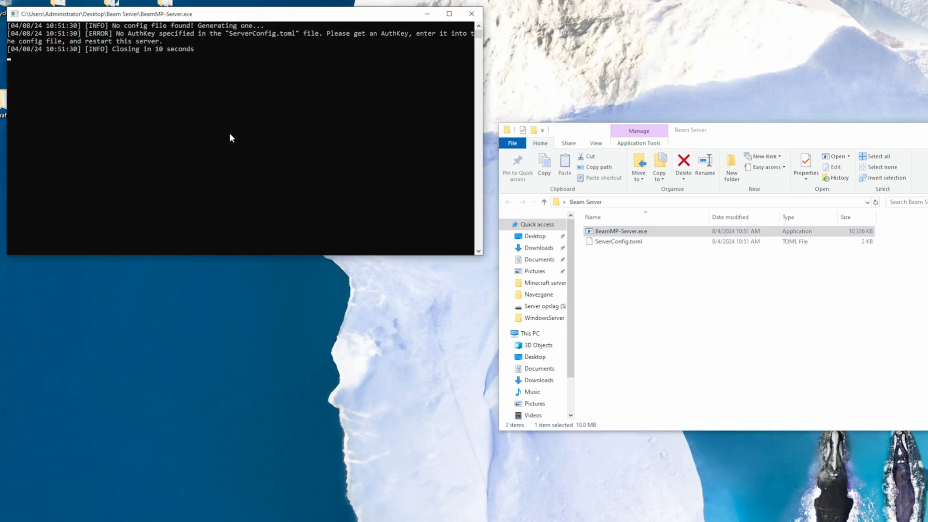
{"action": "mouse_move", "coordinate": [254, 60]}
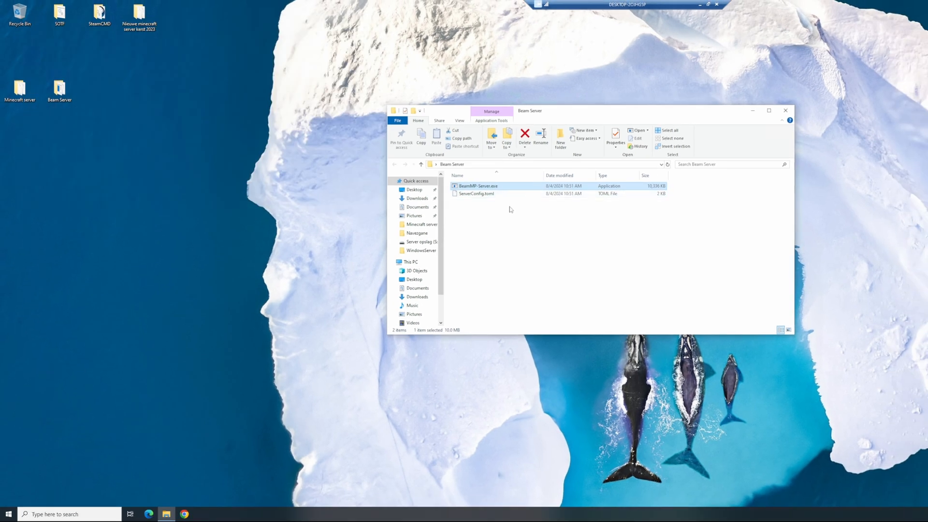
{"action": "mouse_move", "coordinate": [511, 210]}
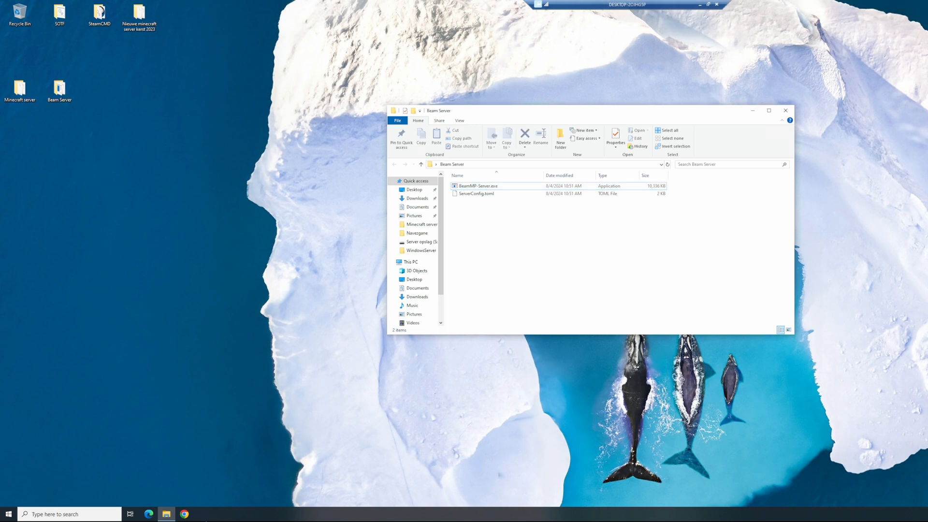
- Sign in to BeamMP Keymaster with Discord and go to the authentication keys page
{"action": "left_click", "coordinate": [184, 513]}
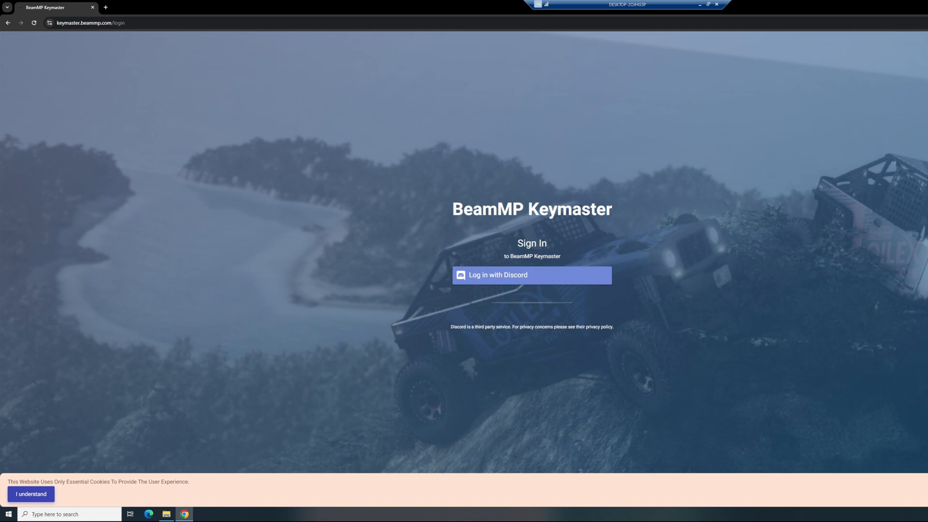
{"action": "mouse_move", "coordinate": [514, 279]}
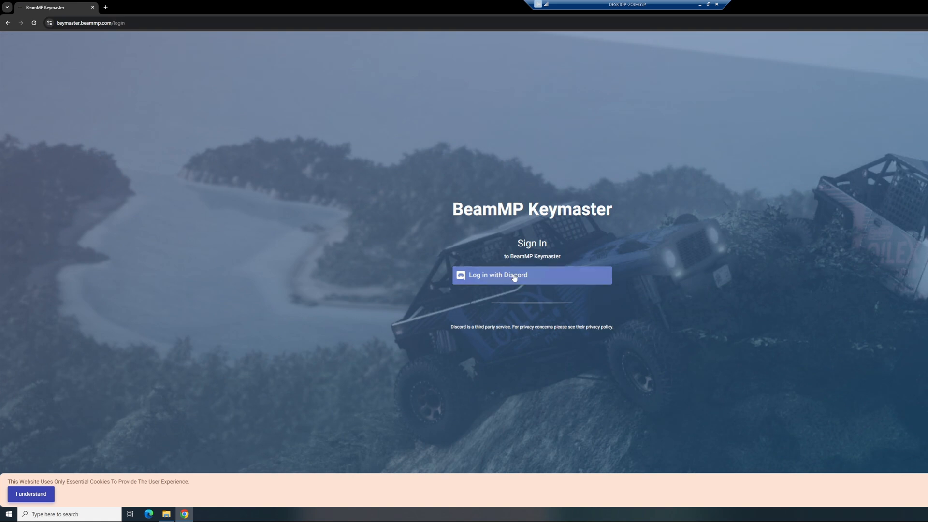
{"action": "left_click", "coordinate": [531, 275]}
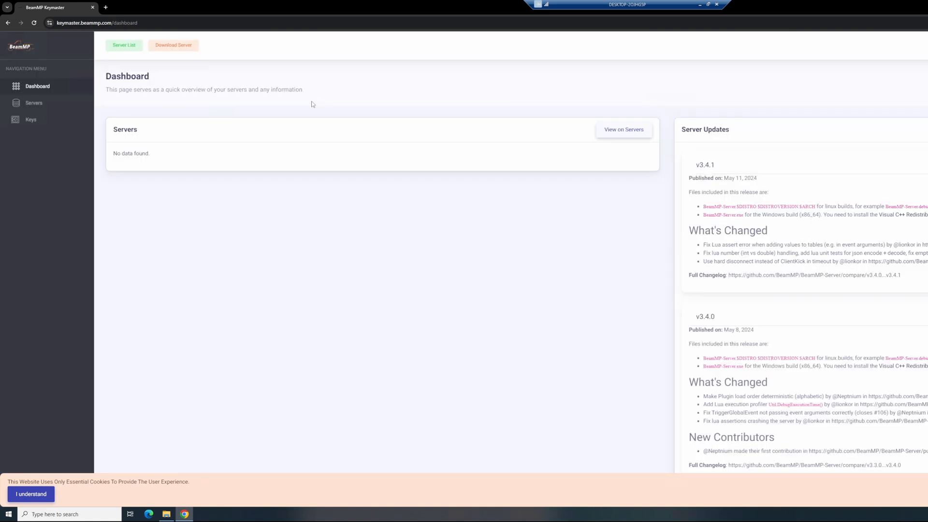
{"action": "mouse_move", "coordinate": [209, 237]}
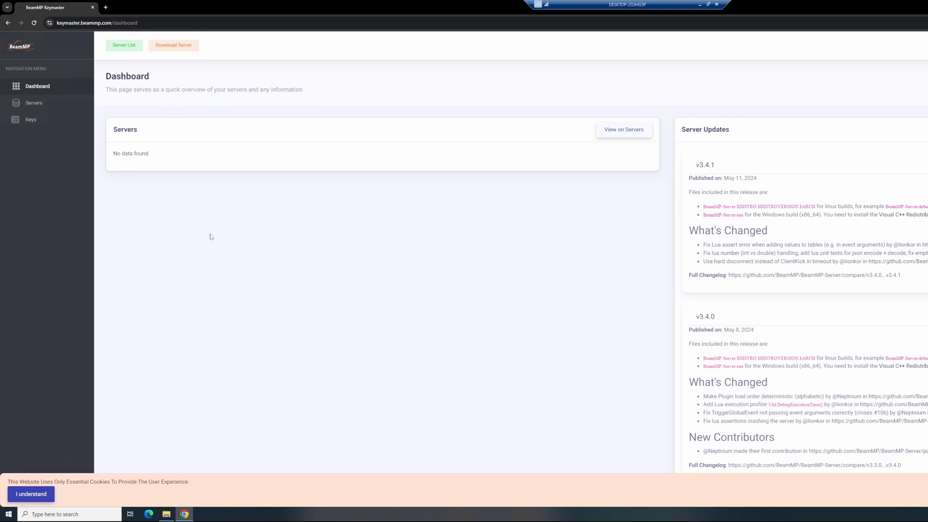
{"action": "left_click", "coordinate": [30, 494]}
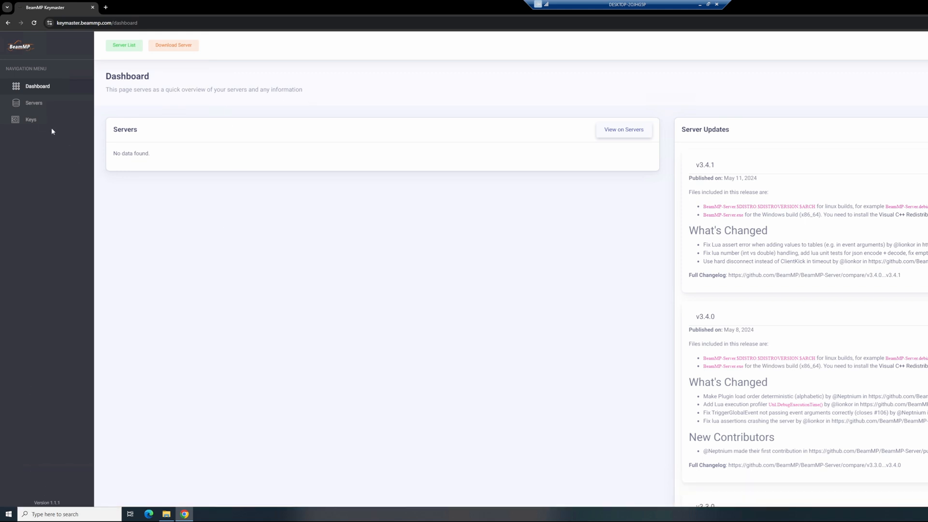
{"action": "mouse_move", "coordinate": [38, 86]}
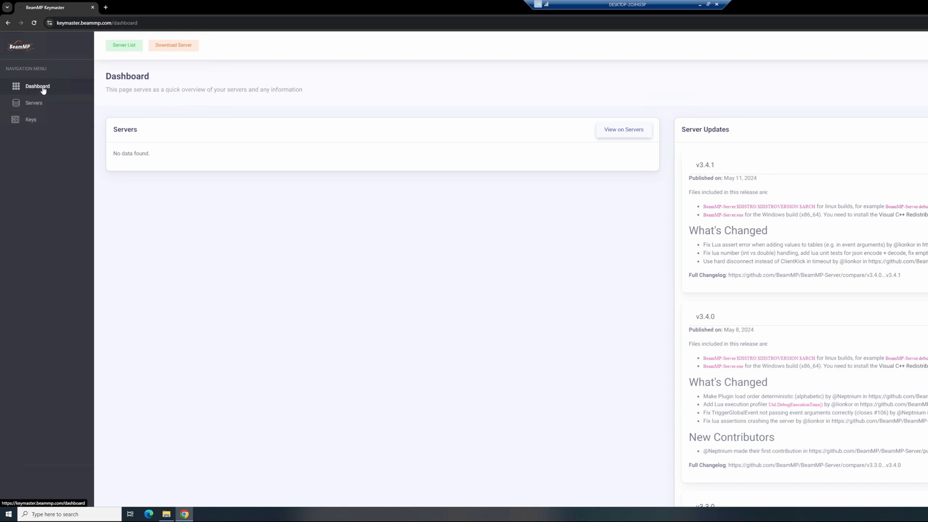
{"action": "left_click", "coordinate": [30, 120]}
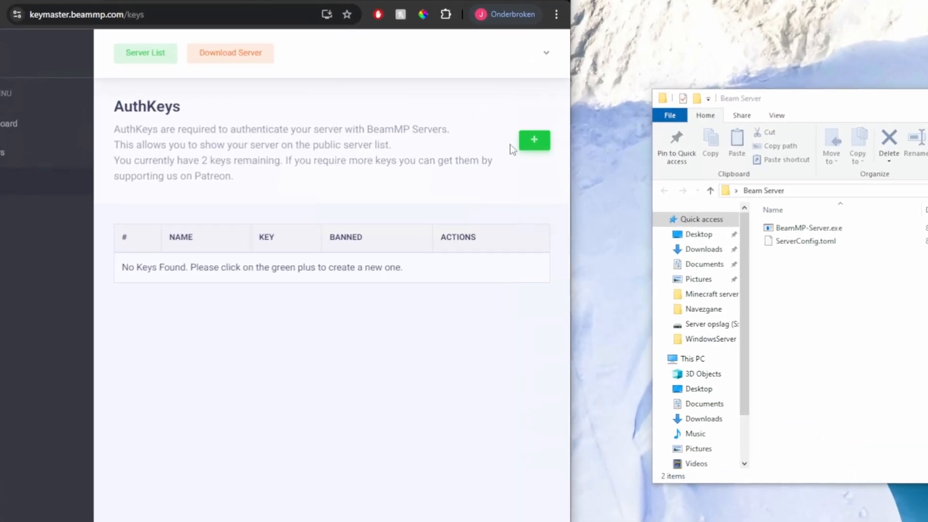
{"action": "mouse_move", "coordinate": [534, 140]}
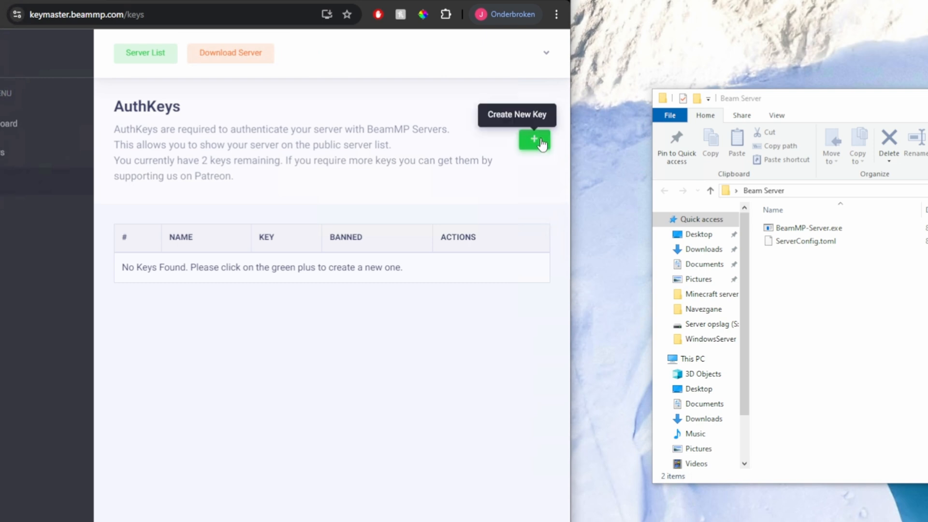
- Create a server AuthKey named 'Jesper Tutorial' and copy its key
{"action": "left_click", "coordinate": [534, 141]}
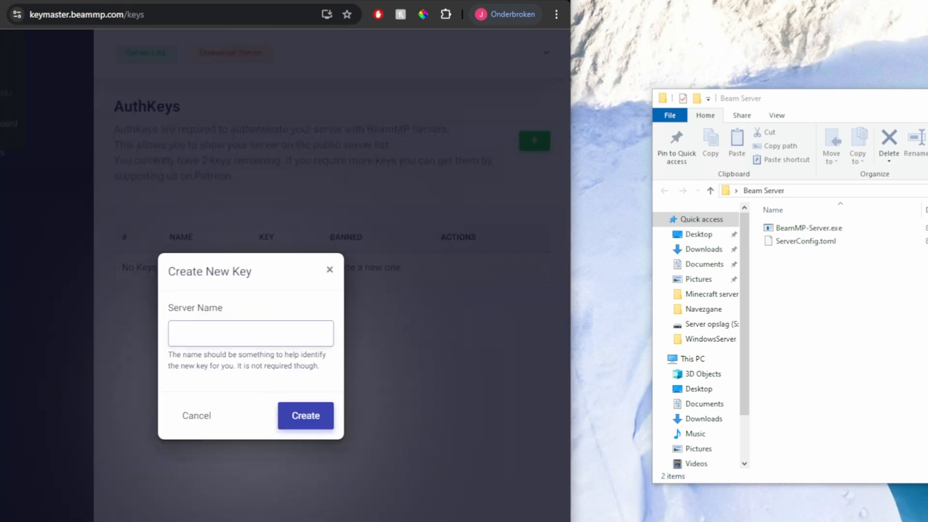
{"action": "left_click", "coordinate": [250, 332]}
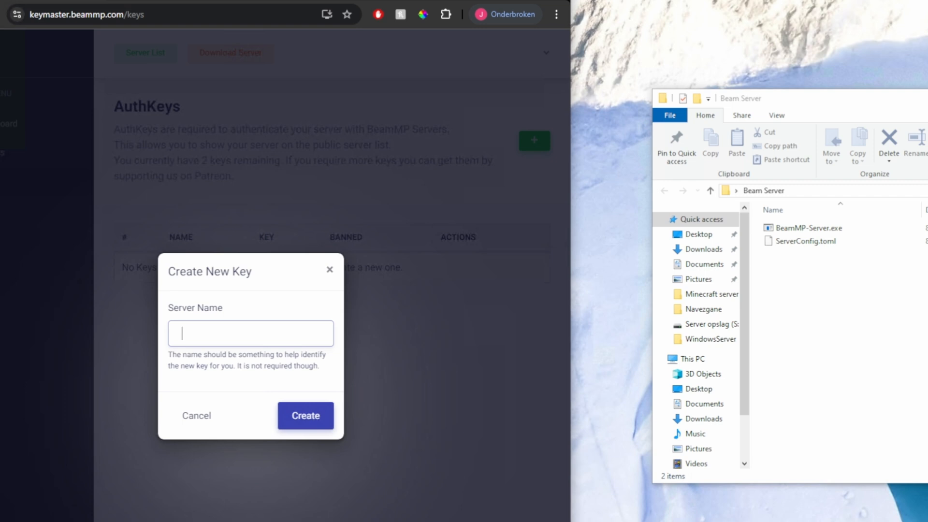
{"action": "type", "text": "Jesper"}
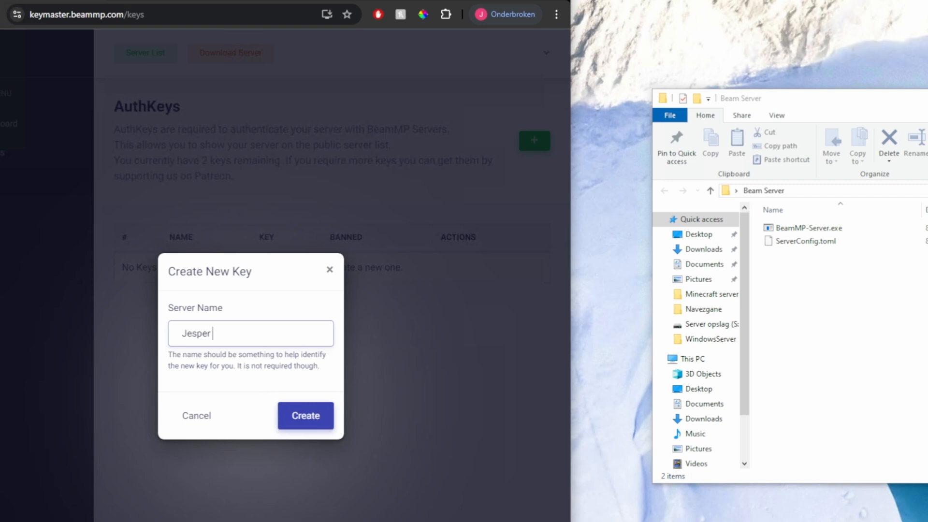
{"action": "type", "text": "Tutorial"}
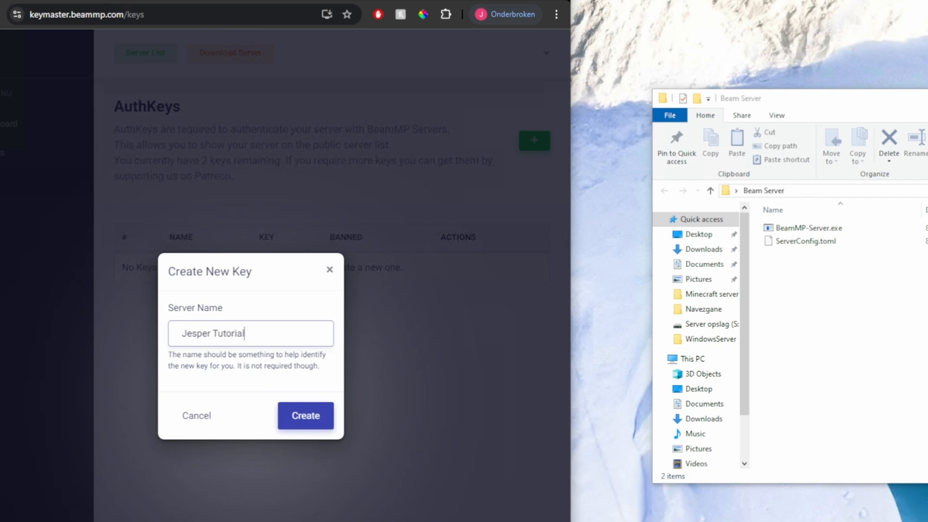
{"action": "left_click", "coordinate": [306, 414]}
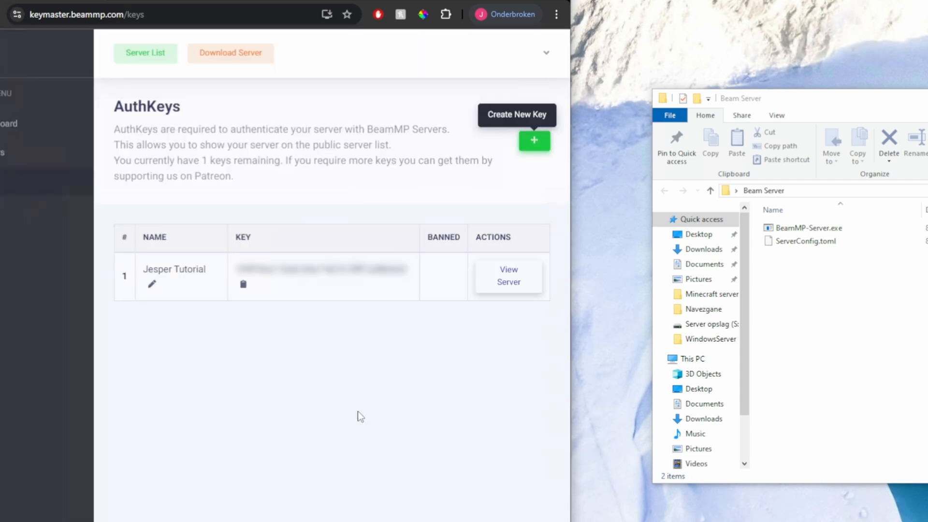
{"action": "mouse_move", "coordinate": [325, 362]}
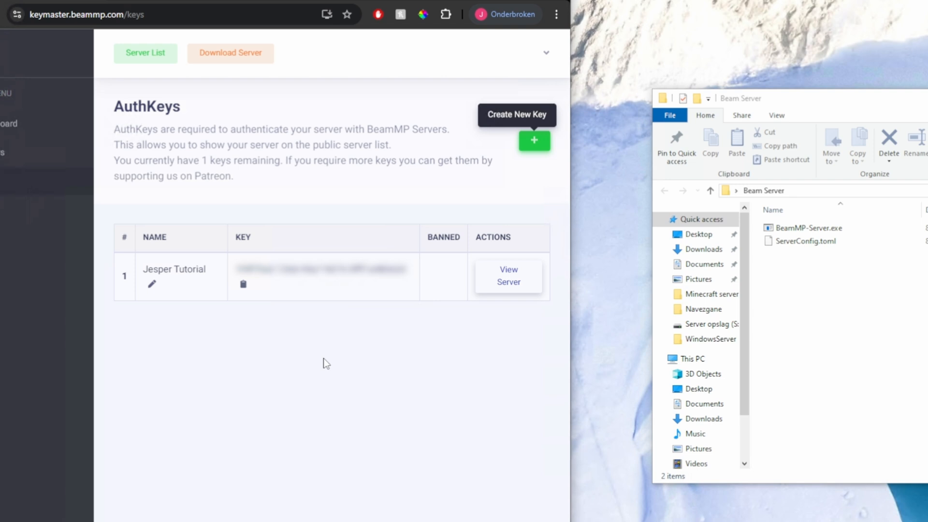
{"action": "mouse_move", "coordinate": [230, 311]}
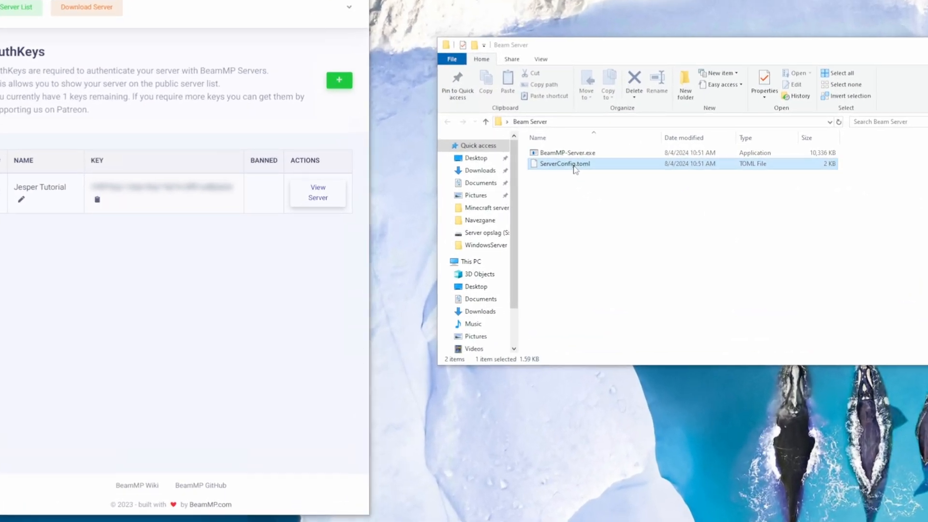
- Open ServerConfig.toml from the Beam Server folder with Notepad via More apps
{"action": "double_click", "coordinate": [564, 163]}
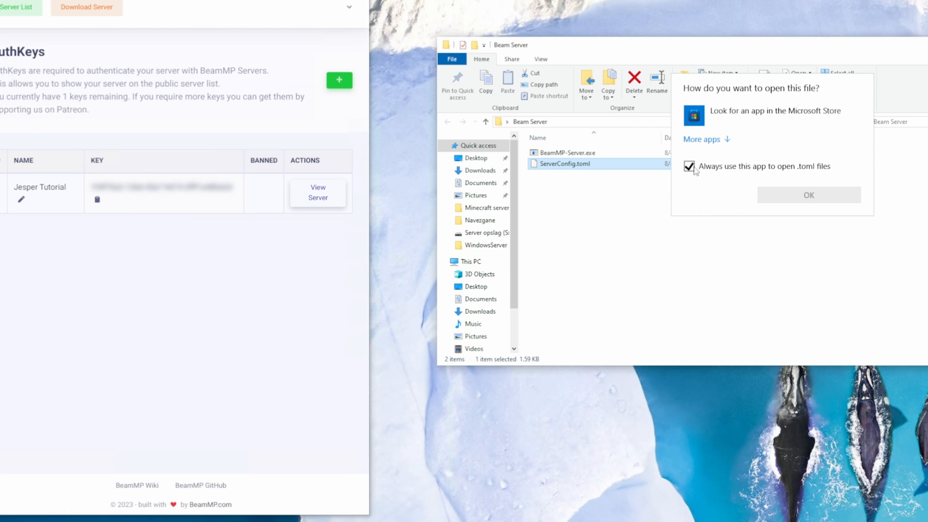
{"action": "left_click", "coordinate": [701, 138]}
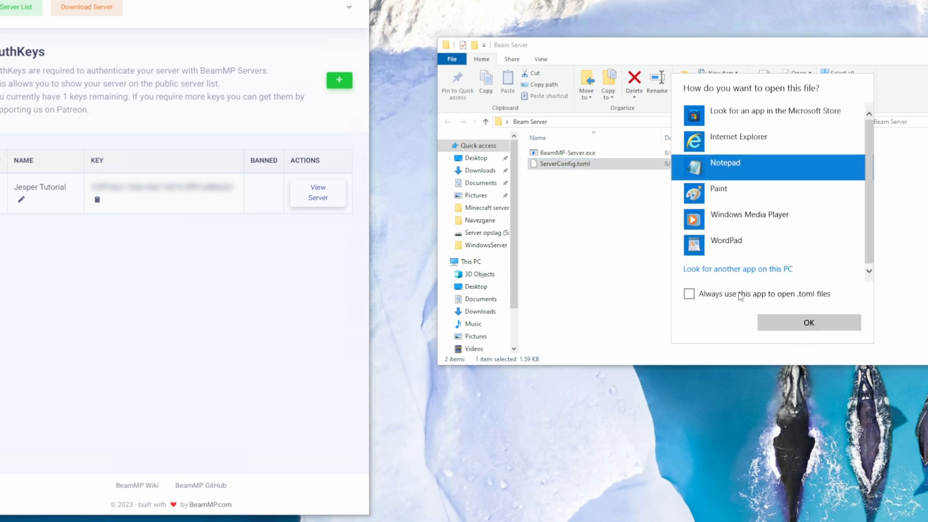
{"action": "left_click", "coordinate": [809, 323]}
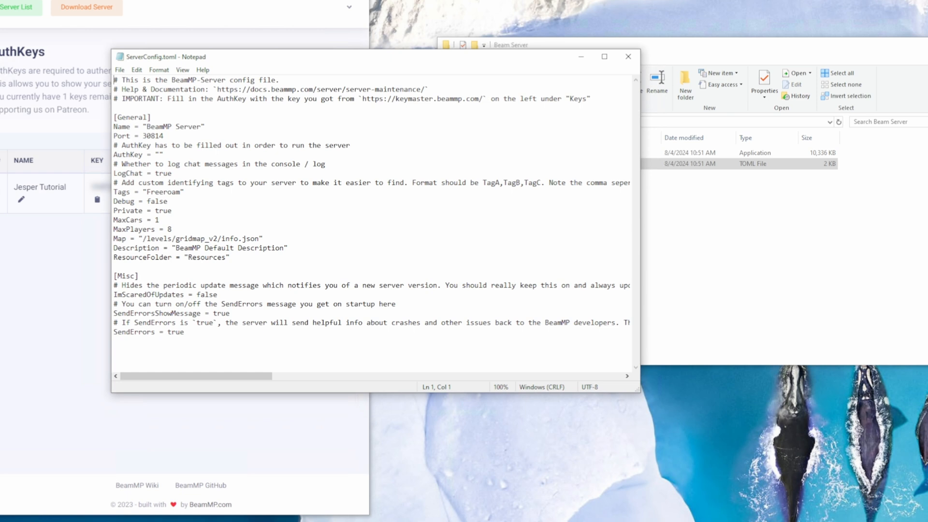
- Set the server Name to 'Jesper tutorial', paste the AuthKey and save ServerConfig.toml
{"action": "double_click", "coordinate": [165, 125]}
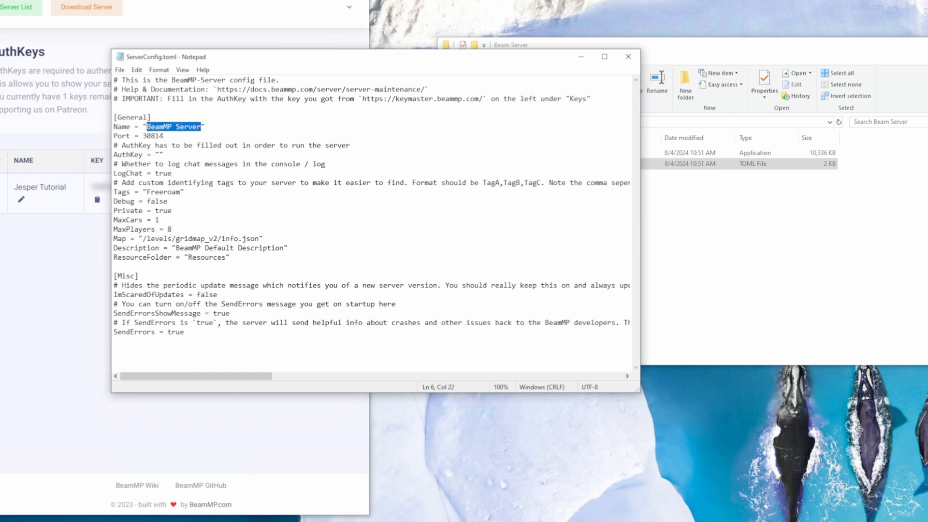
{"action": "type", "text": "Jesper"}
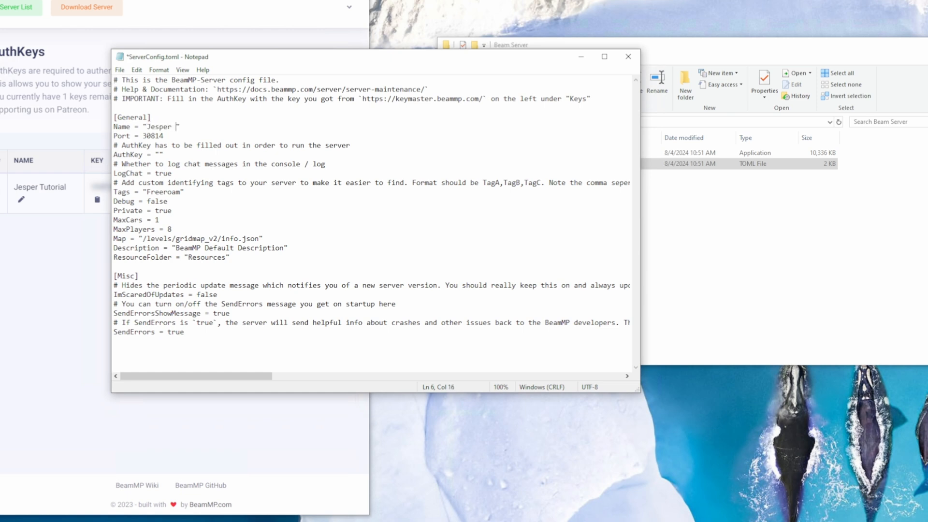
{"action": "type", "text": "tutorial"}
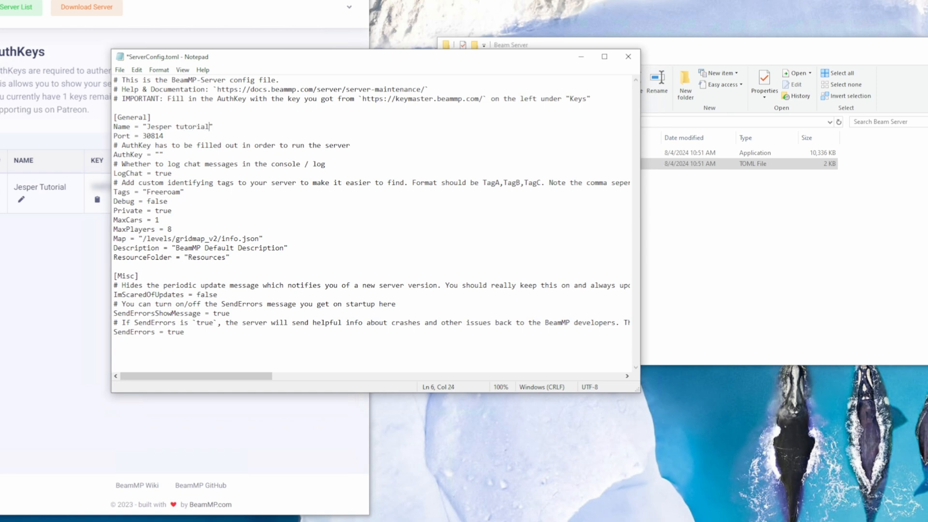
{"action": "left_click", "coordinate": [159, 155]}
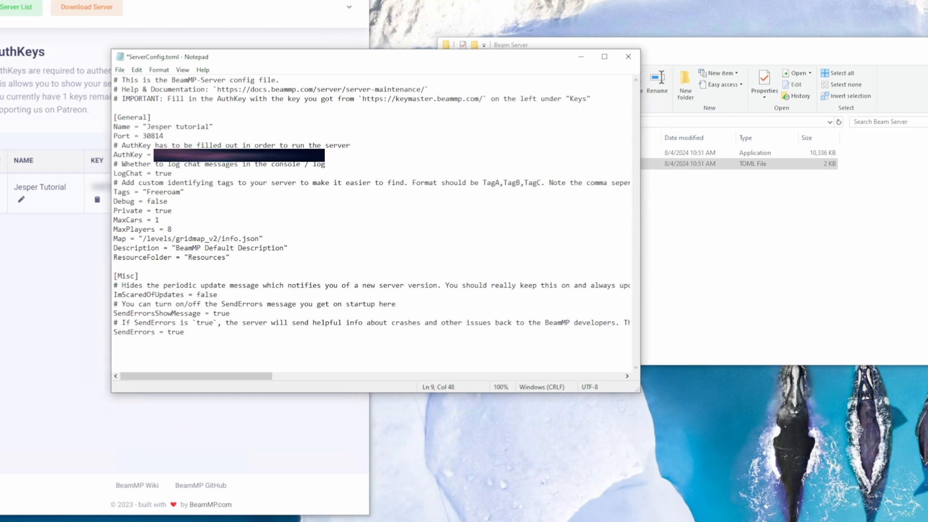
{"action": "left_click", "coordinate": [120, 70]}
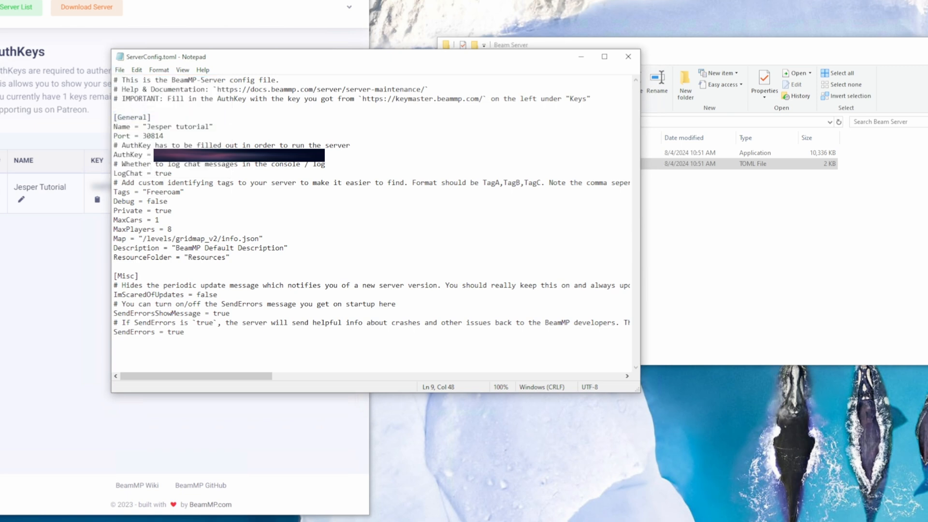
- Leave the port at 30814, close Notepad and launch the BeamMP server
{"action": "double_click", "coordinate": [150, 135]}
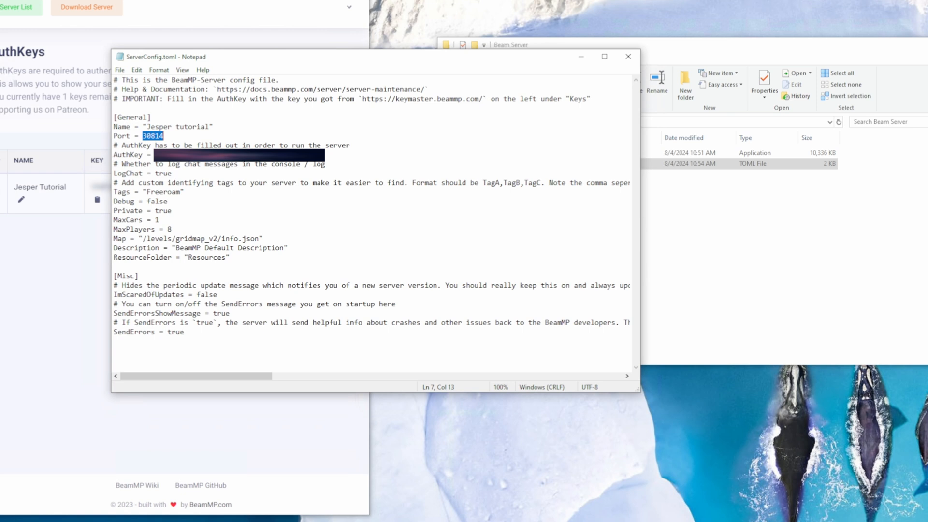
{"action": "left_click", "coordinate": [321, 145]}
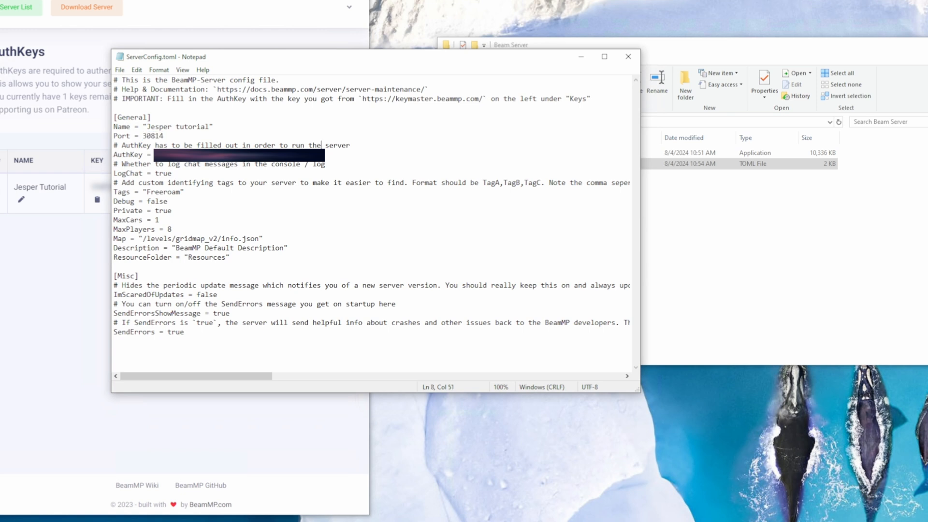
{"action": "left_click", "coordinate": [633, 63]}
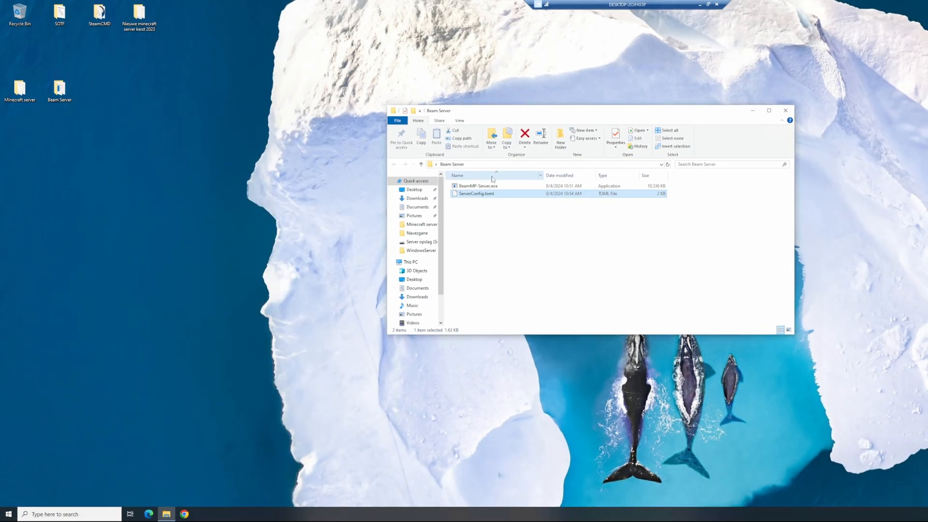
{"action": "double_click", "coordinate": [479, 186]}
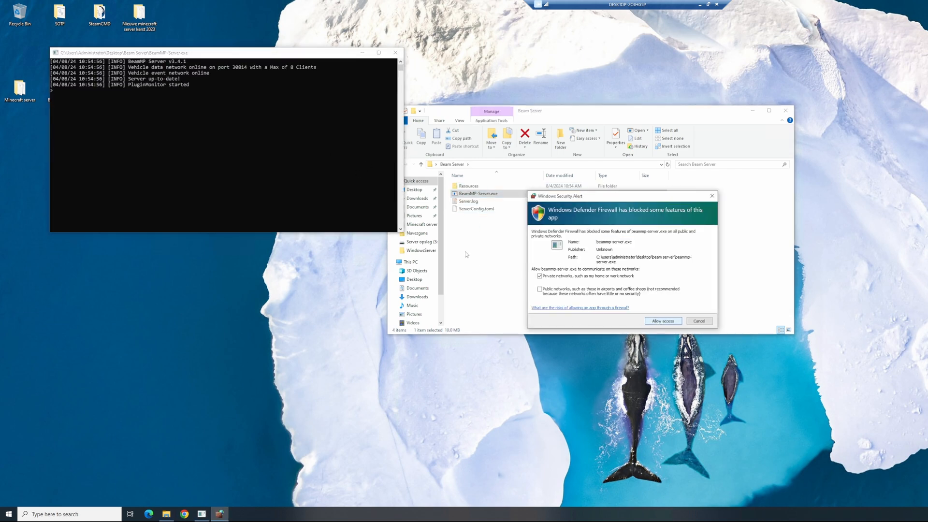
- Allow the BeamMP server through the Windows Defender Firewall alert
{"action": "left_click", "coordinate": [662, 321]}
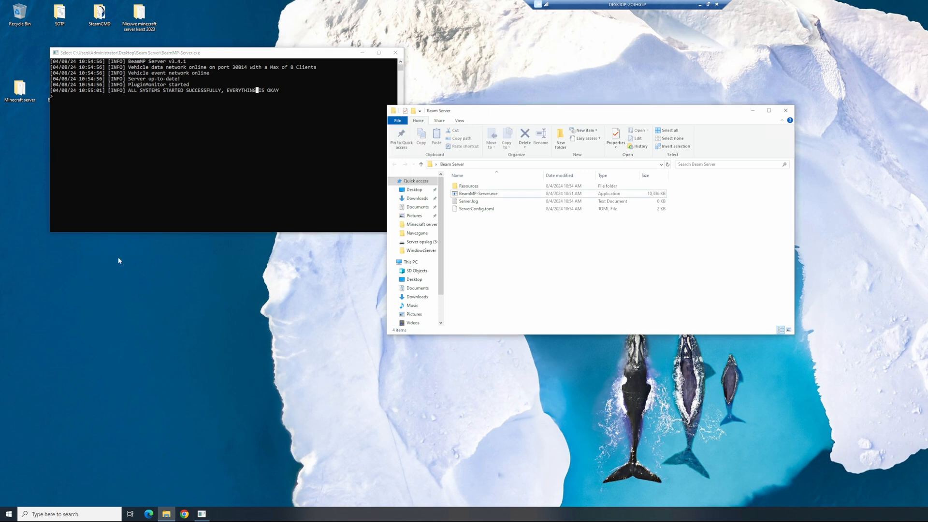
{"action": "mouse_move", "coordinate": [277, 165]}
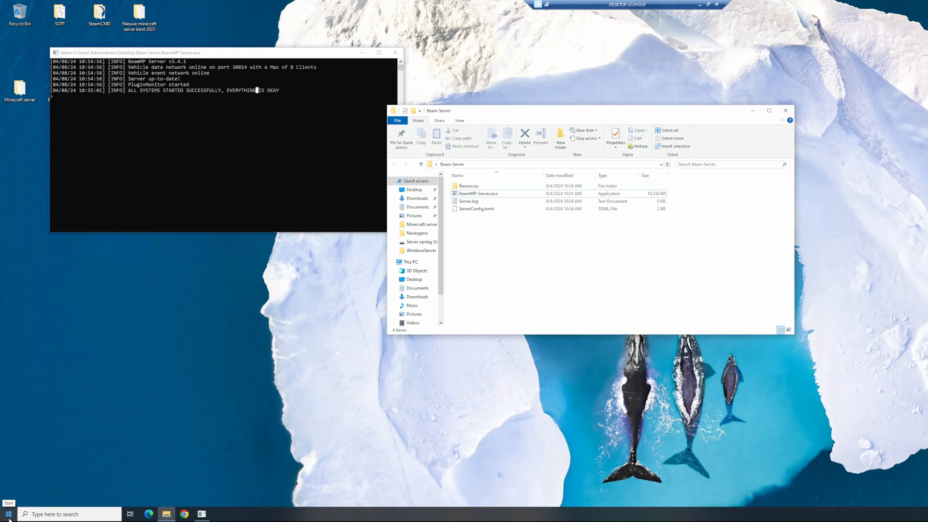
- Run ipconfig/all in Command Prompt and highlight the Ethernet IPv4 Address entry
{"action": "left_click", "coordinate": [8, 513]}
{"action": "type", "text": "ip"}
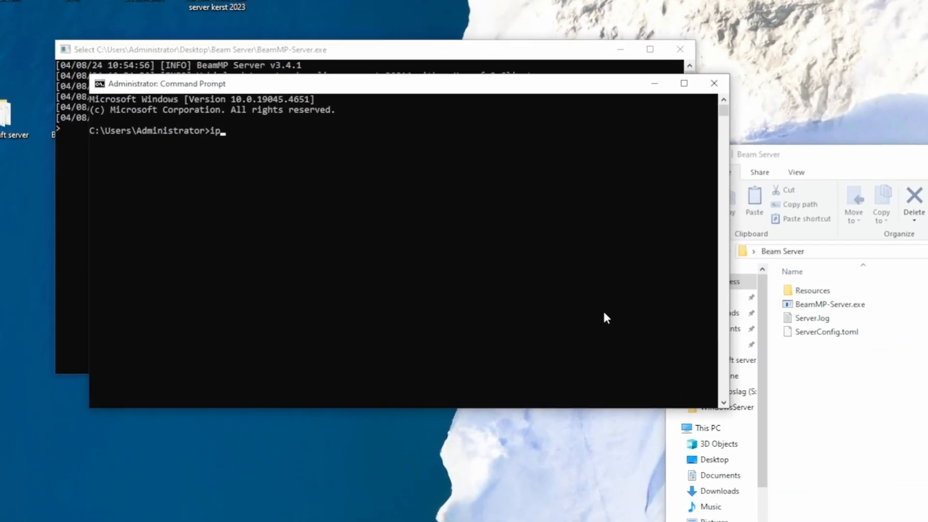
{"action": "type", "text": "config/a"}
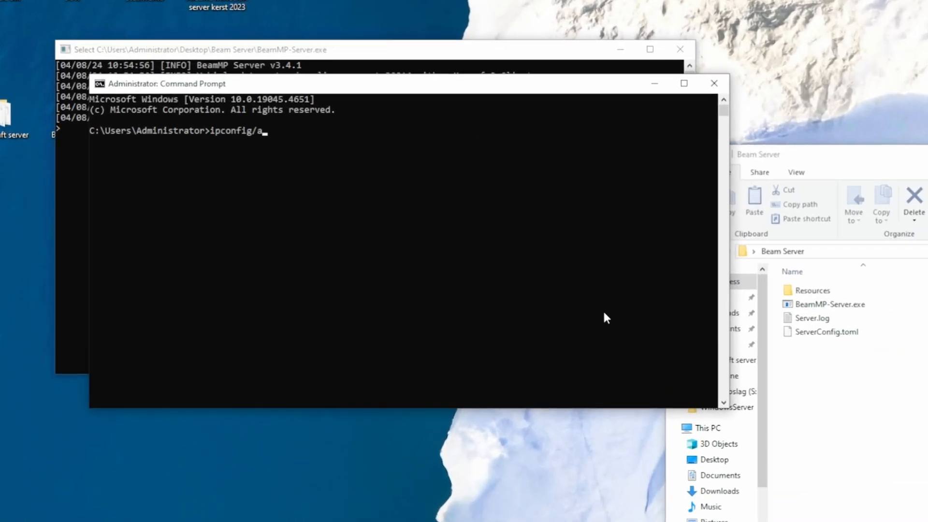
{"action": "key", "text": "Return"}
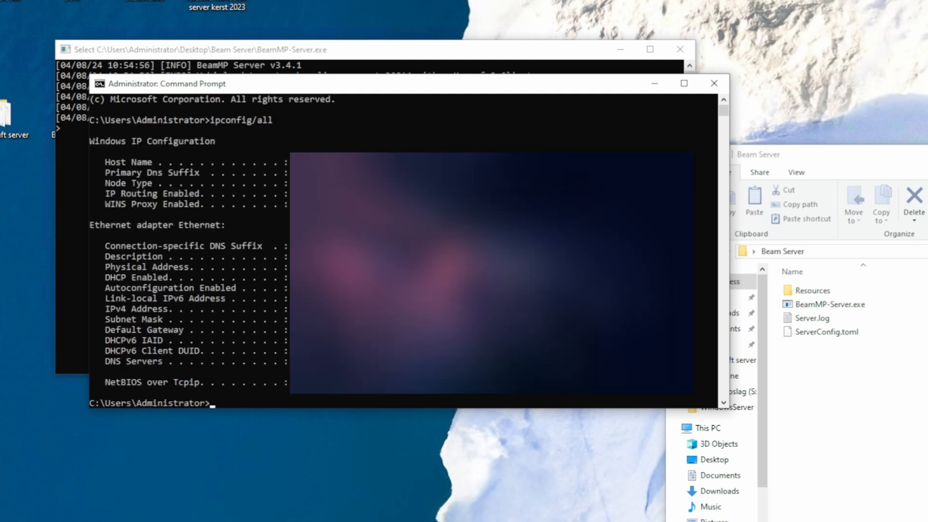
{"action": "mouse_move", "coordinate": [135, 311]}
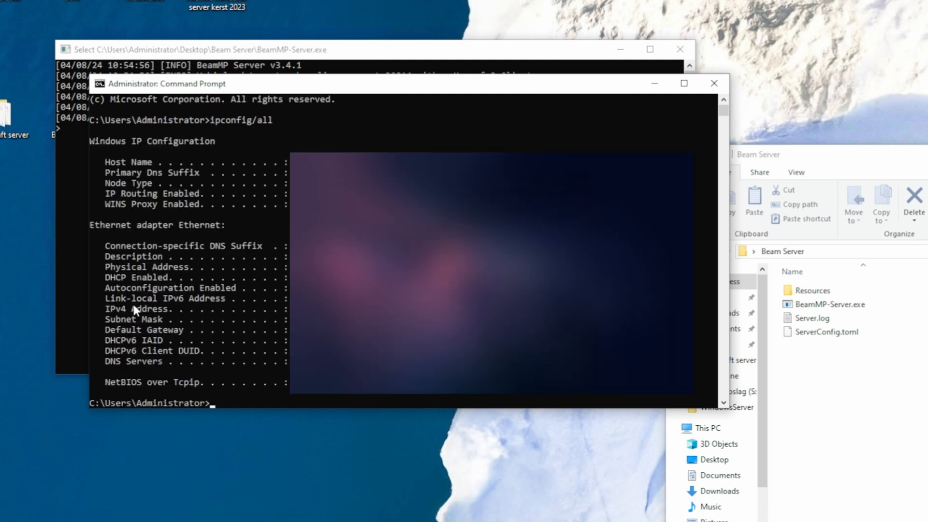
{"action": "mouse_move", "coordinate": [201, 331]}
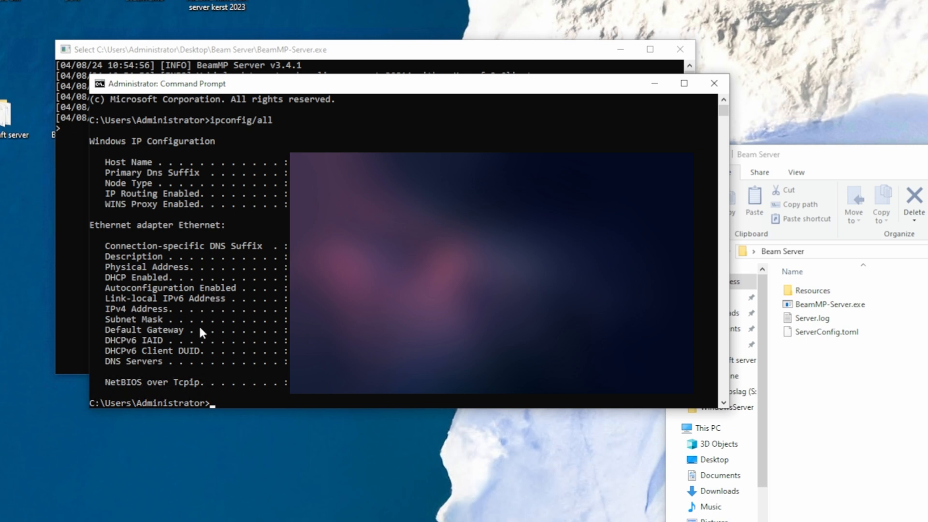
{"action": "mouse_move", "coordinate": [115, 325]}
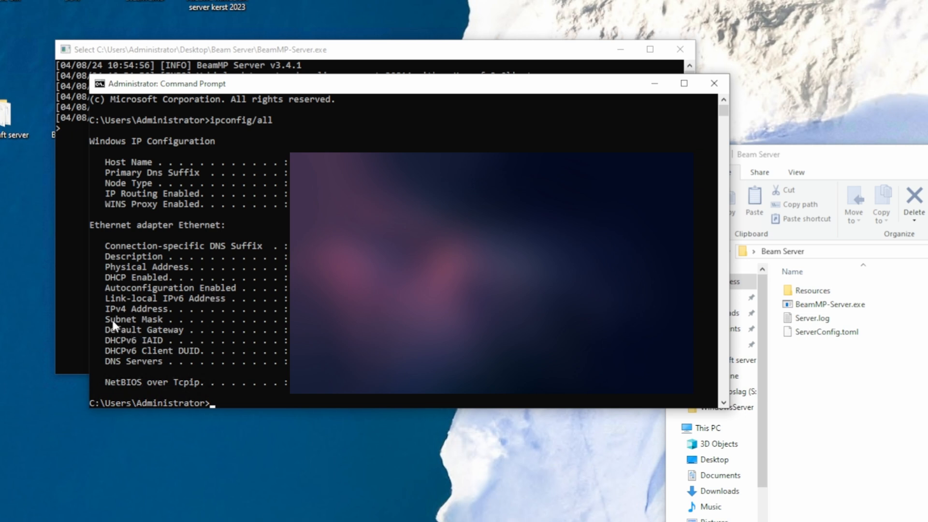
{"action": "double_click", "coordinate": [136, 309]}
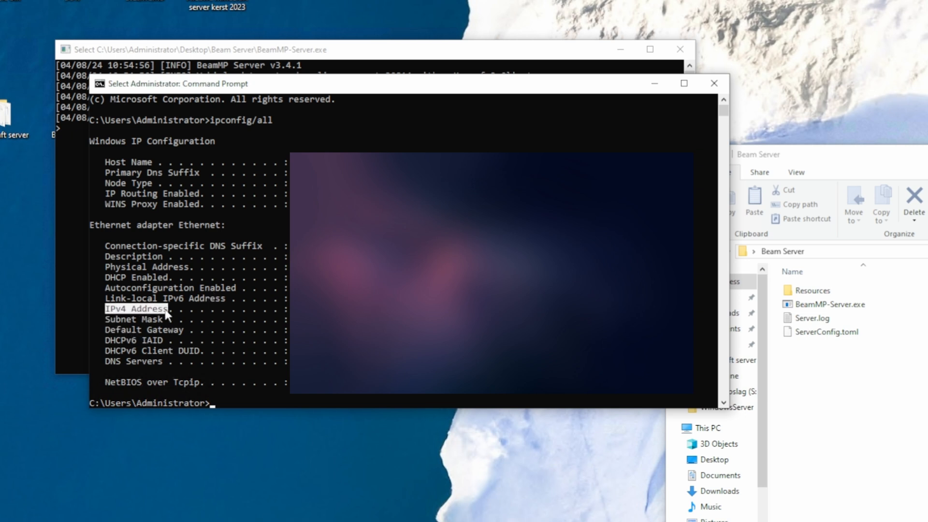
{"action": "left_click", "coordinate": [137, 319]}
{"action": "type", "text": "view net"}
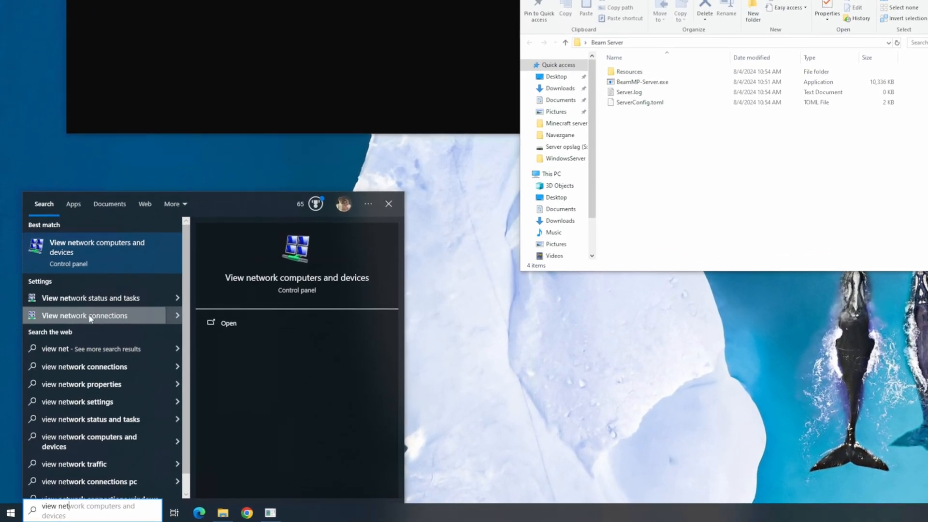
- Review the Ethernet IPv4 properties with static address and DNS 1.1.1.1 / 1.0.0.1, then close them
{"action": "left_click", "coordinate": [84, 315]}
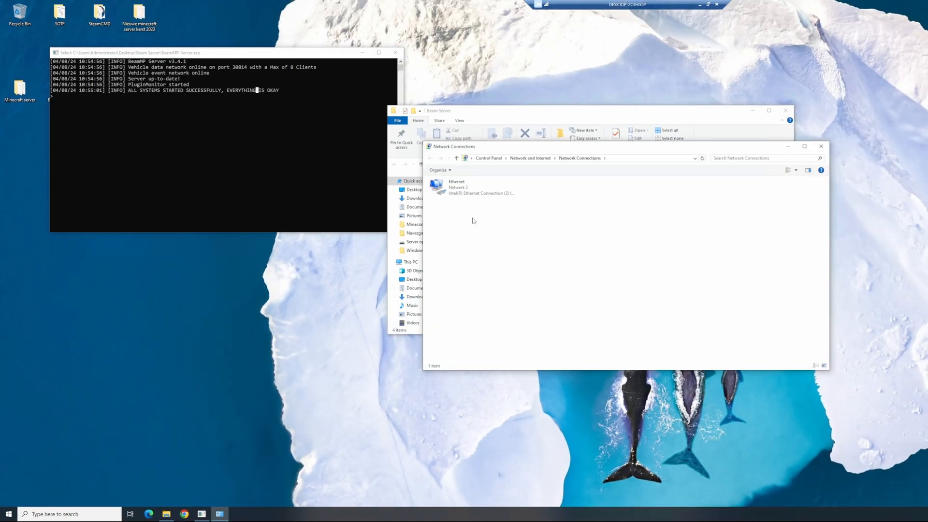
{"action": "left_click", "coordinate": [437, 186]}
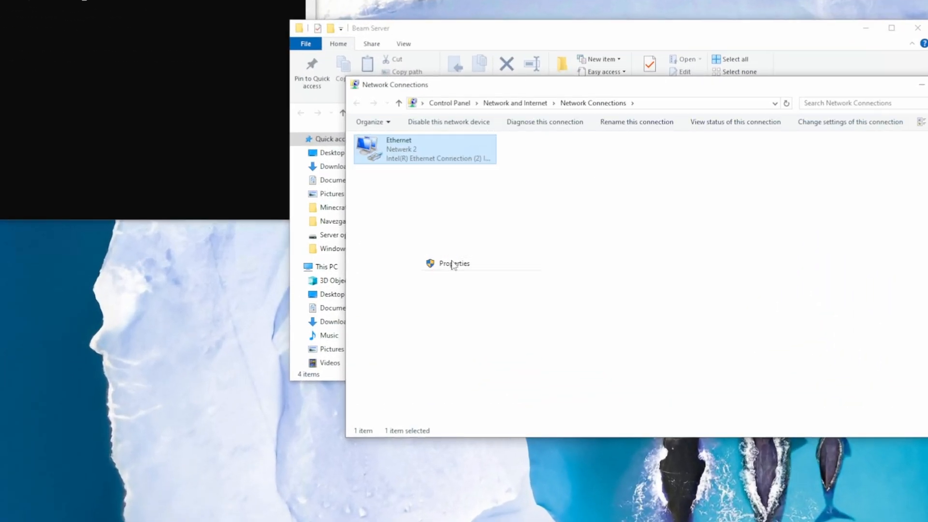
{"action": "left_click", "coordinate": [454, 263]}
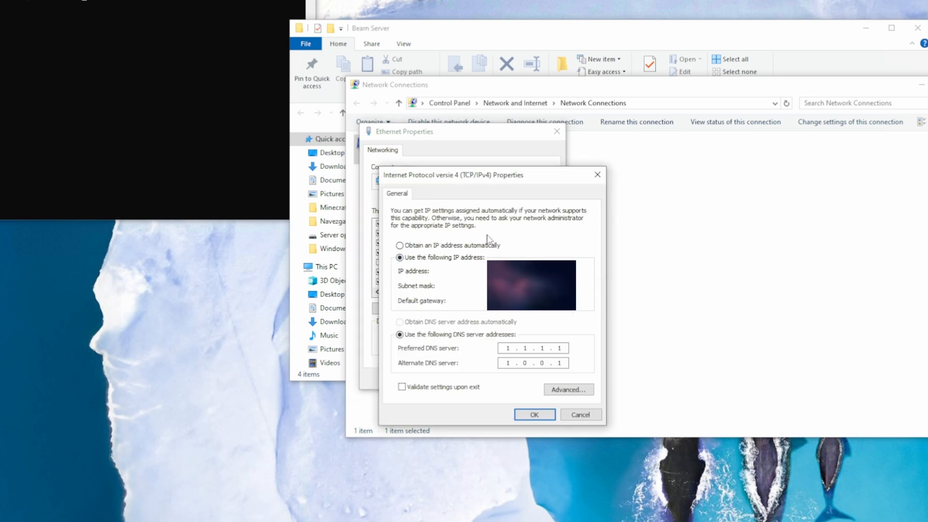
{"action": "mouse_move", "coordinate": [463, 288]}
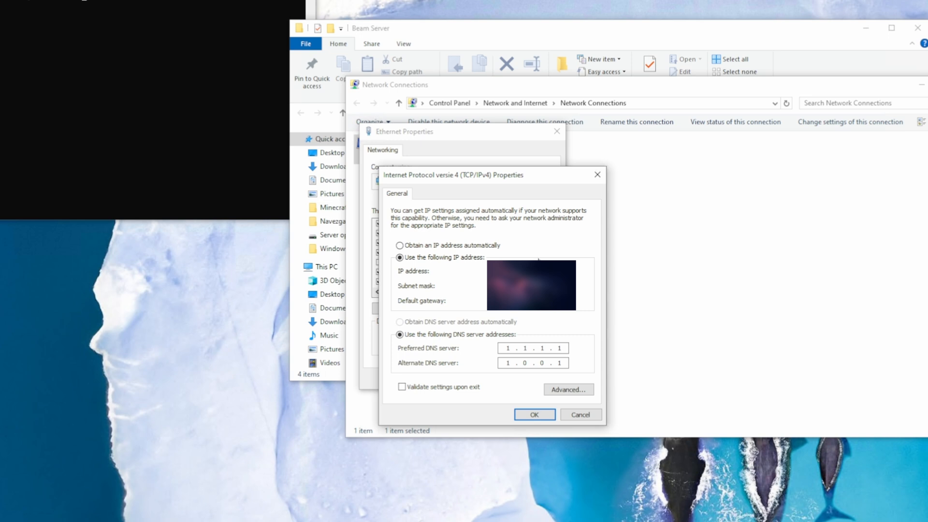
{"action": "mouse_move", "coordinate": [516, 356]}
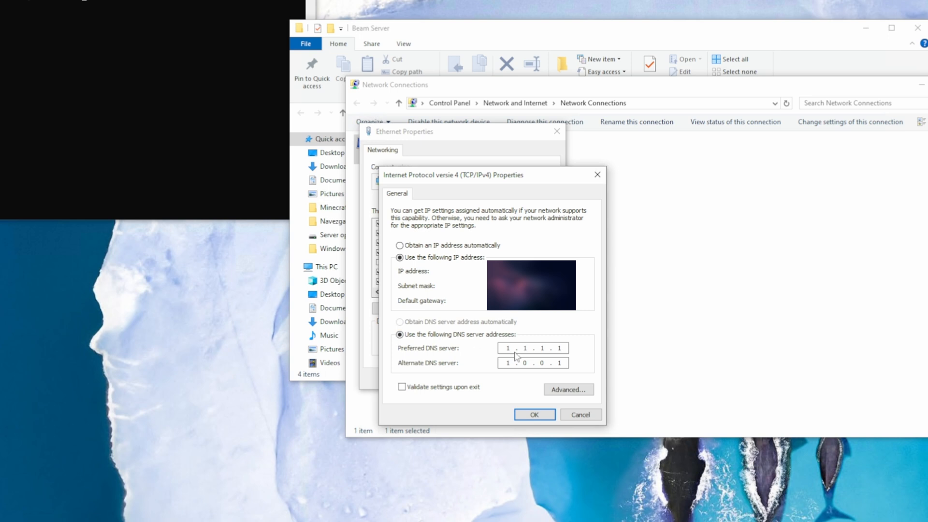
{"action": "mouse_move", "coordinate": [508, 338]}
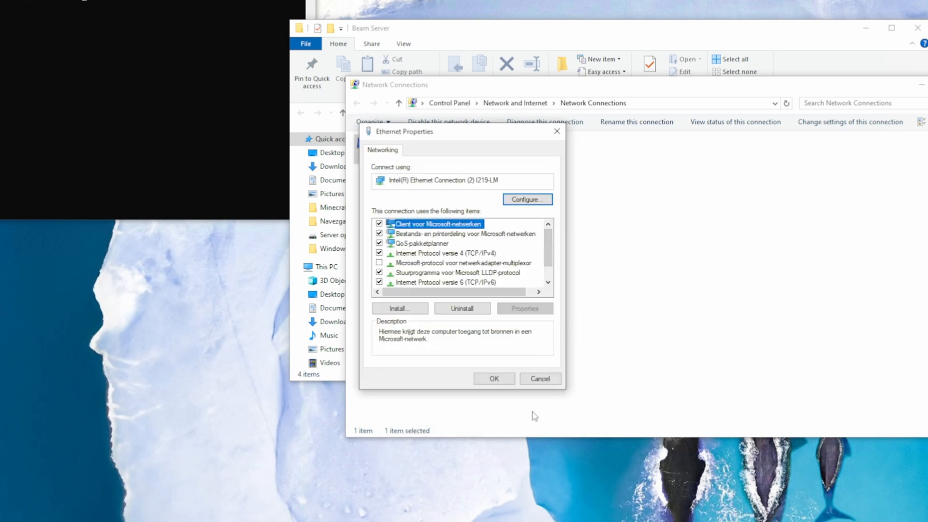
{"action": "left_click", "coordinate": [539, 378]}
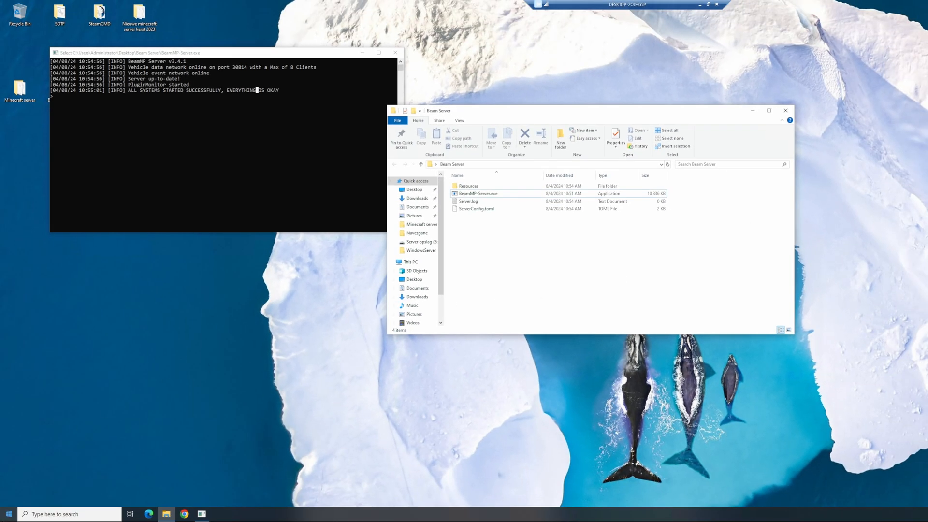
- Open Windows Defender Firewall from Start search and begin a new inbound rule
{"action": "left_click", "coordinate": [9, 514]}
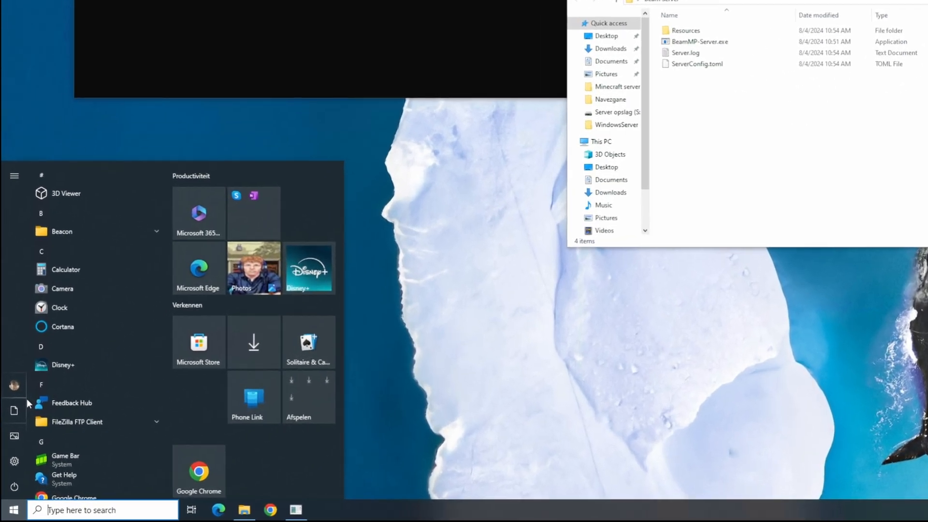
{"action": "type", "text": "windows"}
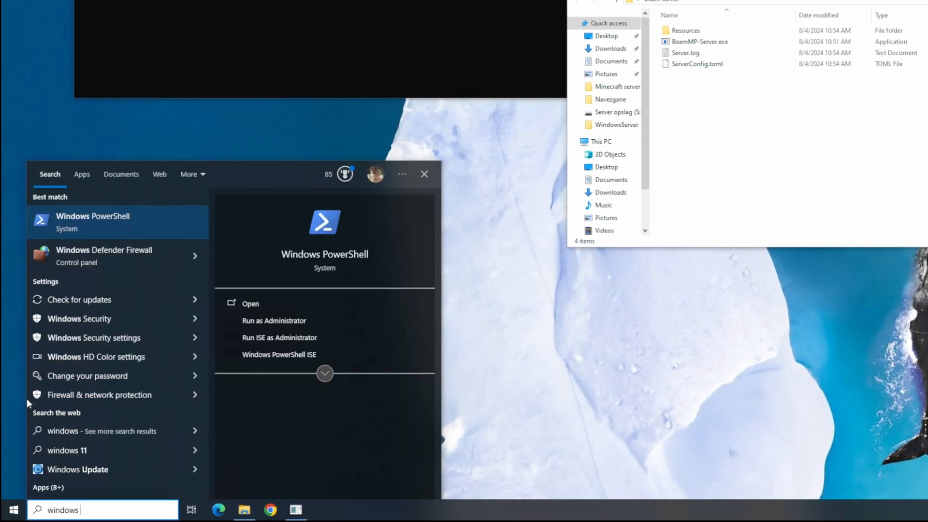
{"action": "type", "text": "fire"}
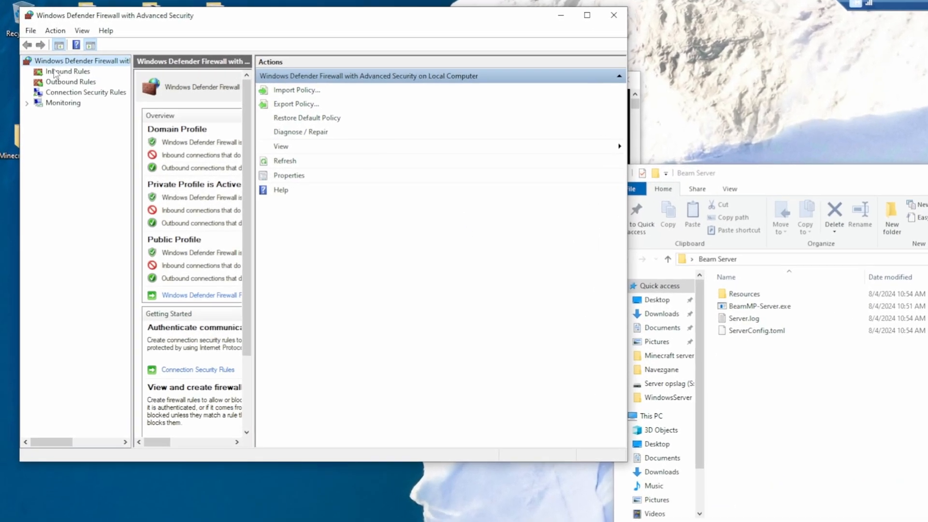
{"action": "left_click", "coordinate": [67, 70]}
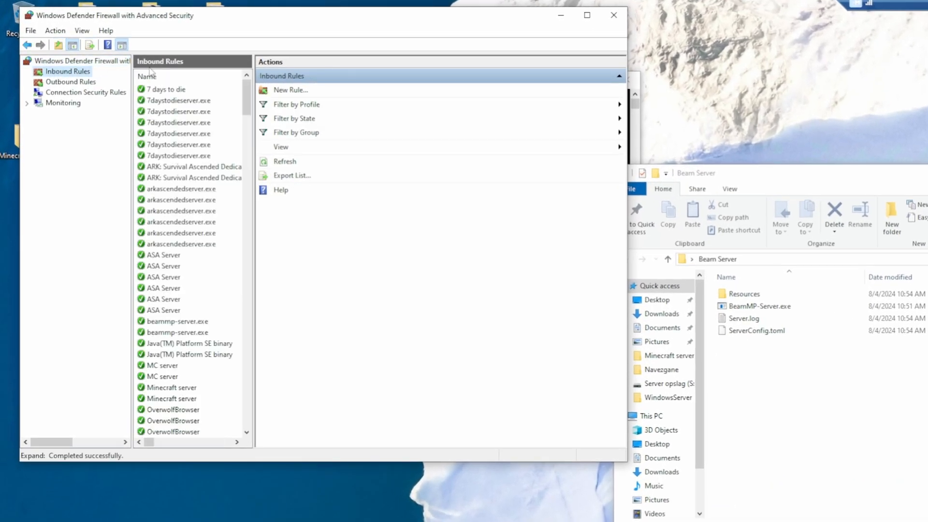
{"action": "left_click", "coordinate": [290, 89]}
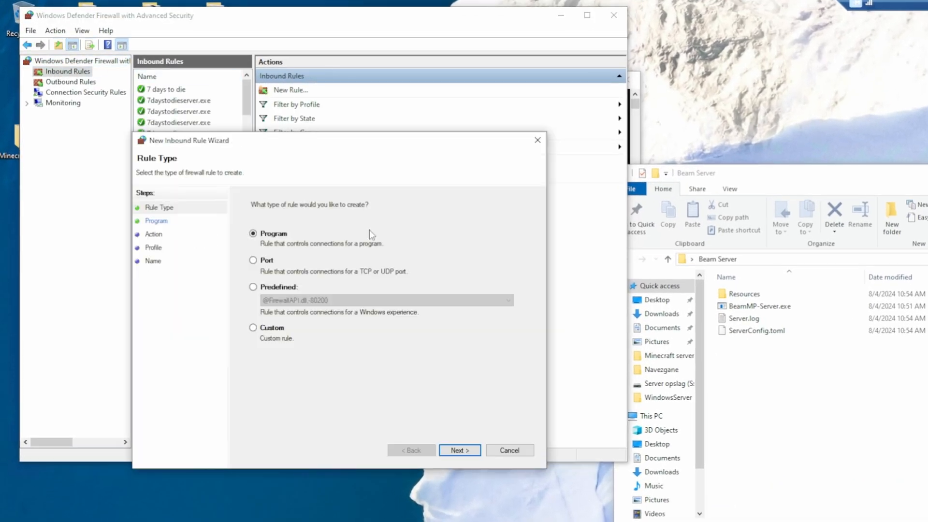
- Make it a TCP port 30814 rule allowing all profiles, named 'Beam MP', and finish
{"action": "left_click", "coordinate": [253, 260]}
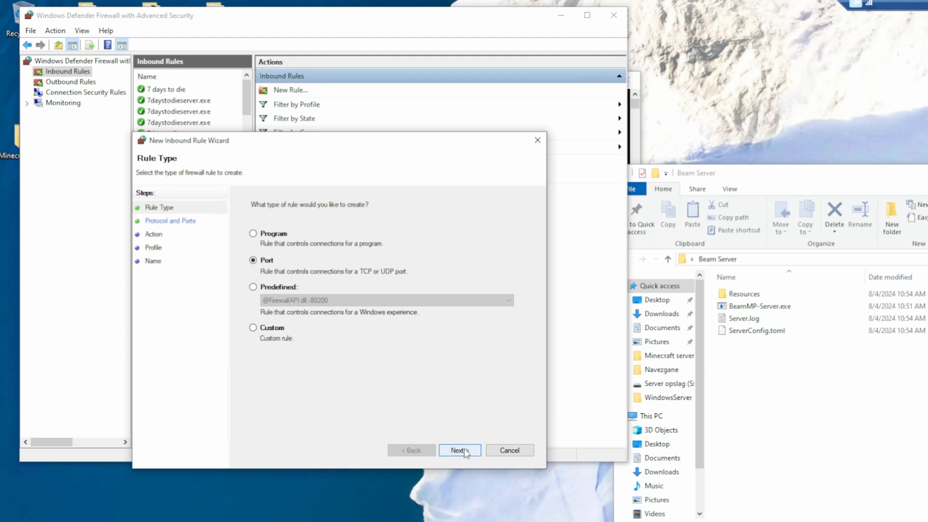
{"action": "left_click", "coordinate": [460, 451]}
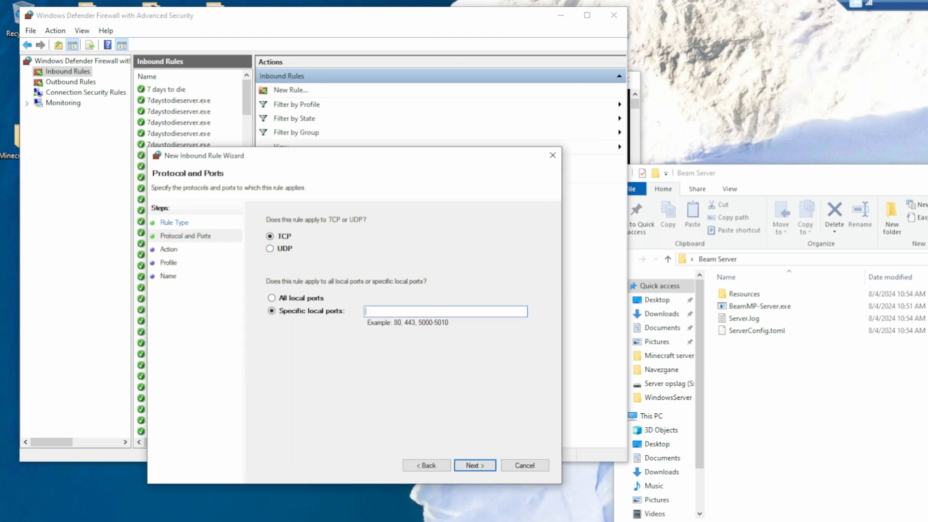
{"action": "type", "text": "30814"}
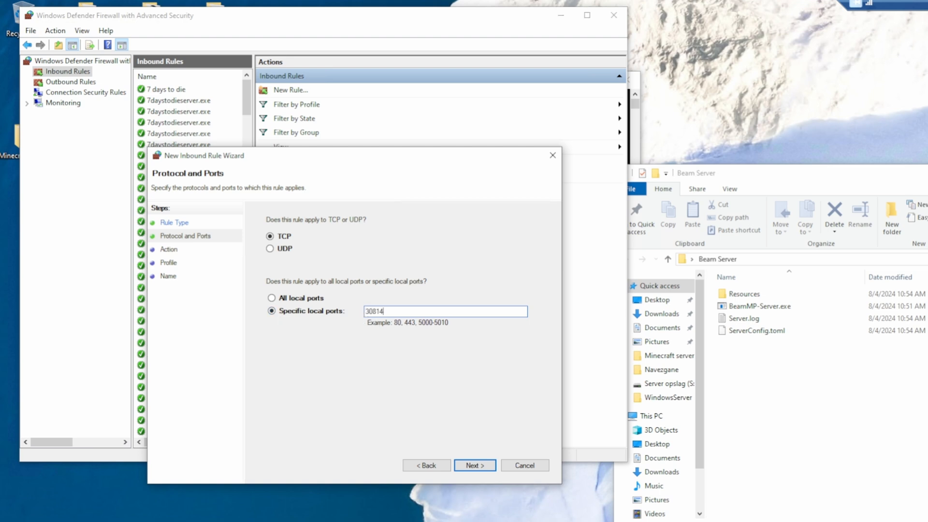
{"action": "mouse_move", "coordinate": [259, 320]}
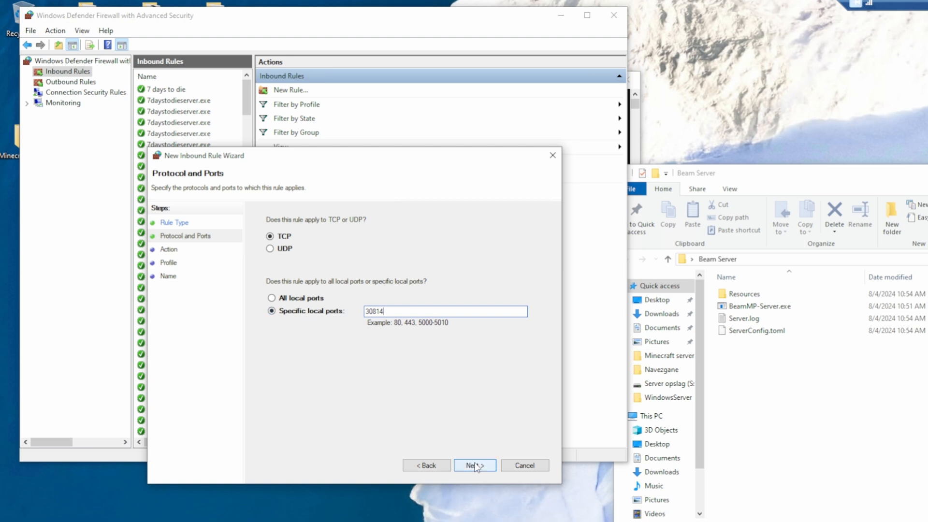
{"action": "left_click", "coordinate": [473, 465]}
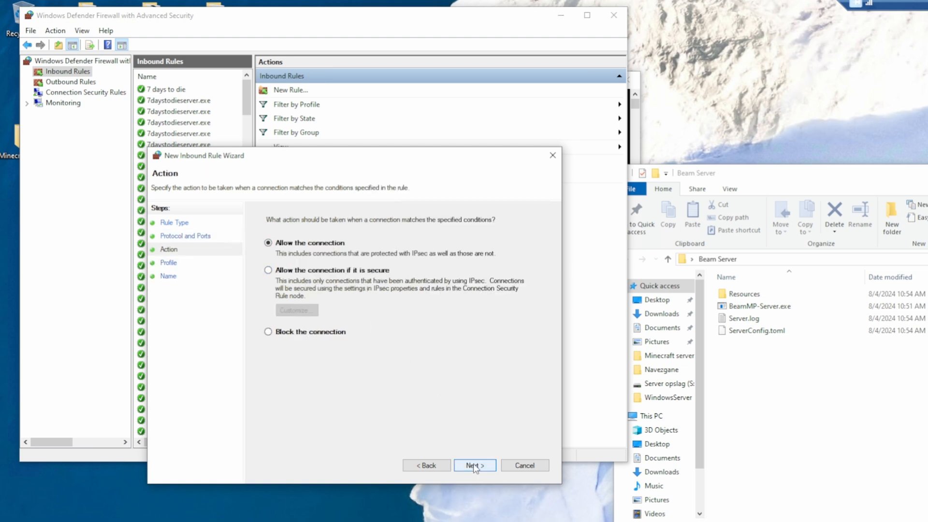
{"action": "left_click", "coordinate": [474, 465]}
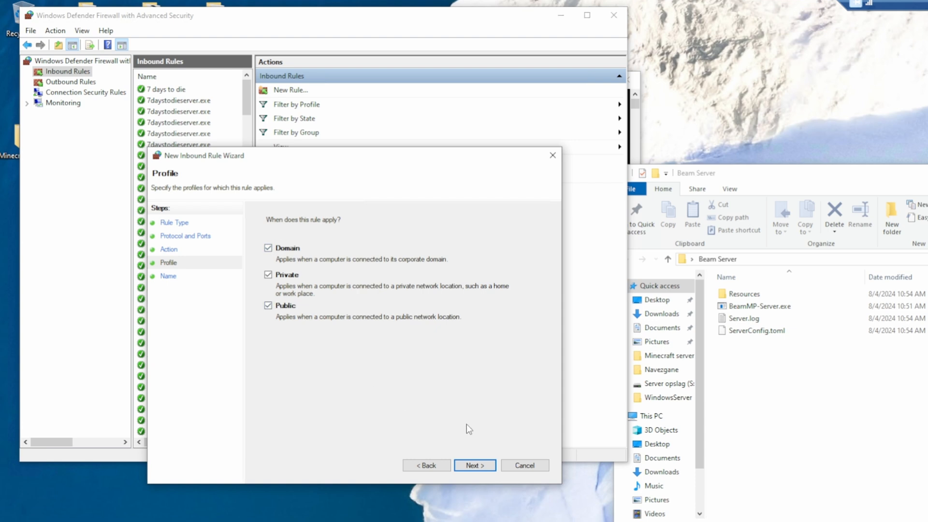
{"action": "left_click", "coordinate": [473, 465]}
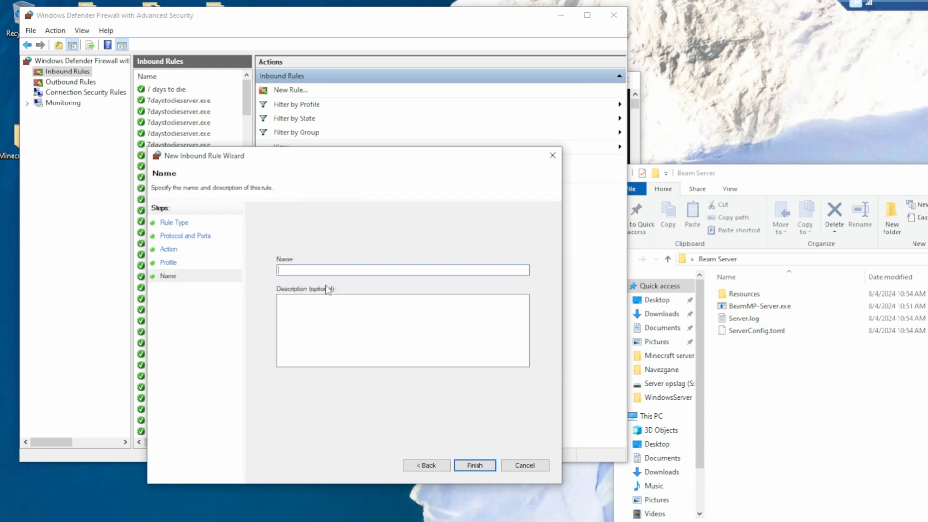
{"action": "type", "text": "Beam M"}
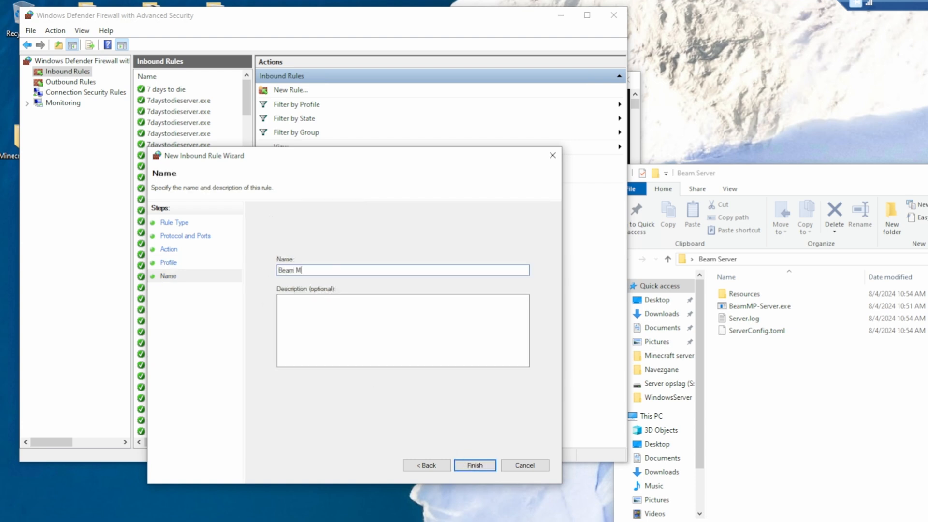
{"action": "left_click", "coordinate": [474, 465]}
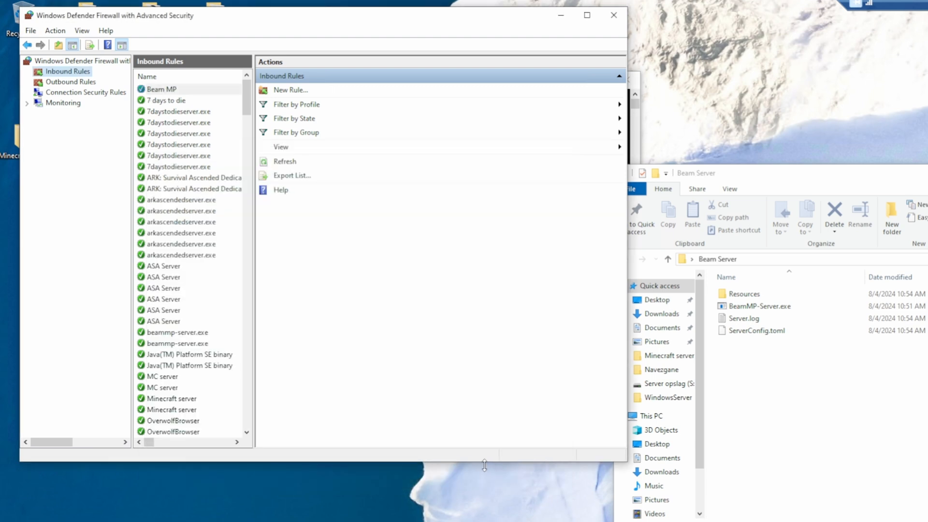
- Create a second inbound Port rule allowing UDP 30814 on all profiles, named Beam mp
{"action": "left_click", "coordinate": [162, 89]}
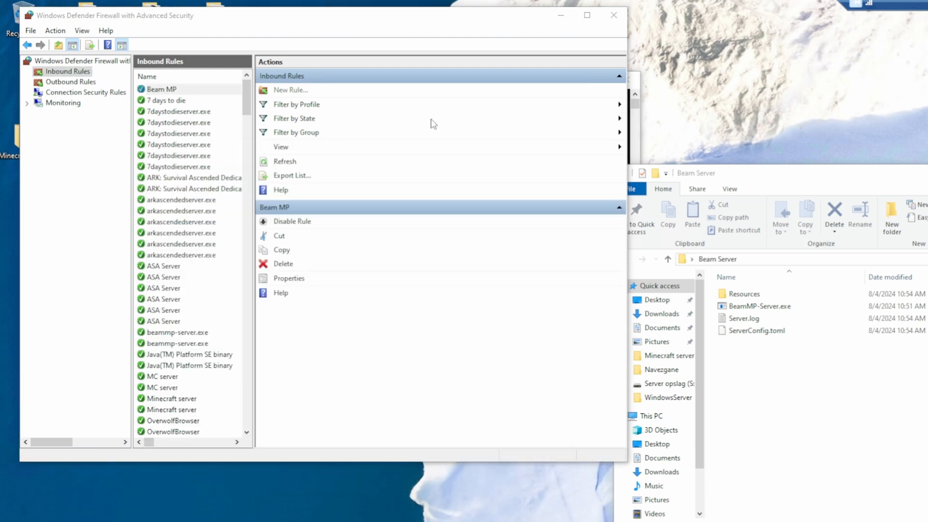
{"action": "left_click", "coordinate": [290, 88]}
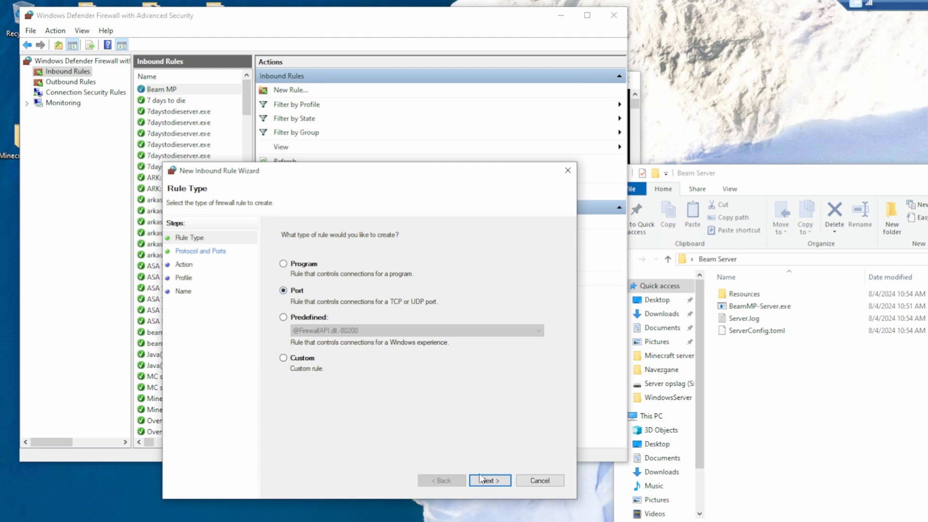
{"action": "left_click", "coordinate": [489, 480]}
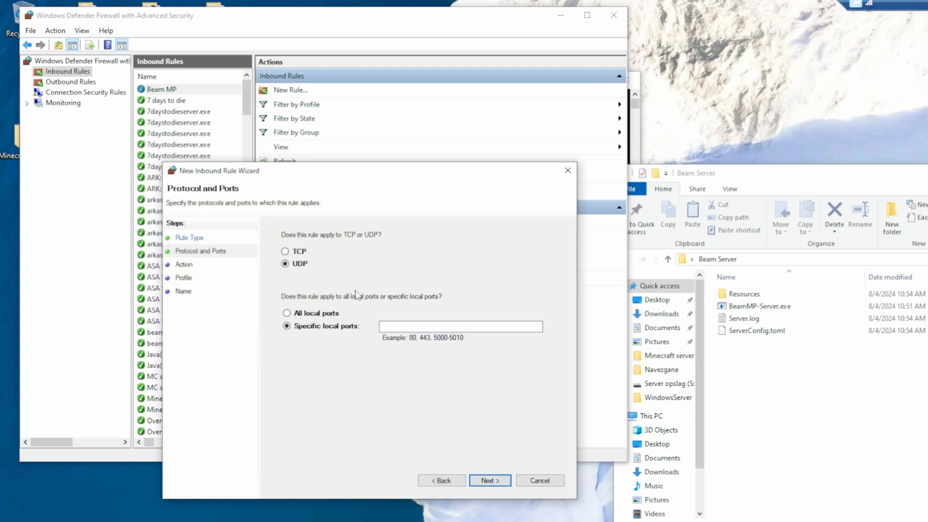
{"action": "type", "text": "30814"}
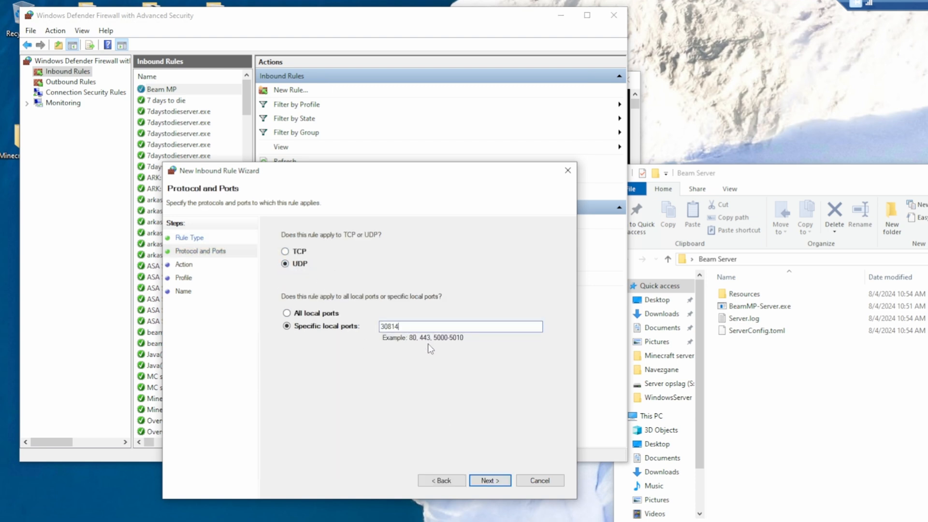
{"action": "left_click", "coordinate": [490, 481]}
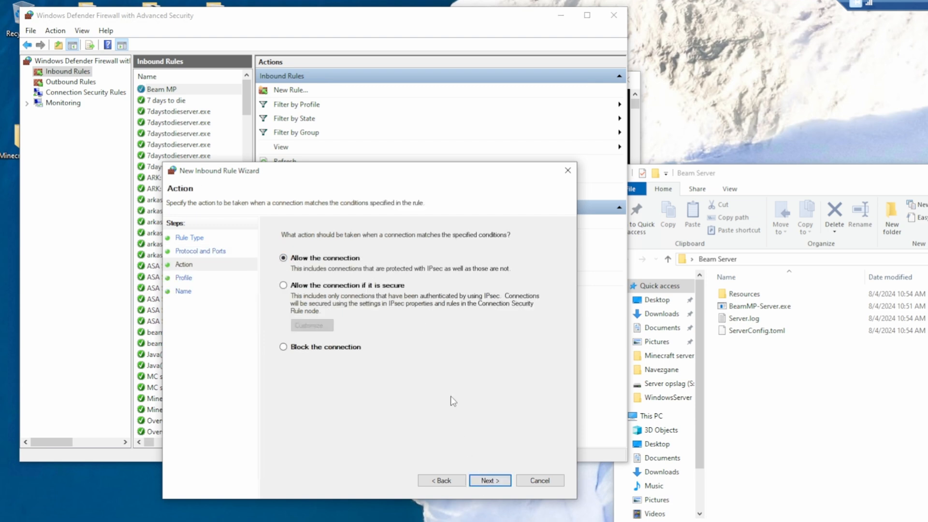
{"action": "left_click", "coordinate": [489, 480]}
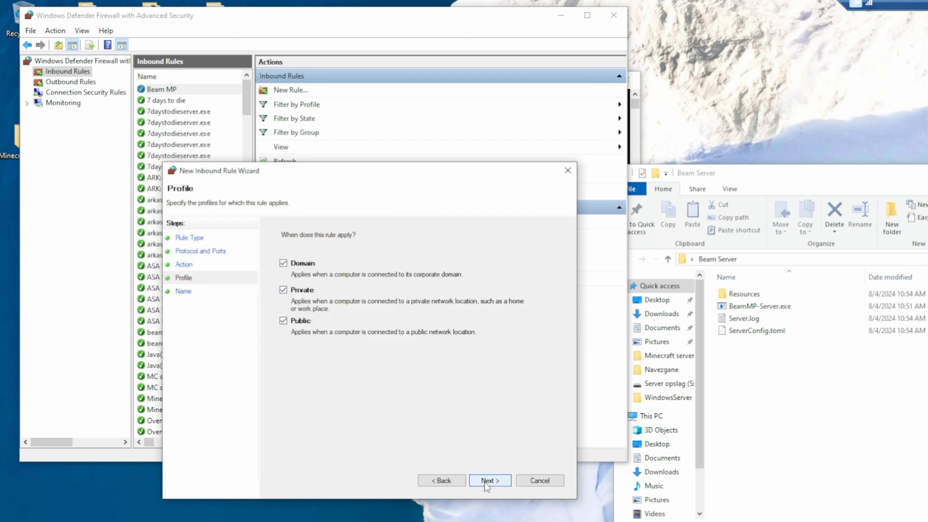
{"action": "left_click", "coordinate": [489, 480]}
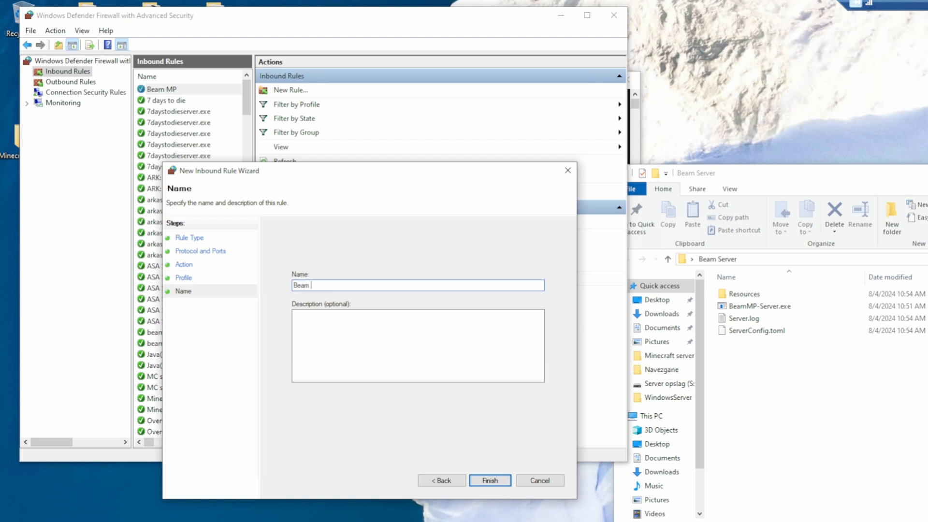
{"action": "type", "text": "mp"}
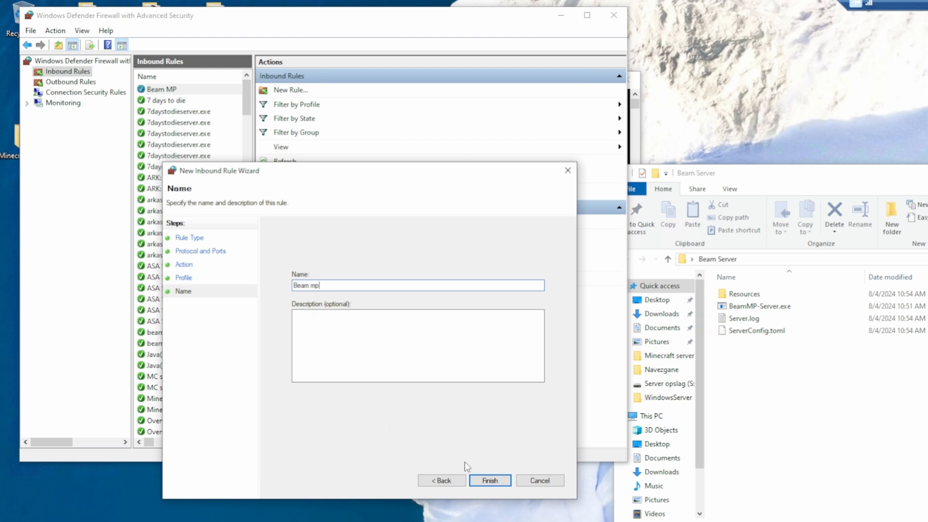
{"action": "left_click", "coordinate": [489, 480]}
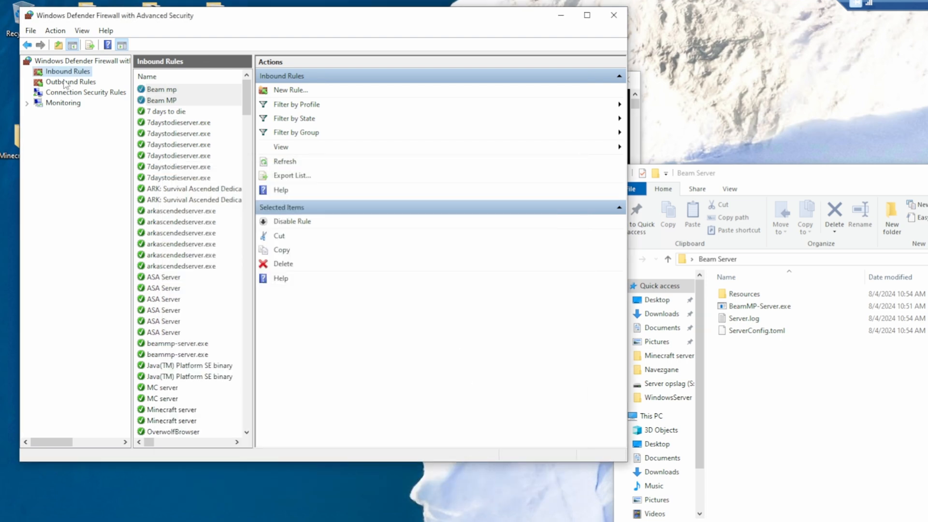
- Under Outbound Rules, create a Port rule with default protocol, action and profiles, named Beam mp
{"action": "left_click", "coordinate": [71, 81]}
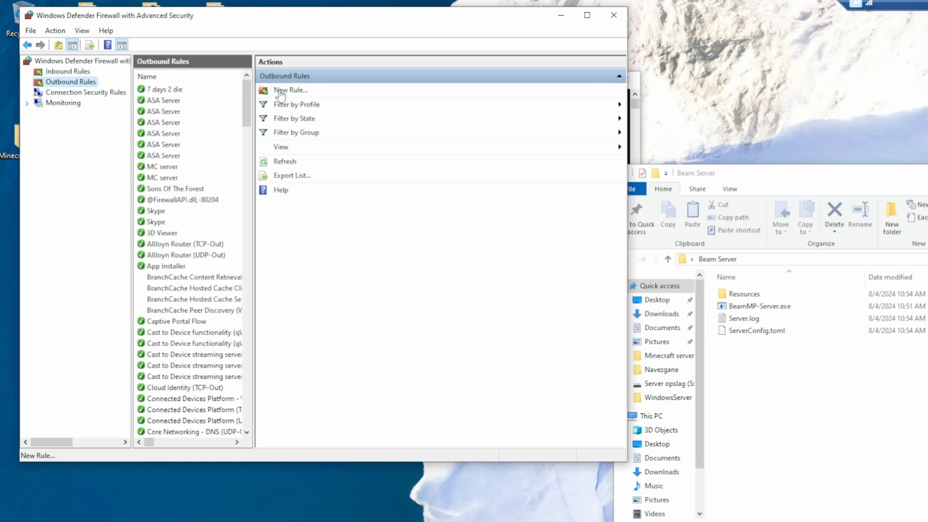
{"action": "left_click", "coordinate": [290, 89]}
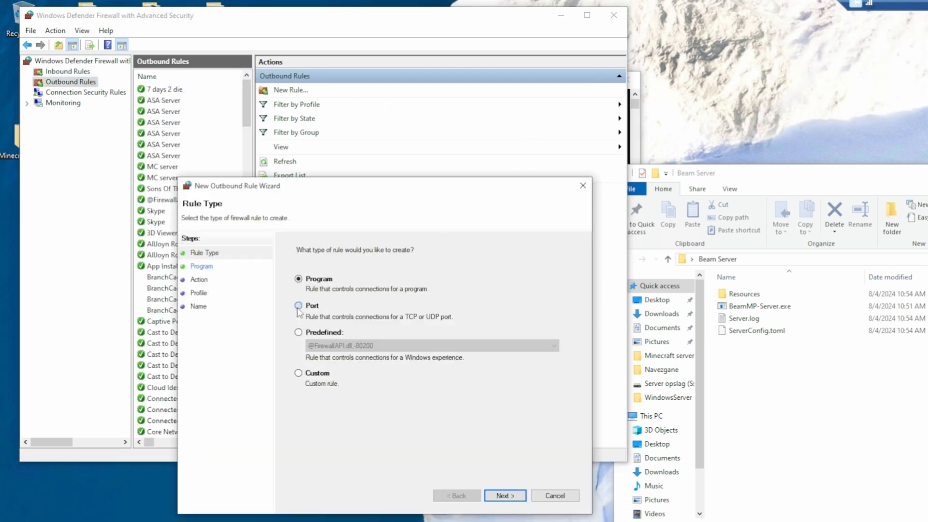
{"action": "left_click", "coordinate": [503, 495]}
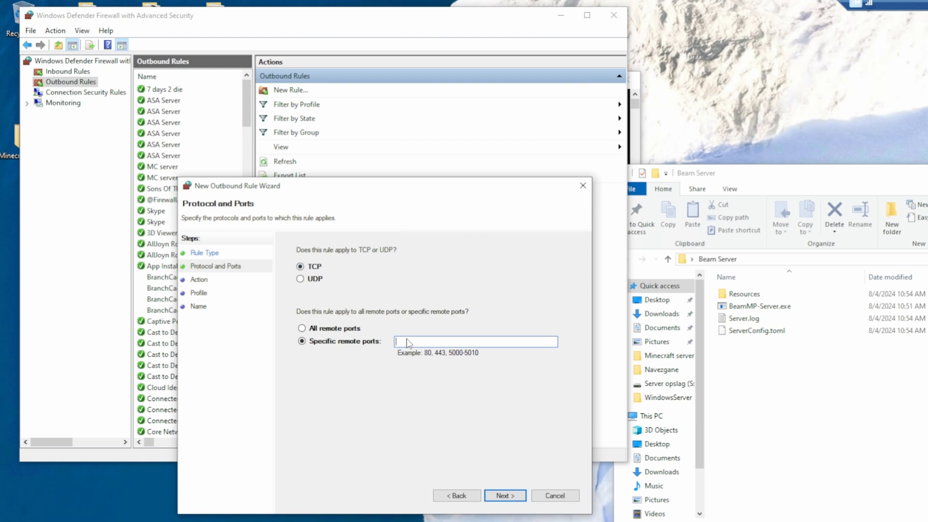
{"action": "left_click", "coordinate": [504, 494]}
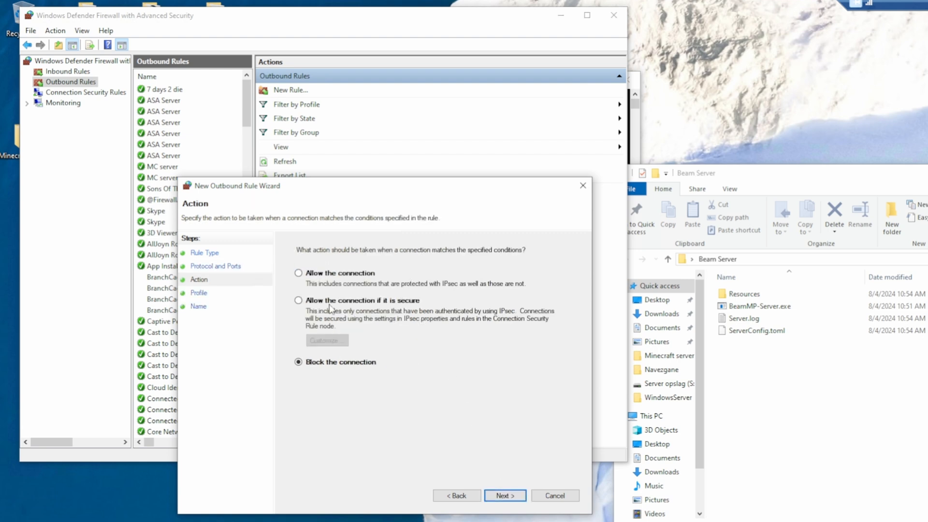
{"action": "left_click", "coordinate": [503, 495]}
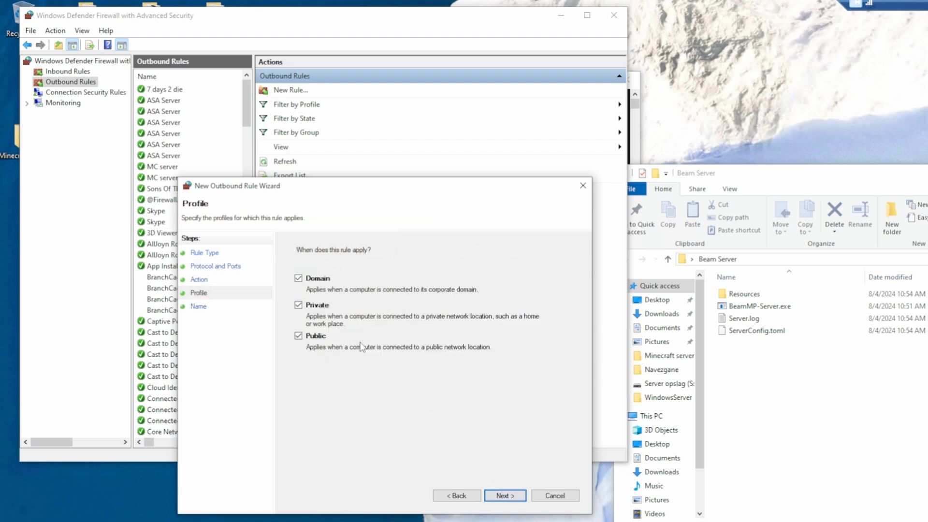
{"action": "left_click", "coordinate": [503, 495]}
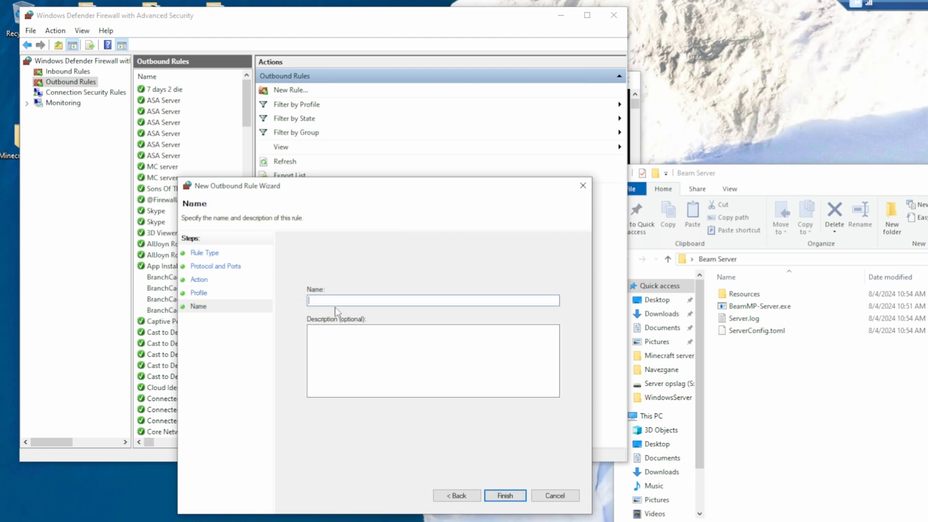
{"action": "type", "text": "Beam mp"}
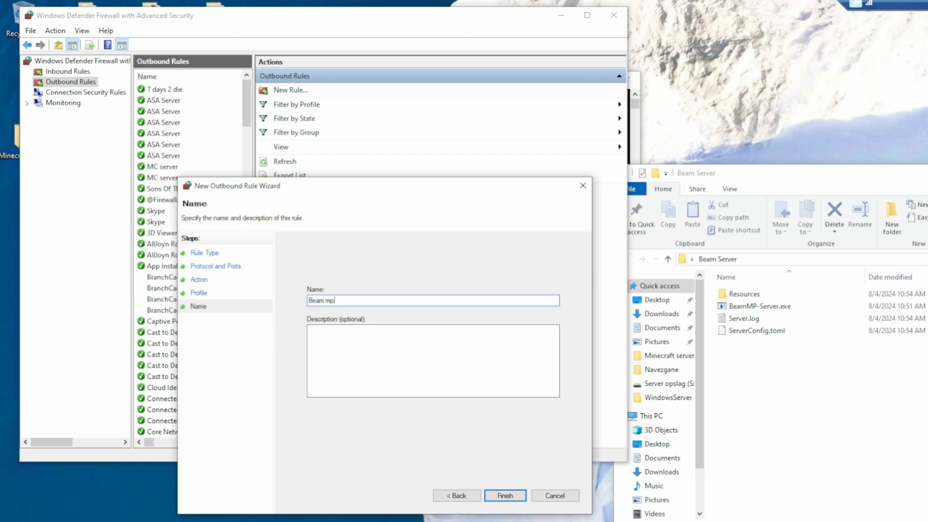
{"action": "left_click", "coordinate": [504, 495]}
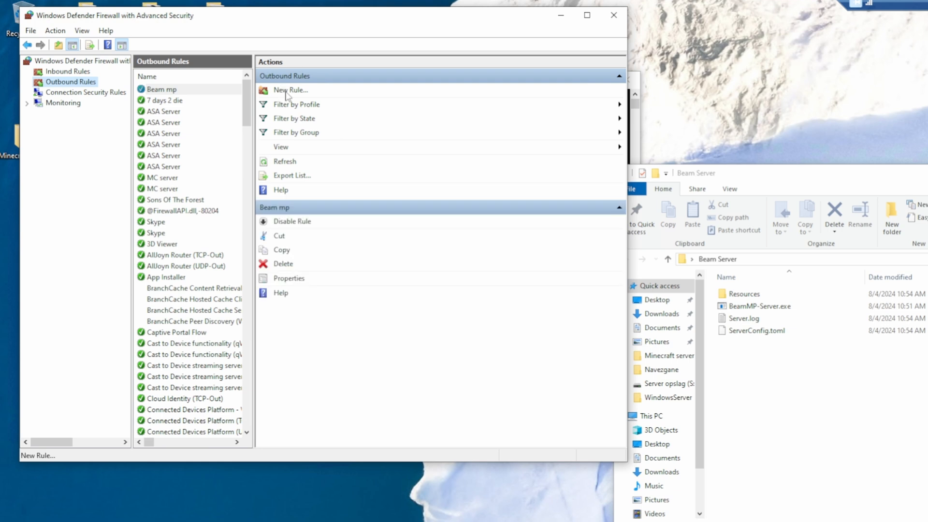
- Create a second outbound Port rule allowing UDP 30814 on all profiles named Beam mp, then close the firewall
{"action": "left_click", "coordinate": [290, 89]}
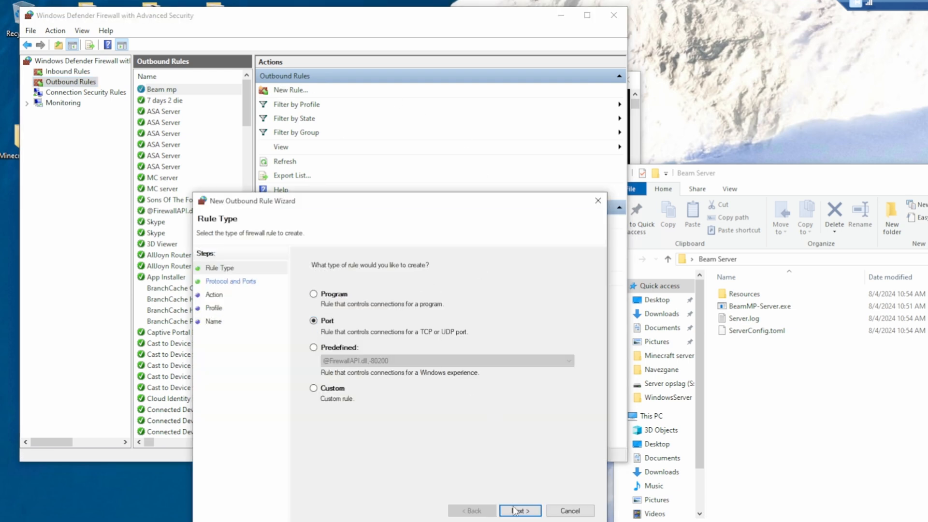
{"action": "left_click", "coordinate": [520, 511]}
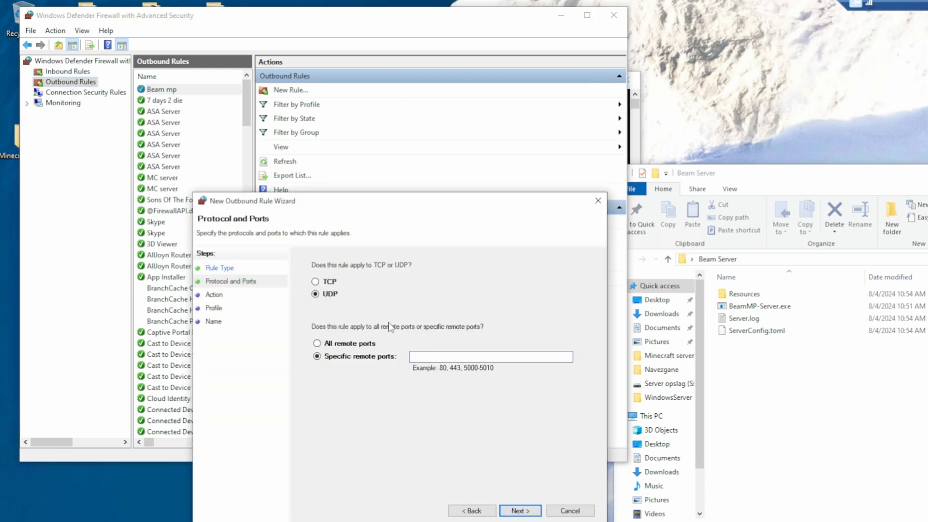
{"action": "type", "text": "30814"}
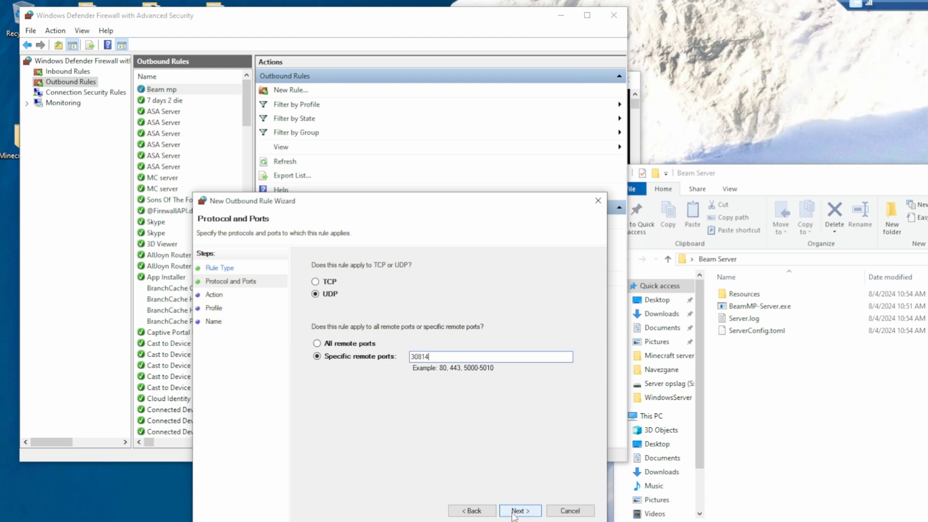
{"action": "left_click", "coordinate": [519, 510]}
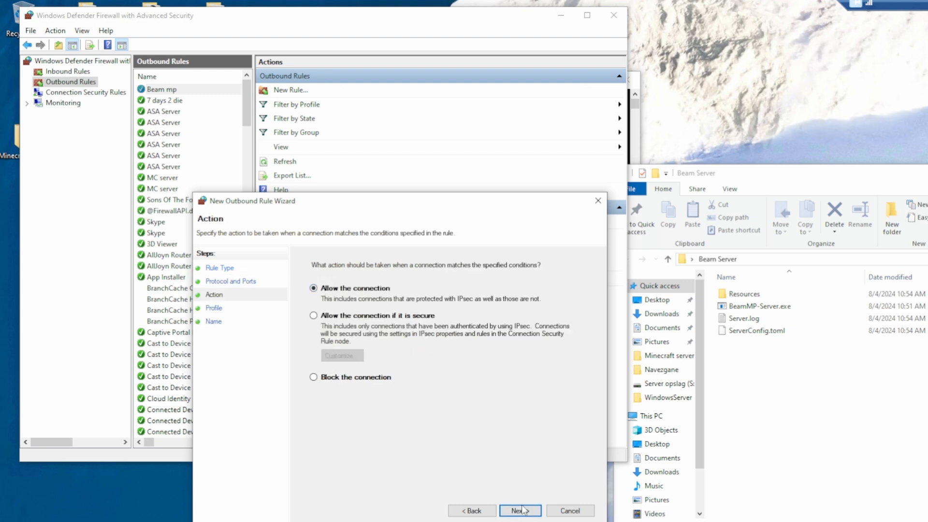
{"action": "left_click", "coordinate": [519, 511]}
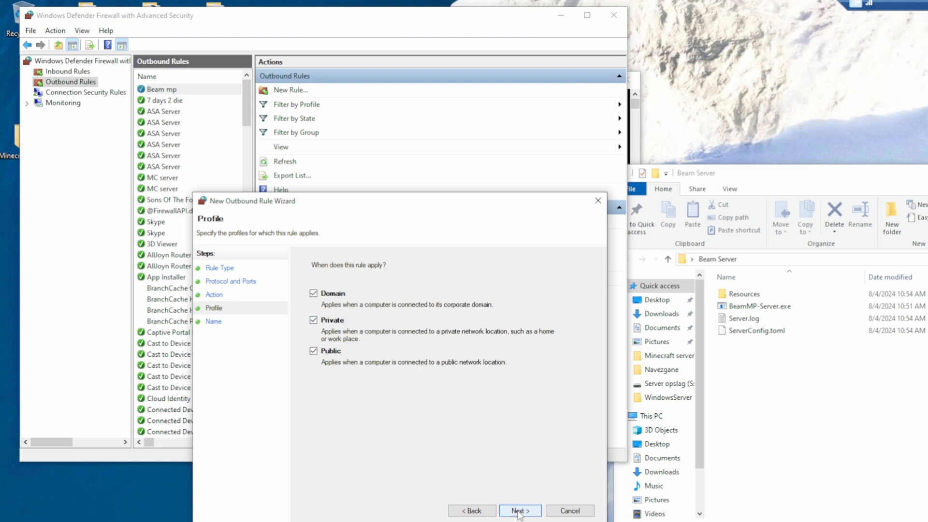
{"action": "left_click", "coordinate": [519, 510]}
{"action": "type", "text": "Beam mp"}
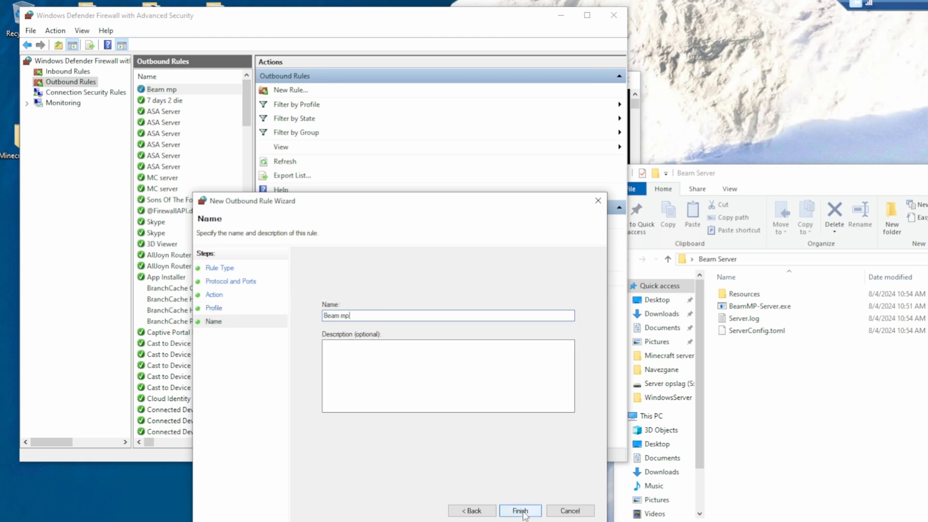
{"action": "left_click", "coordinate": [520, 511]}
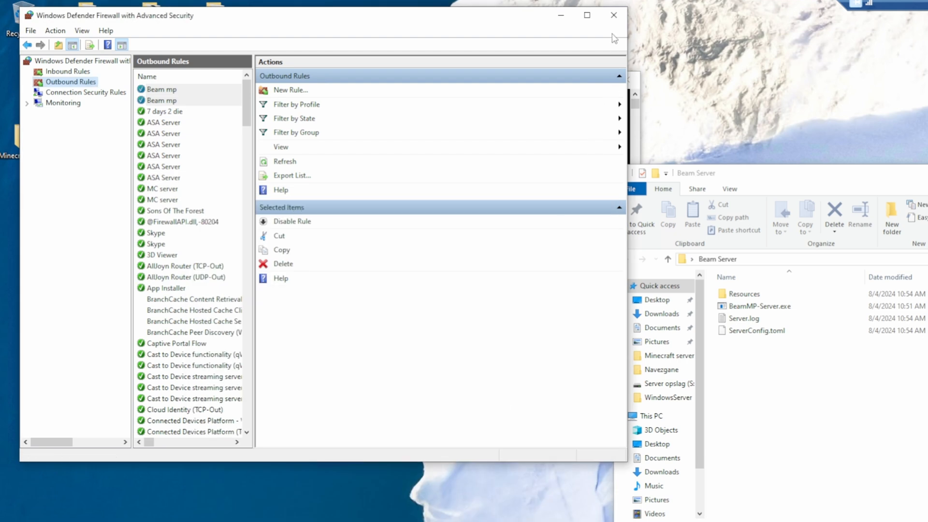
{"action": "mouse_move", "coordinate": [614, 14]}
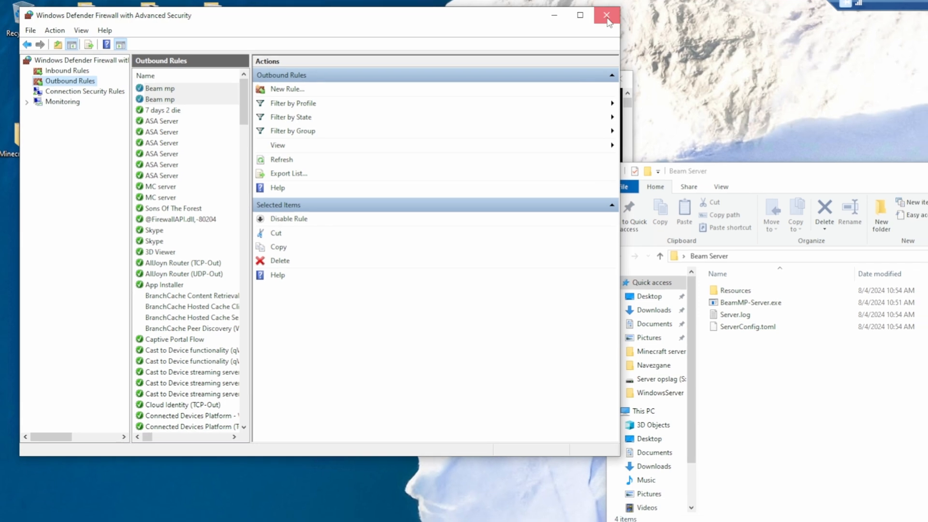
{"action": "left_click", "coordinate": [606, 14]}
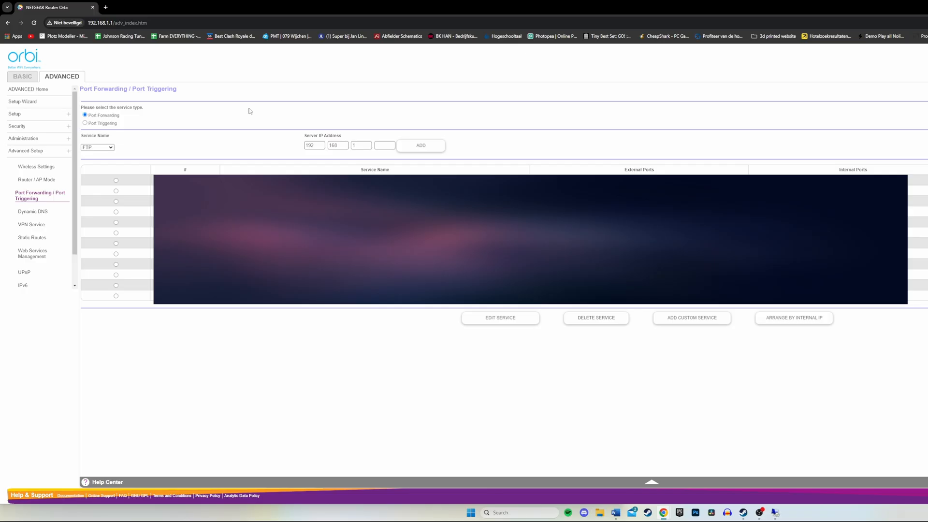
{"action": "mouse_move", "coordinate": [136, 89]}
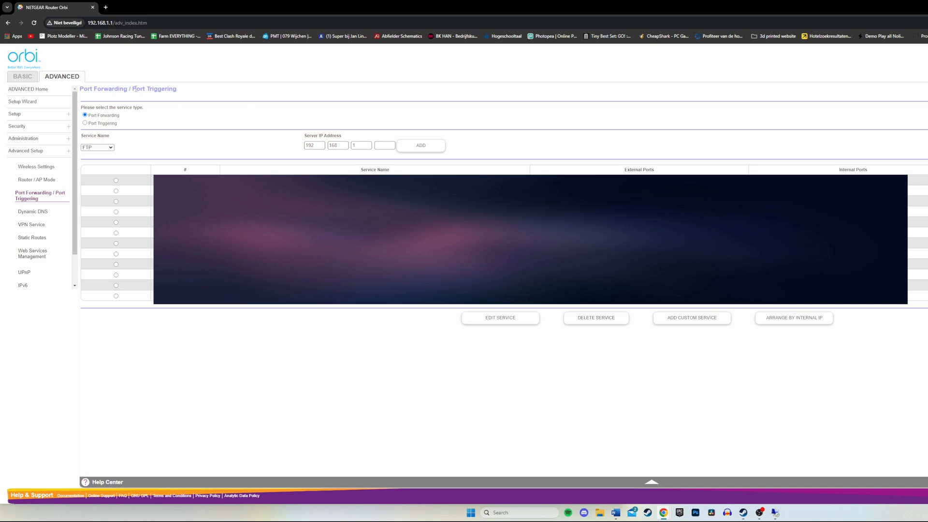
{"action": "mouse_move", "coordinate": [246, 114]}
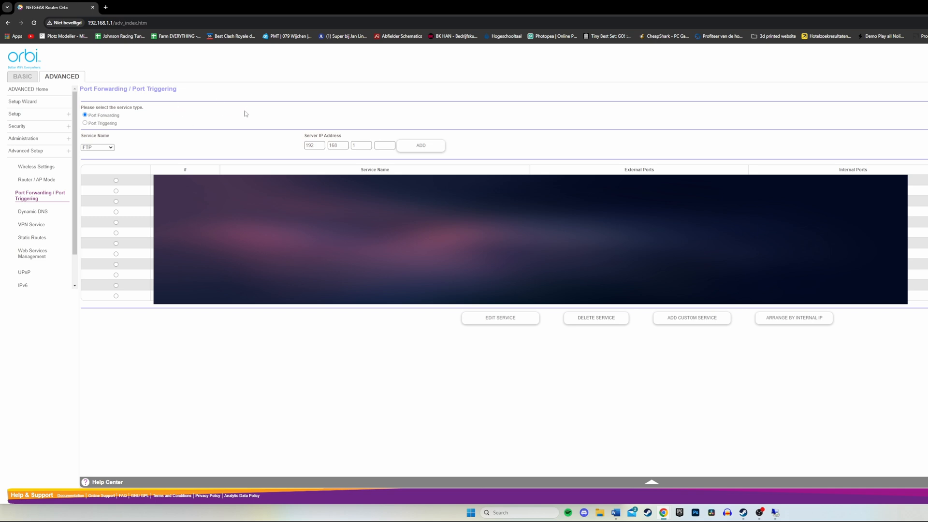
{"action": "mouse_move", "coordinate": [252, 107]}
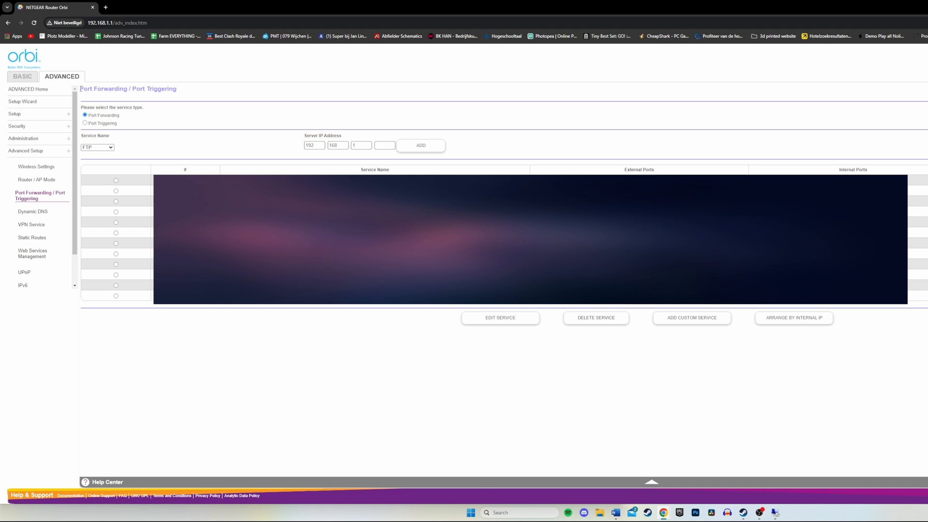
{"action": "mouse_move", "coordinate": [692, 357]}
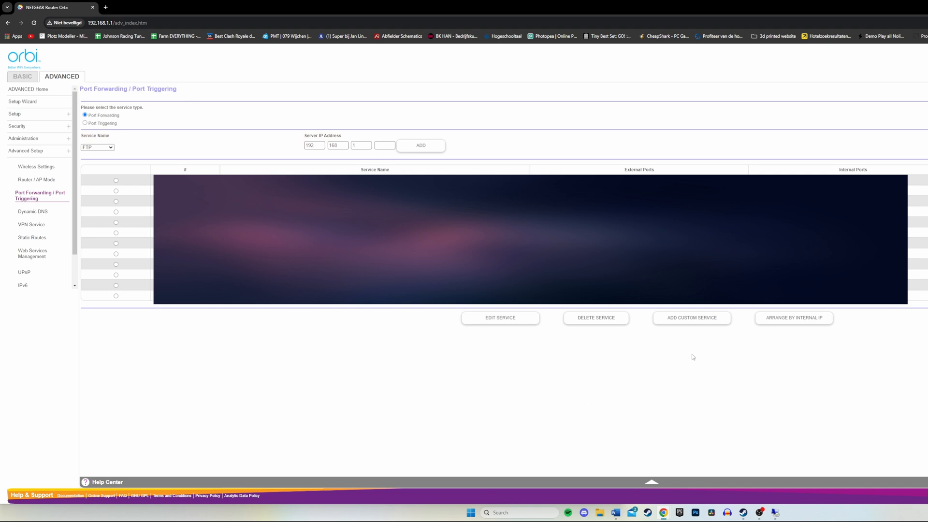
{"action": "mouse_move", "coordinate": [680, 326]}
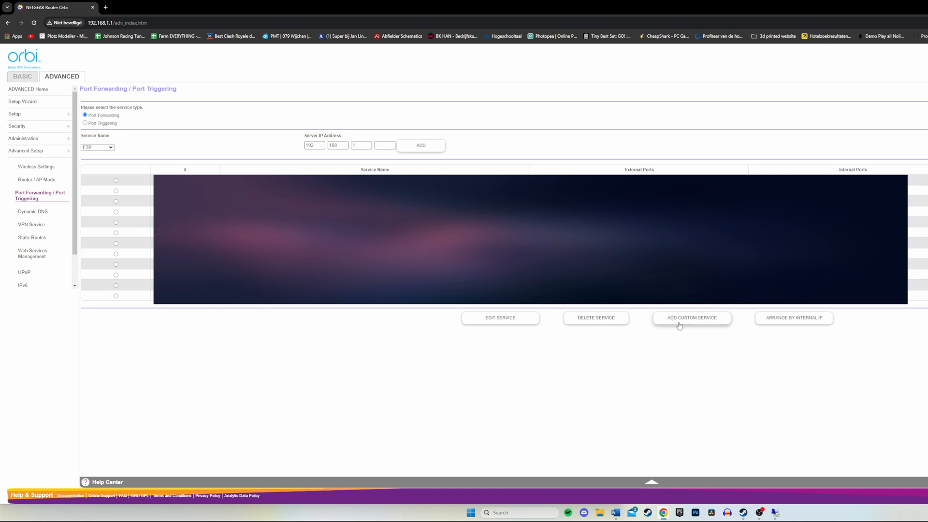
- Add a custom service Beam MP forwarding TCP/UDP port 30814 to 192.168.1.19 and apply it
{"action": "left_click", "coordinate": [690, 318]}
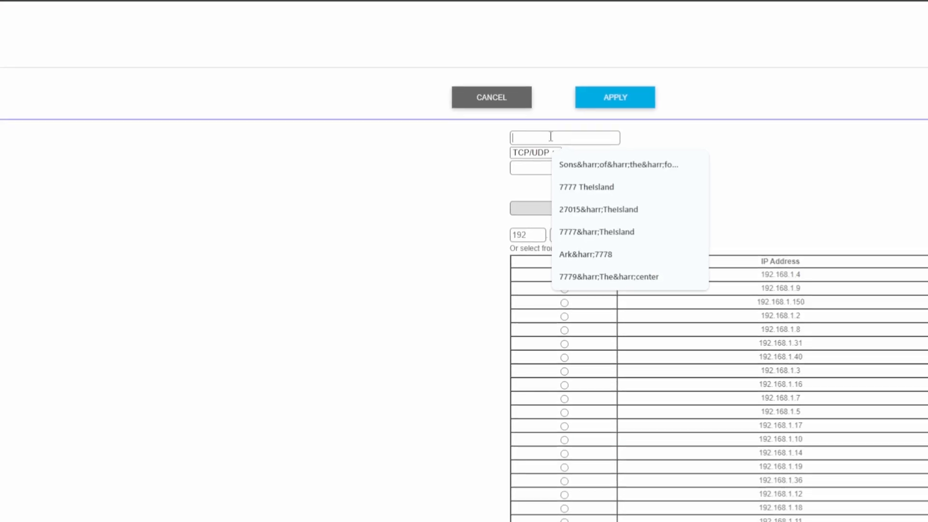
{"action": "type", "text": "Beam"}
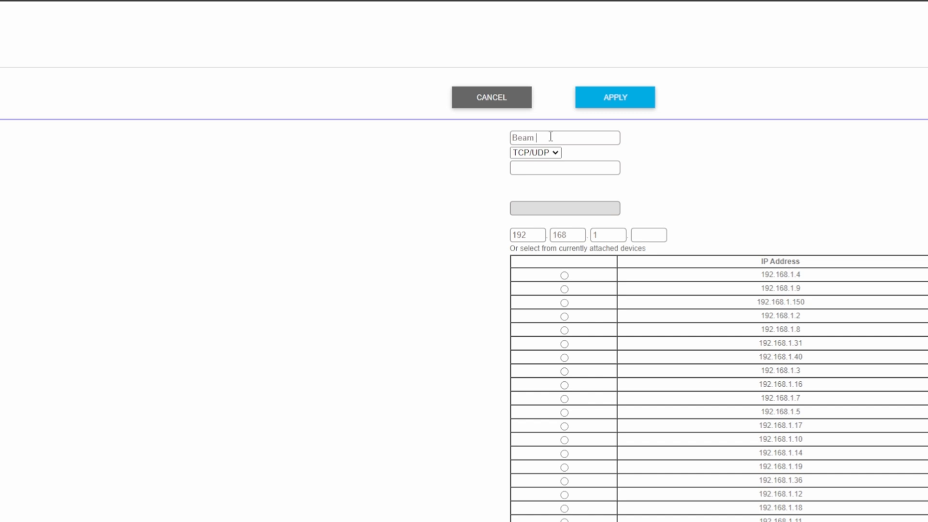
{"action": "type", "text": "MP"}
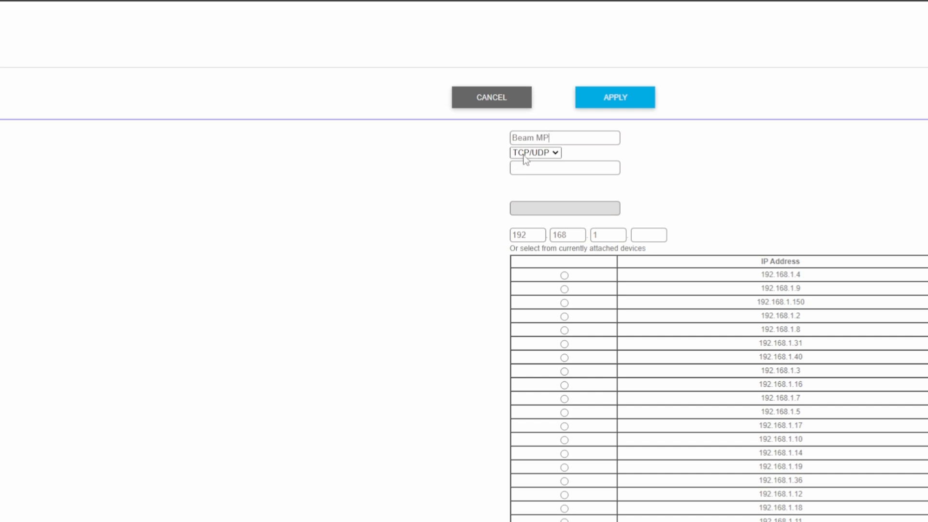
{"action": "left_click", "coordinate": [563, 167]}
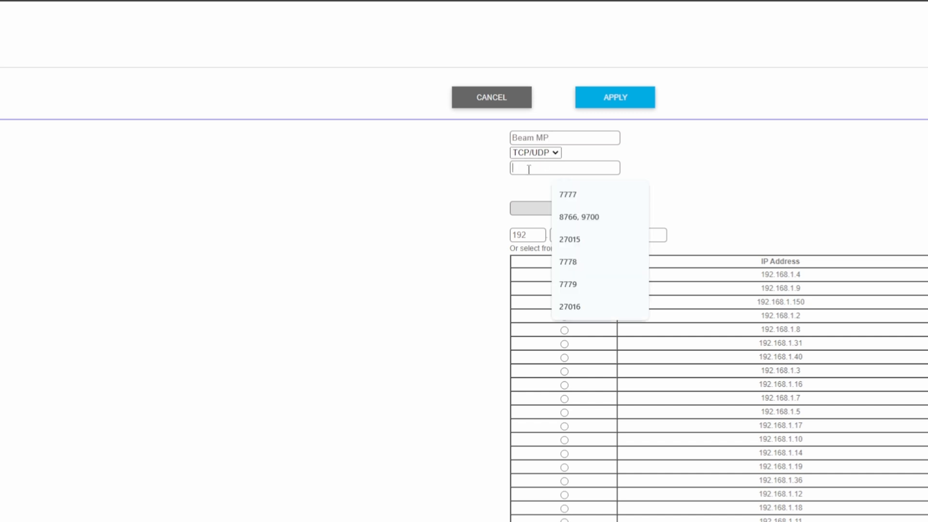
{"action": "type", "text": "30814"}
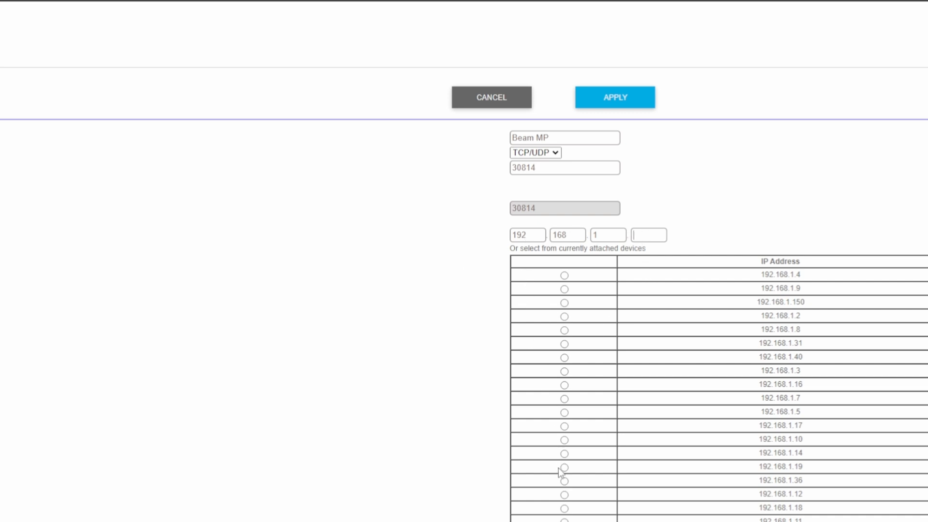
{"action": "left_click", "coordinate": [564, 466]}
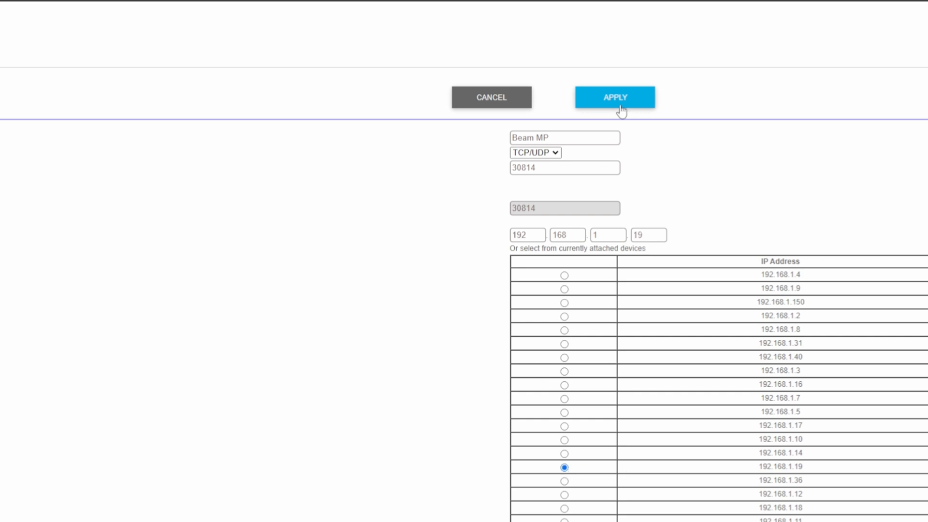
{"action": "left_click", "coordinate": [615, 97]}
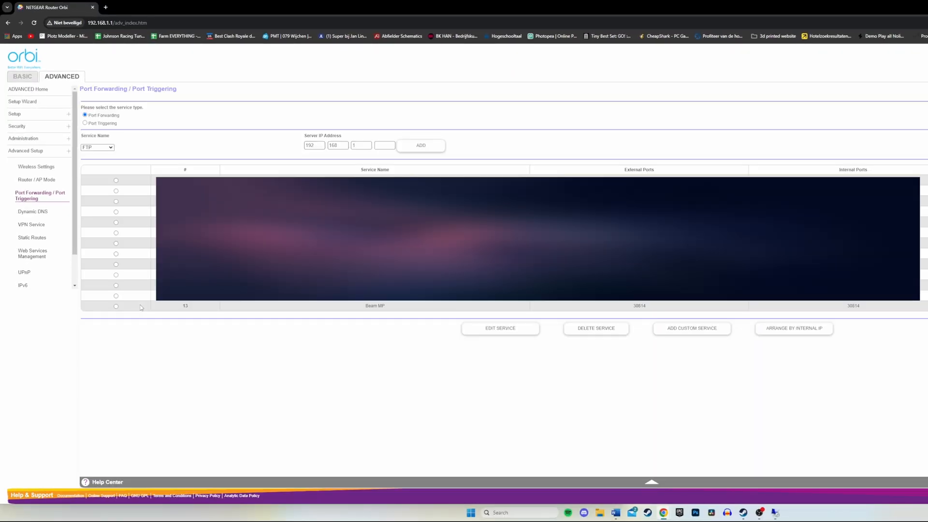
- Select the new Beam MP forwarding entry for port 30814 in the service list
{"action": "left_click", "coordinate": [116, 306]}
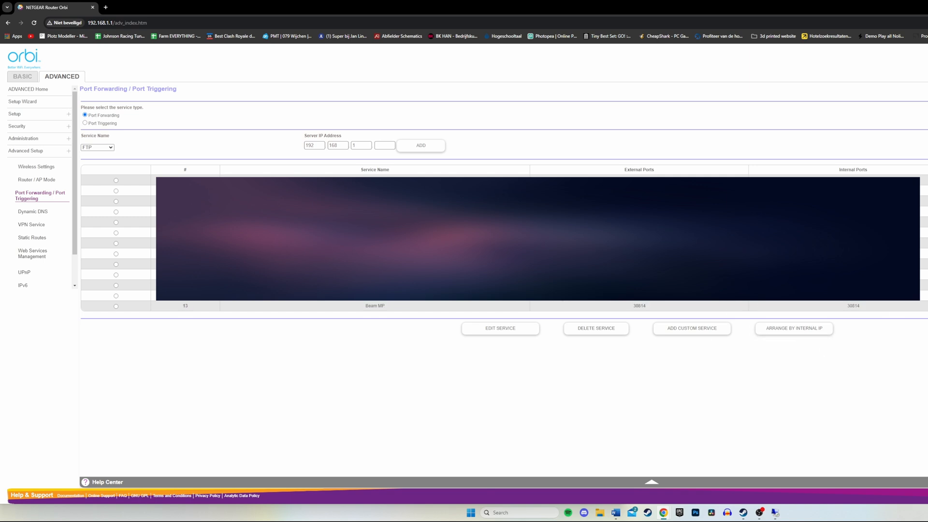
{"action": "mouse_move", "coordinate": [690, 341]}
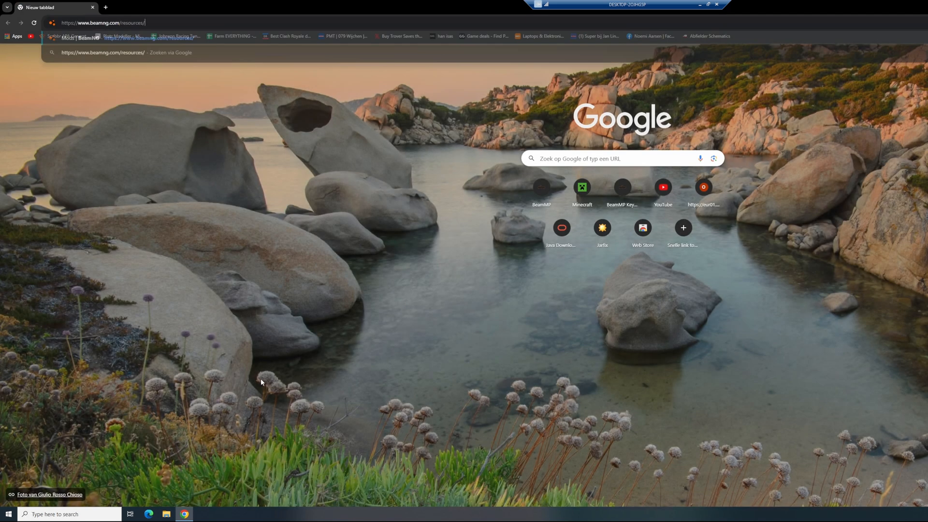
- Load beamng.com/resources and open the 2020 Hirochi CCF car mod page from Top Resources
{"action": "key", "text": "Return"}
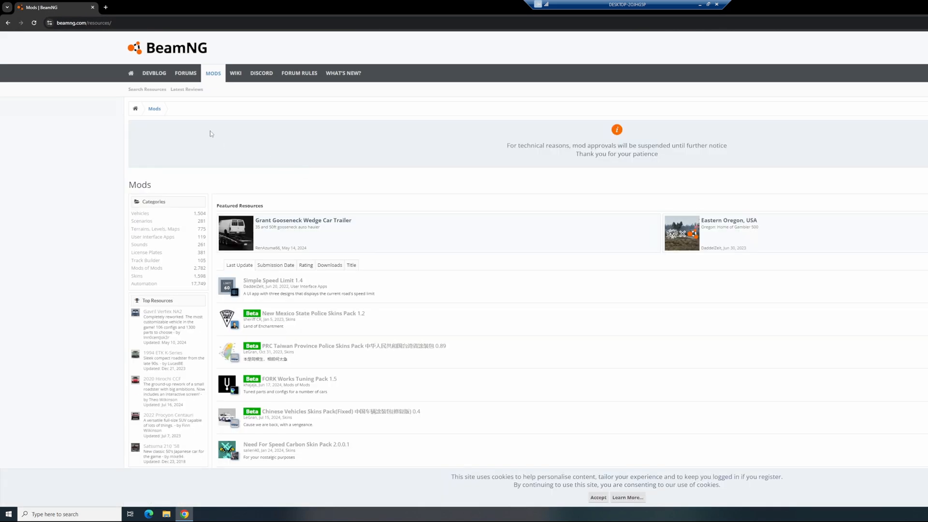
{"action": "mouse_move", "coordinate": [216, 85]}
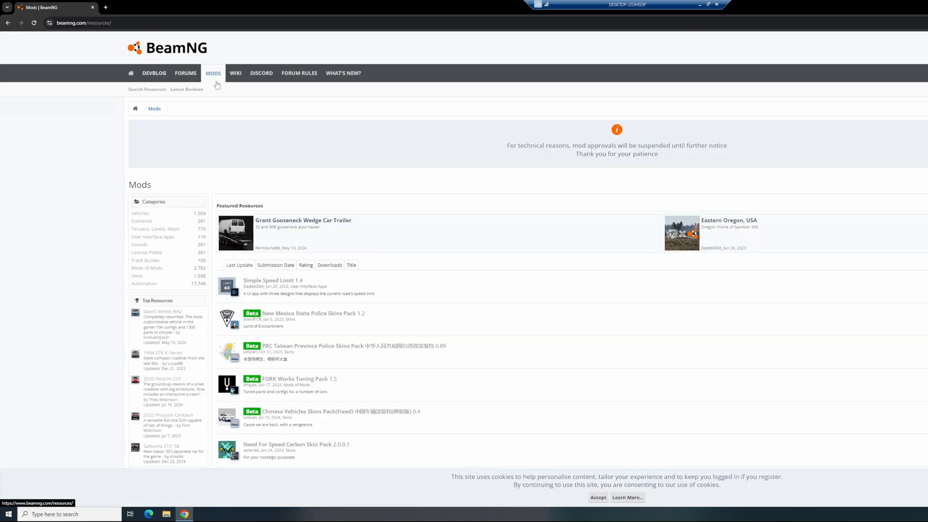
{"action": "mouse_move", "coordinate": [209, 104]}
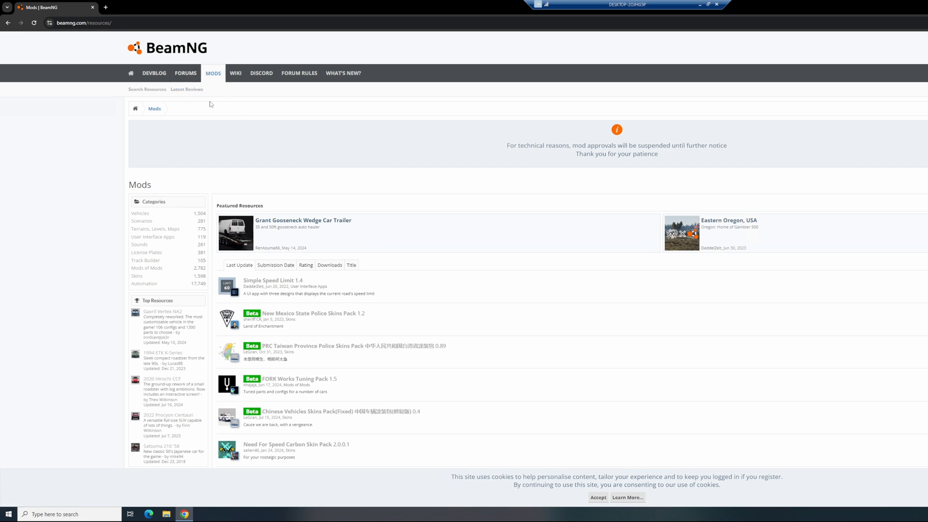
{"action": "scroll", "scroll_direction": "down", "scroll_amount": 3}
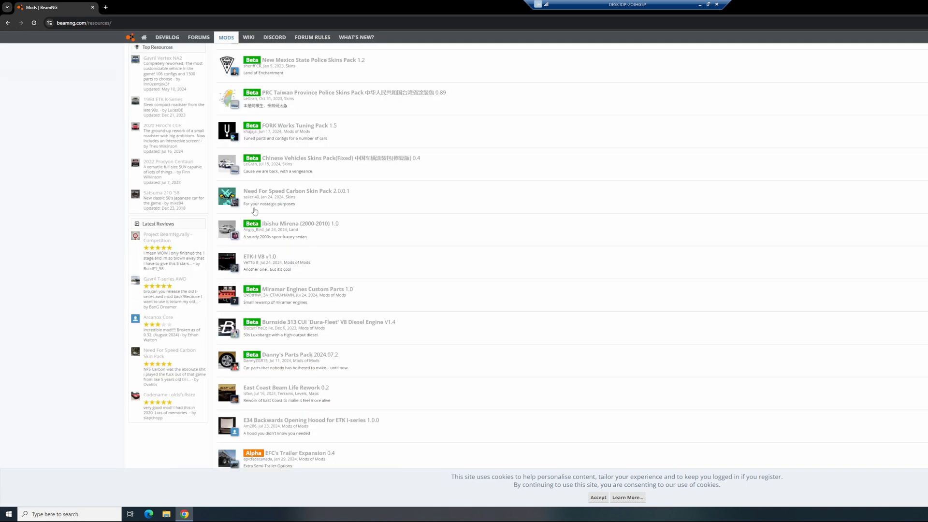
{"action": "mouse_move", "coordinate": [357, 232]}
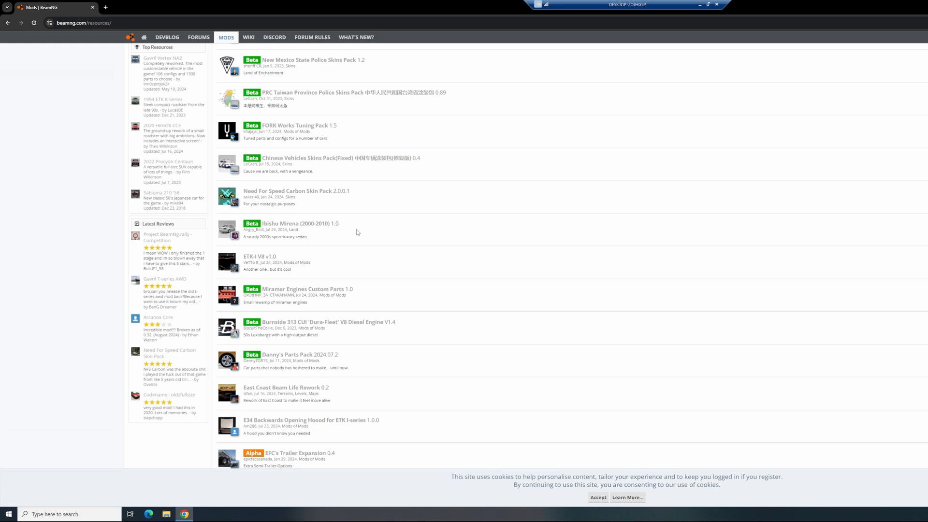
{"action": "left_click", "coordinate": [168, 127]}
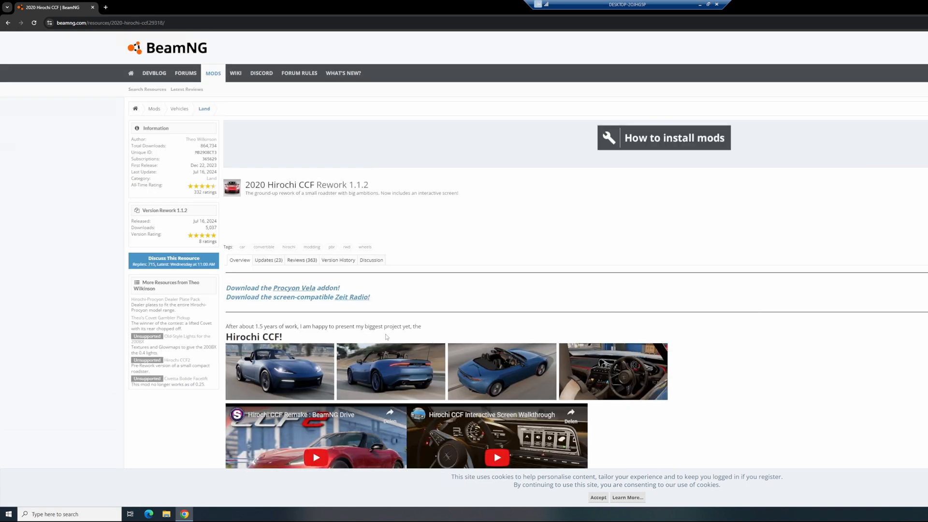
{"action": "scroll", "scroll_direction": "up", "scroll_amount": 3}
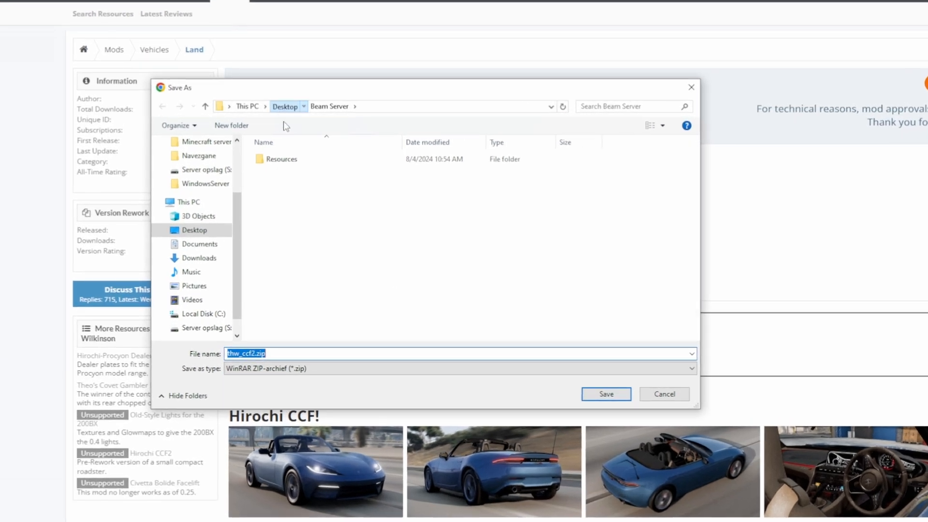
- Save thw_ccf2.zip and IsolaRocciosa.zip into Desktop\Beam Server\Resources\Client
{"action": "left_click", "coordinate": [281, 158]}
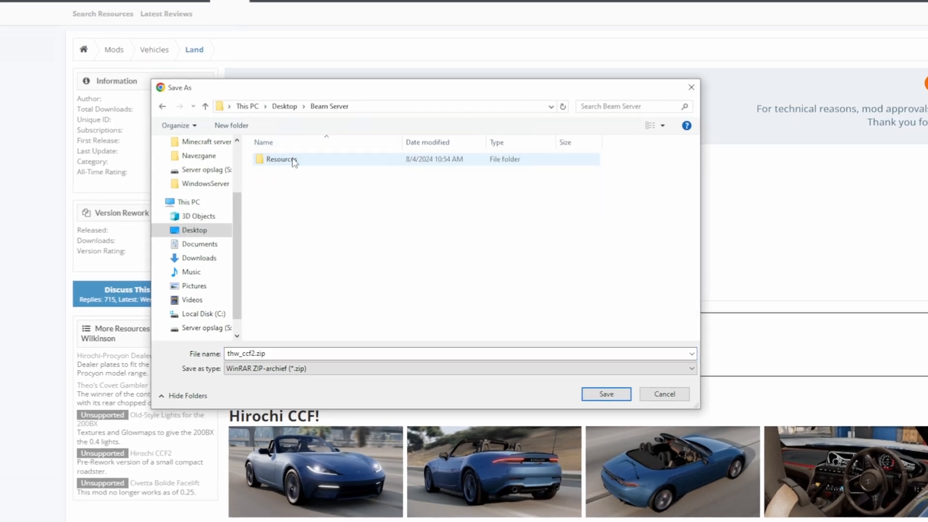
{"action": "mouse_move", "coordinate": [298, 162]}
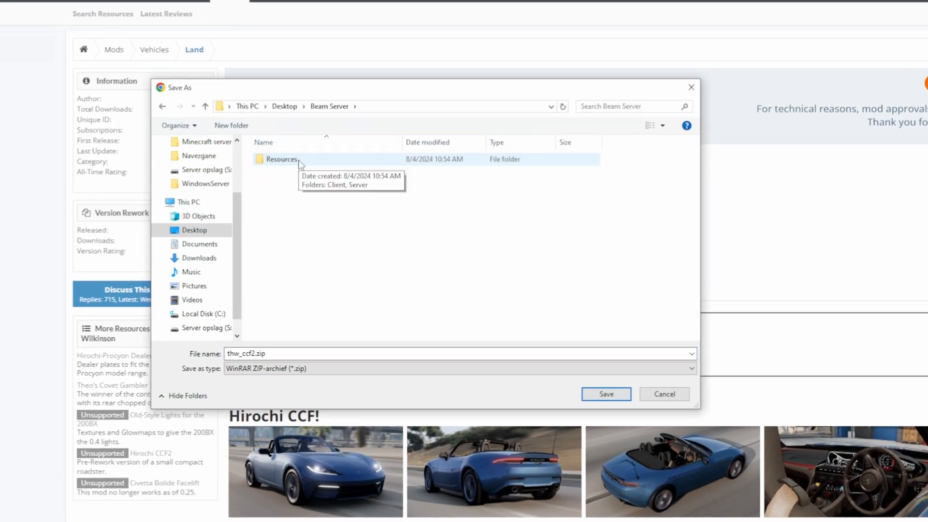
{"action": "double_click", "coordinate": [281, 159]}
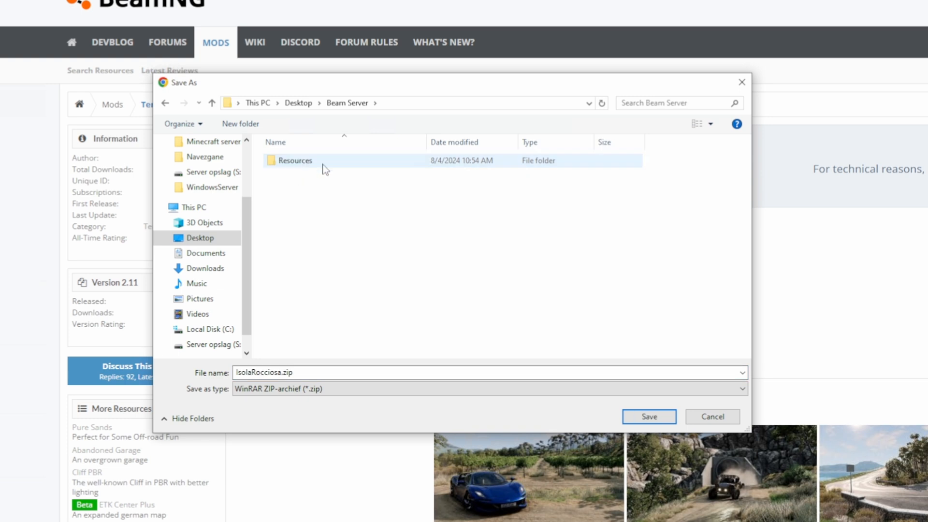
{"action": "double_click", "coordinate": [295, 160]}
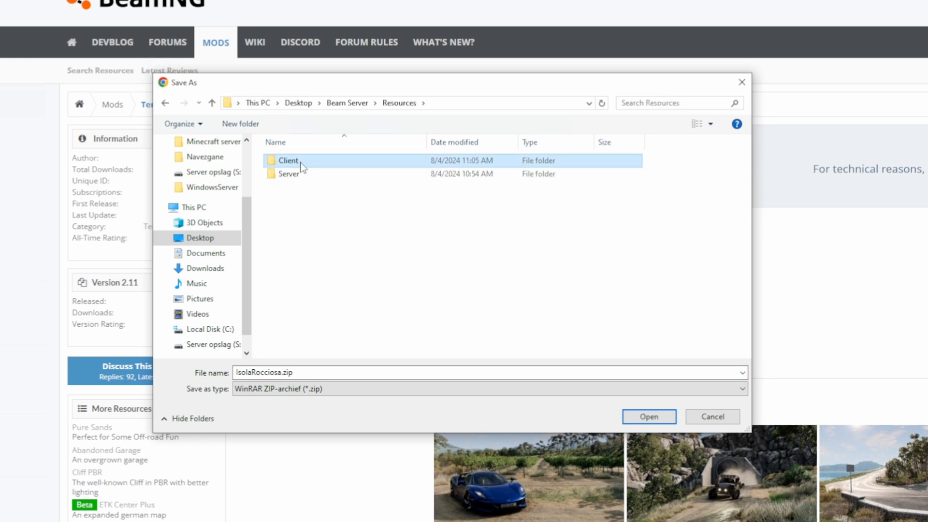
{"action": "double_click", "coordinate": [288, 160]}
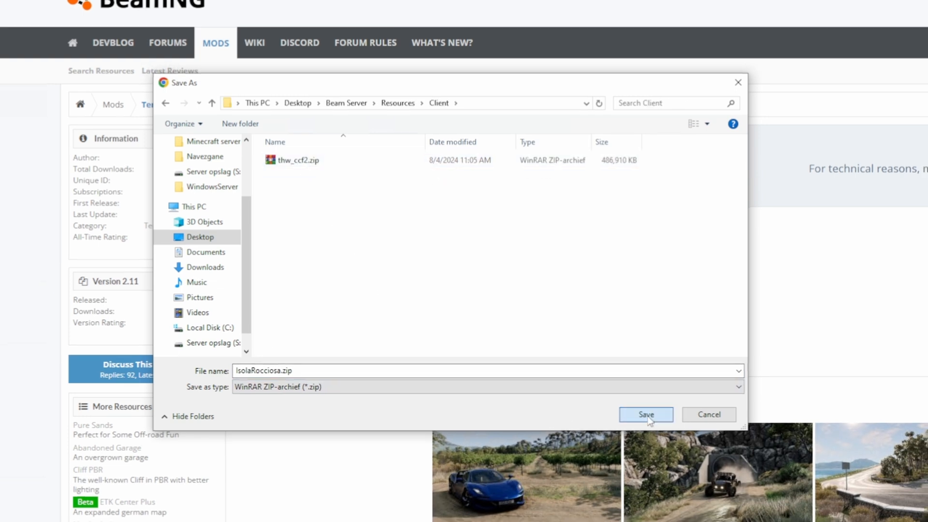
{"action": "left_click", "coordinate": [644, 415]}
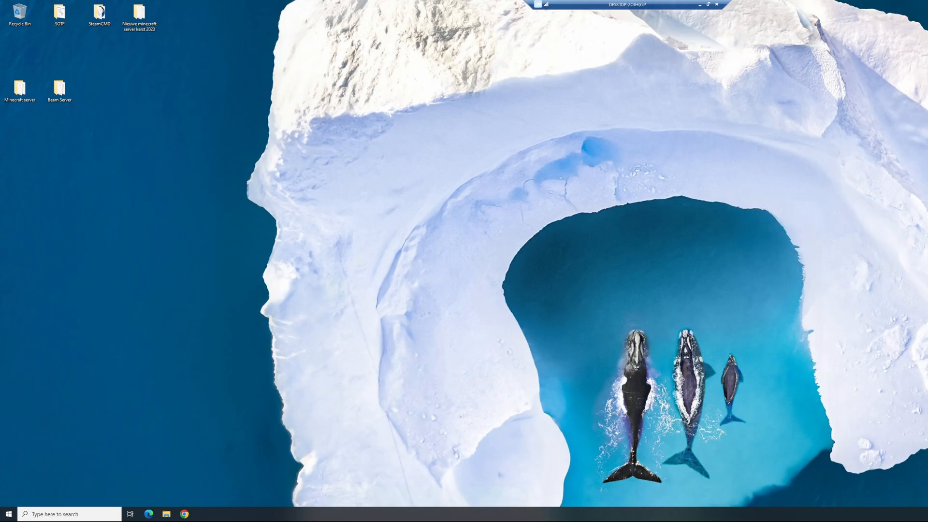
- Browse to Resources\Client and inspect IsolaRocciosa.zip's levels folder in WinRAR for the map name
{"action": "double_click", "coordinate": [59, 88]}
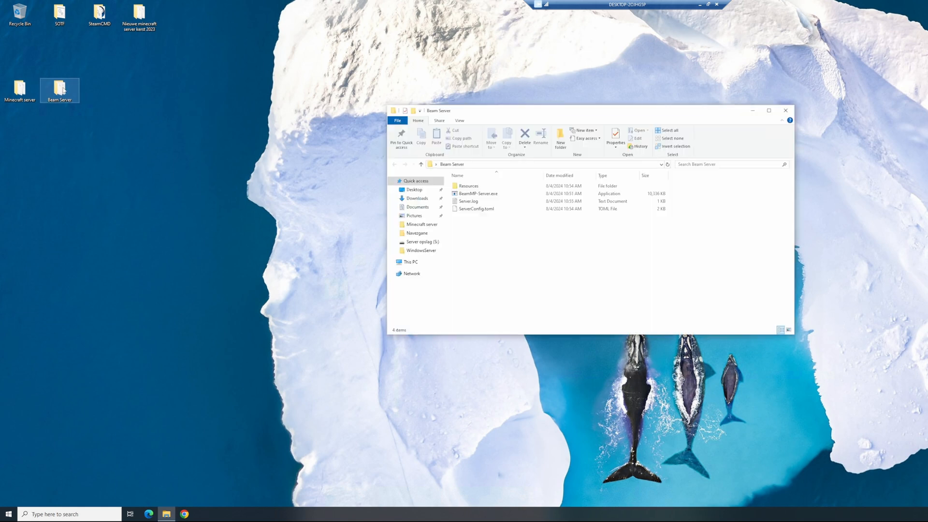
{"action": "double_click", "coordinate": [468, 186]}
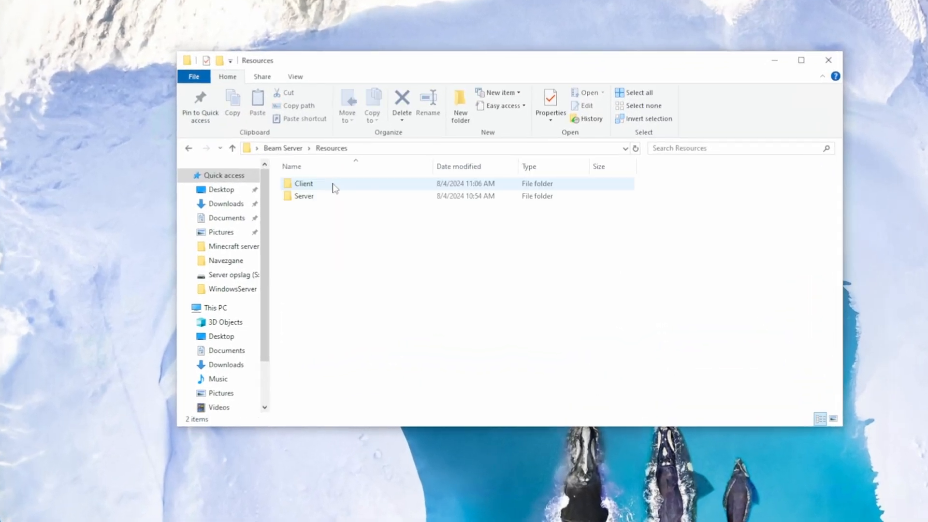
{"action": "double_click", "coordinate": [304, 183]}
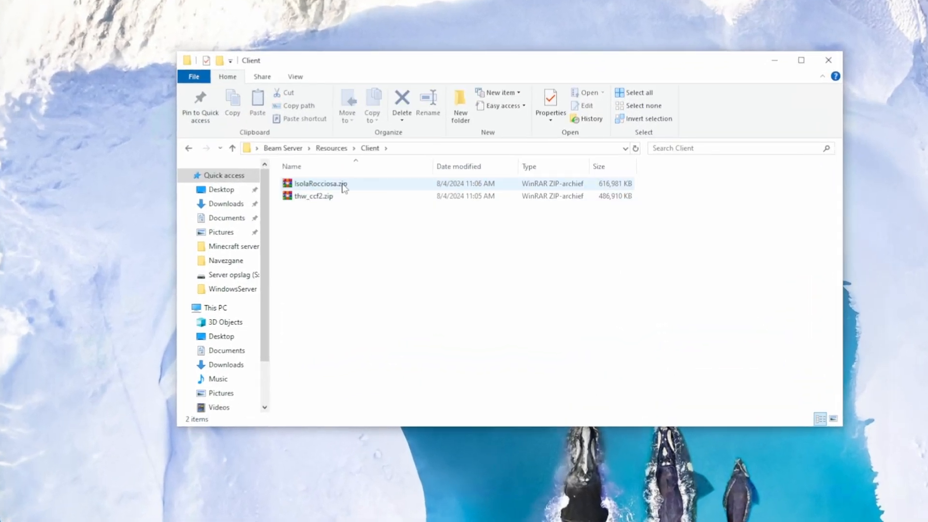
{"action": "double_click", "coordinate": [320, 184]}
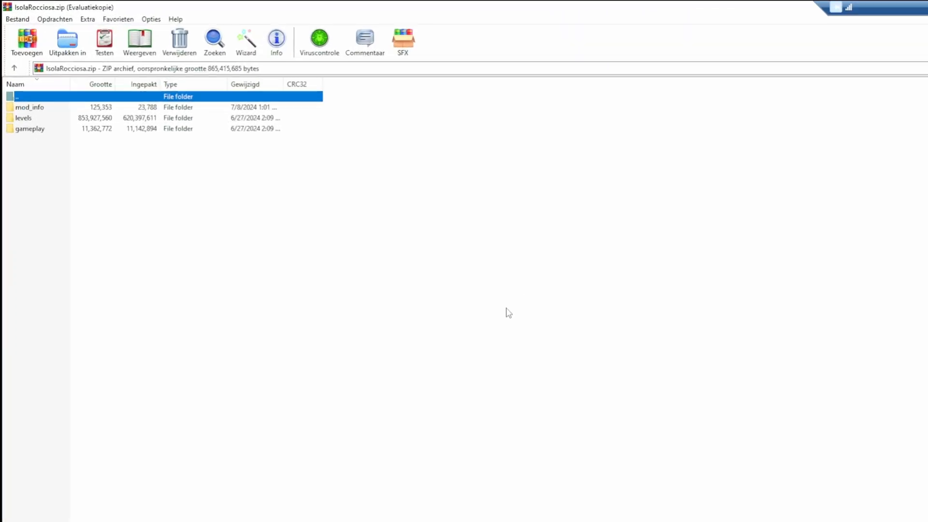
{"action": "double_click", "coordinate": [23, 117]}
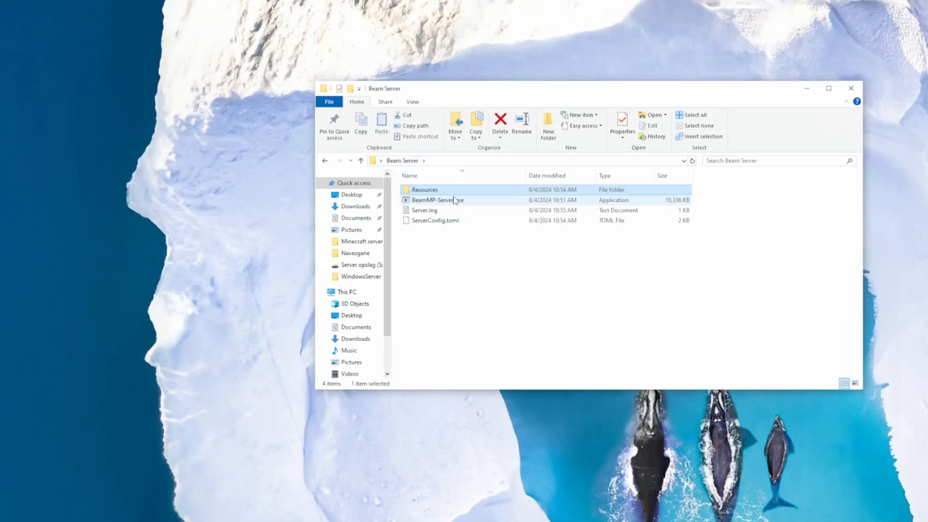
- Edit ServerConfig.toml in Notepad so Map reads /levels/isolarocciosa/info.json, then save and close
{"action": "left_click", "coordinate": [435, 220]}
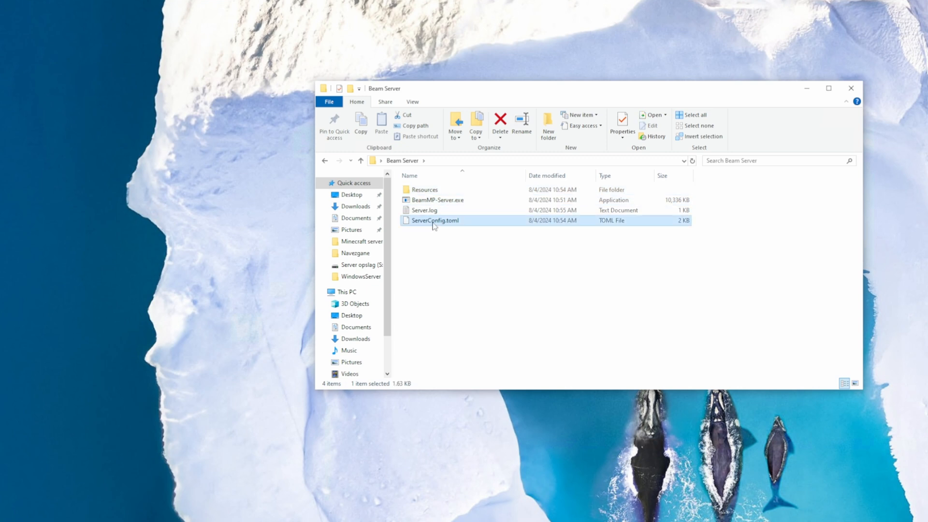
{"action": "double_click", "coordinate": [435, 220]}
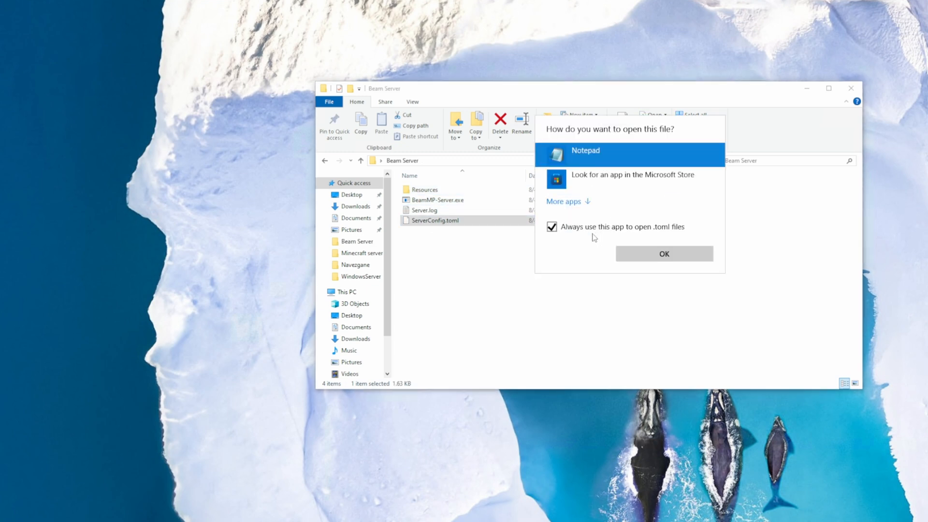
{"action": "left_click", "coordinate": [664, 253]}
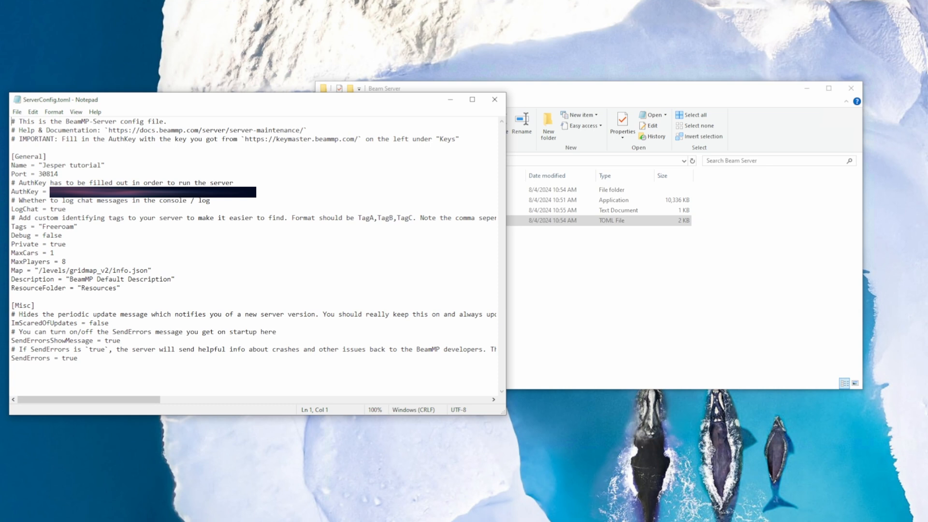
{"action": "double_click", "coordinate": [83, 270]}
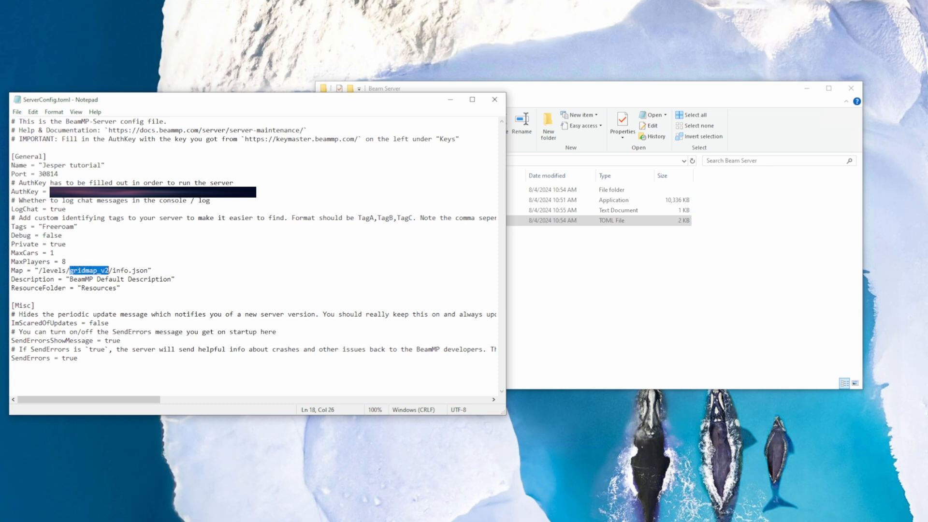
{"action": "type", "text": "isolarocciosa"}
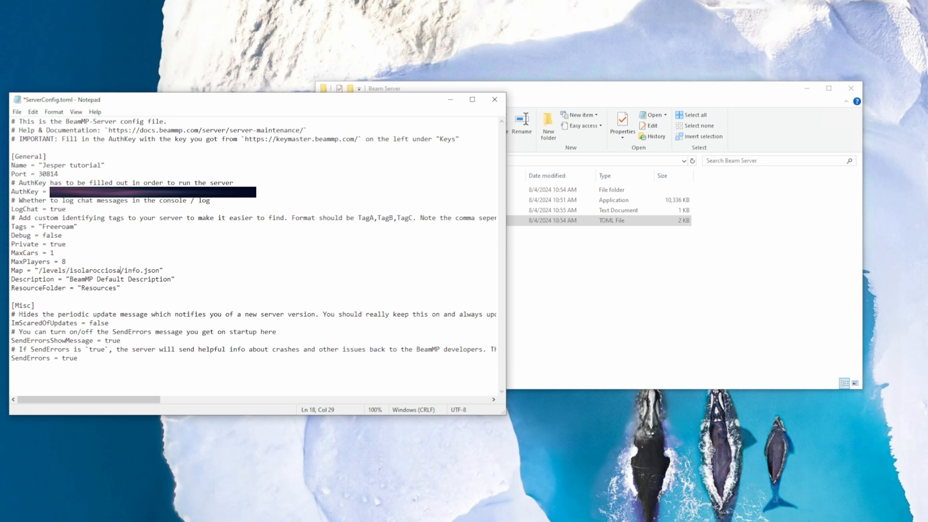
{"action": "left_click", "coordinate": [17, 111]}
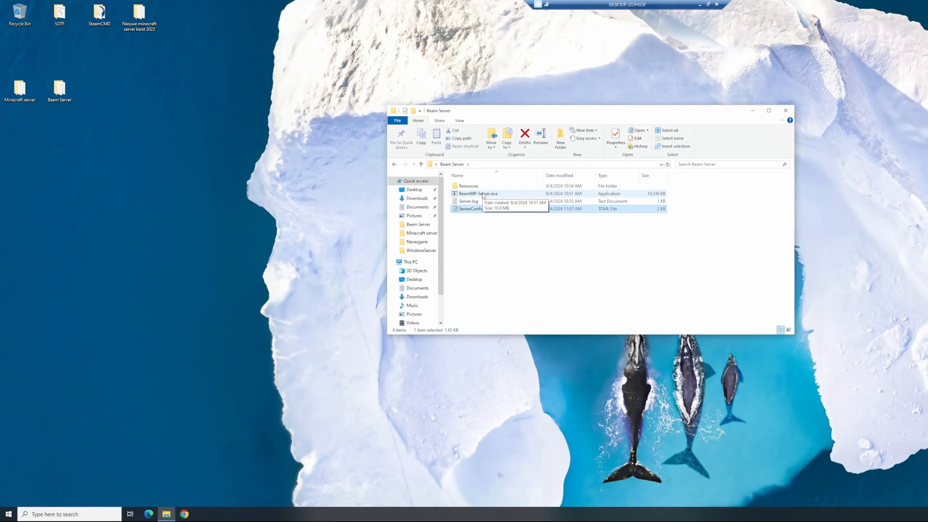
- Launch BeamMP-Server.exe so it loads 2 mods and goes online on port 30814
{"action": "double_click", "coordinate": [477, 193]}
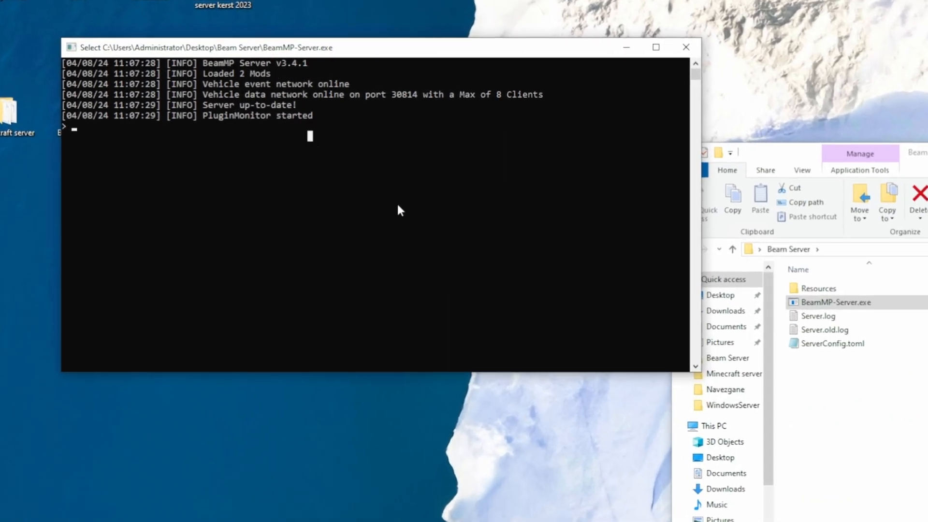
{"action": "mouse_move", "coordinate": [373, 210]}
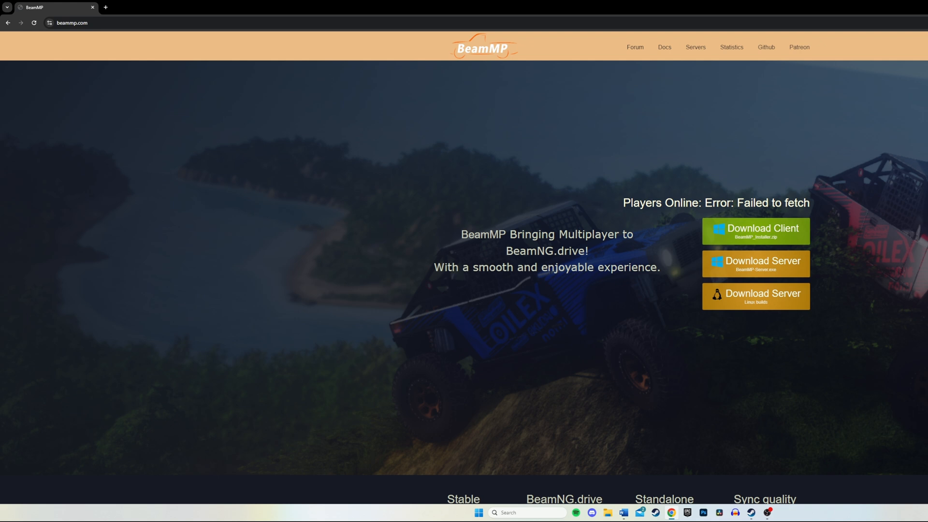
- Download the BeamMP client installer zip from beammp.com and save it to this PC
{"action": "key", "text": "f11"}
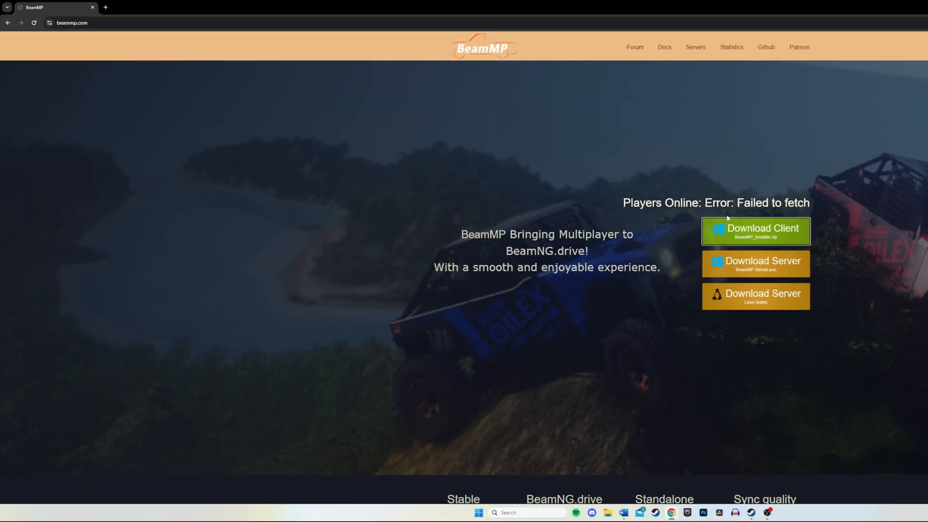
{"action": "left_click", "coordinate": [756, 230]}
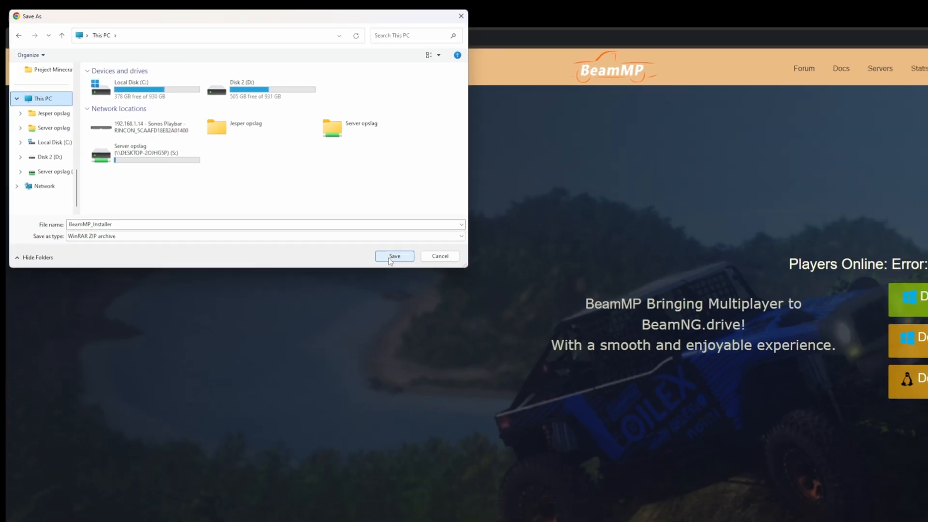
{"action": "left_click", "coordinate": [393, 256]}
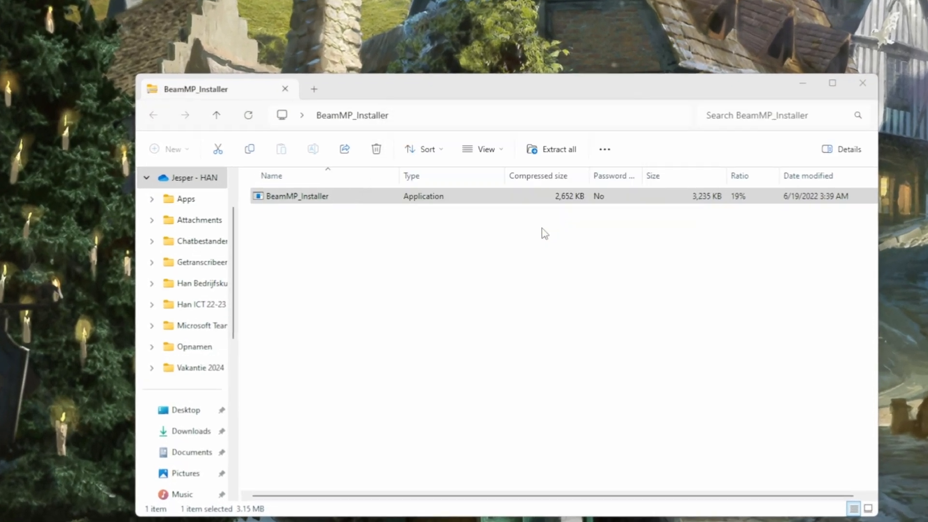
- Install BeamMP with the default folder, no desktop shortcut, and start the launcher on finish
{"action": "double_click", "coordinate": [296, 196]}
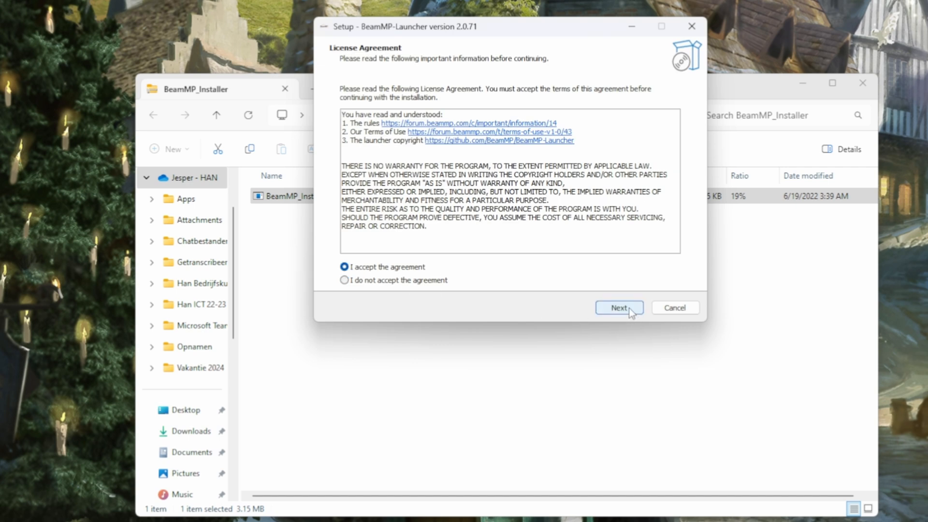
{"action": "left_click", "coordinate": [618, 307]}
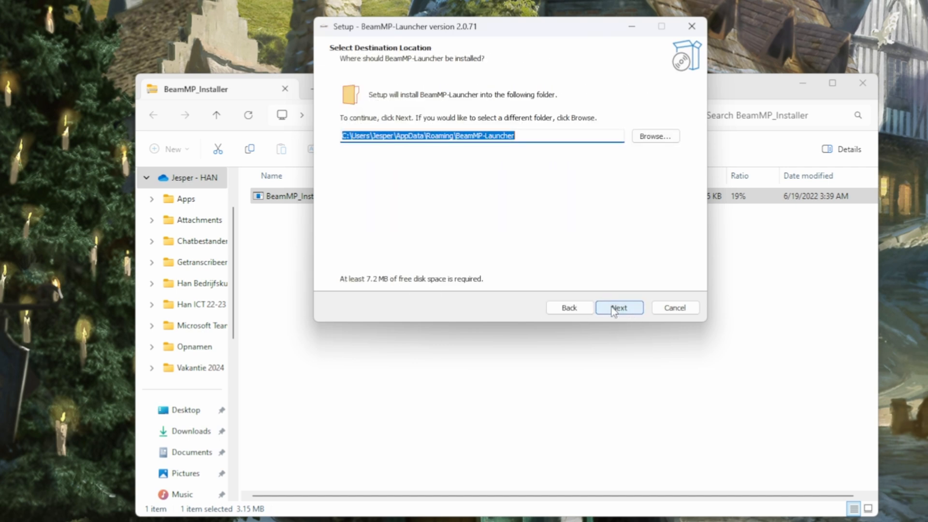
{"action": "left_click", "coordinate": [618, 308]}
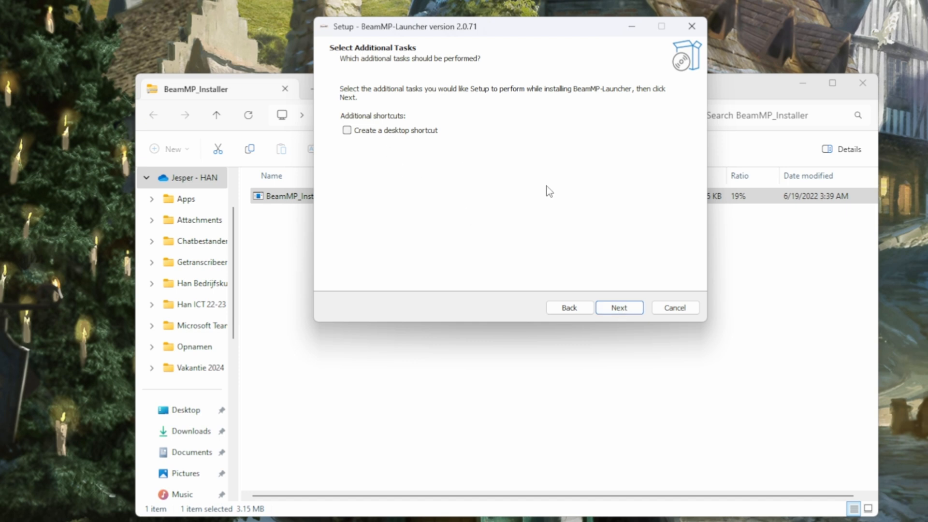
{"action": "left_click", "coordinate": [619, 308]}
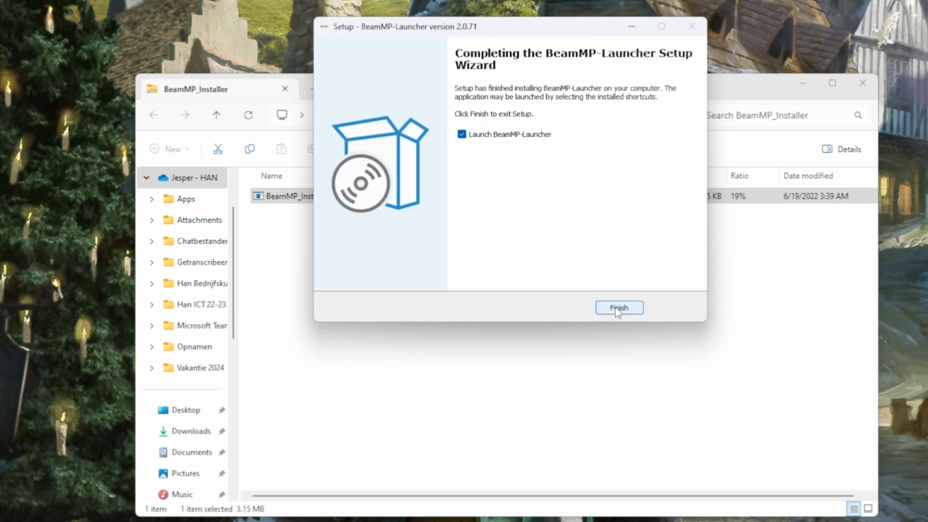
{"action": "left_click", "coordinate": [619, 307]}
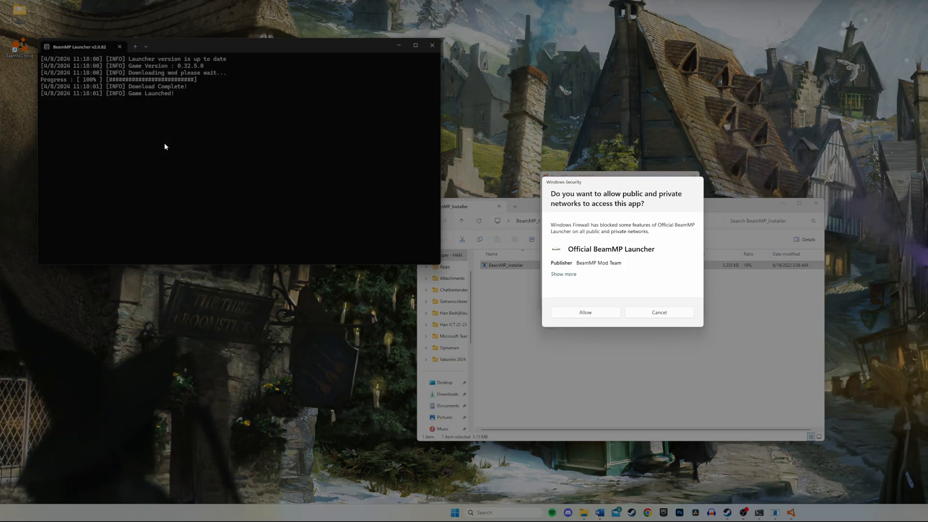
- Allow the BeamMP launcher through the firewall and start BeamNG.drive normally
{"action": "left_click", "coordinate": [584, 312]}
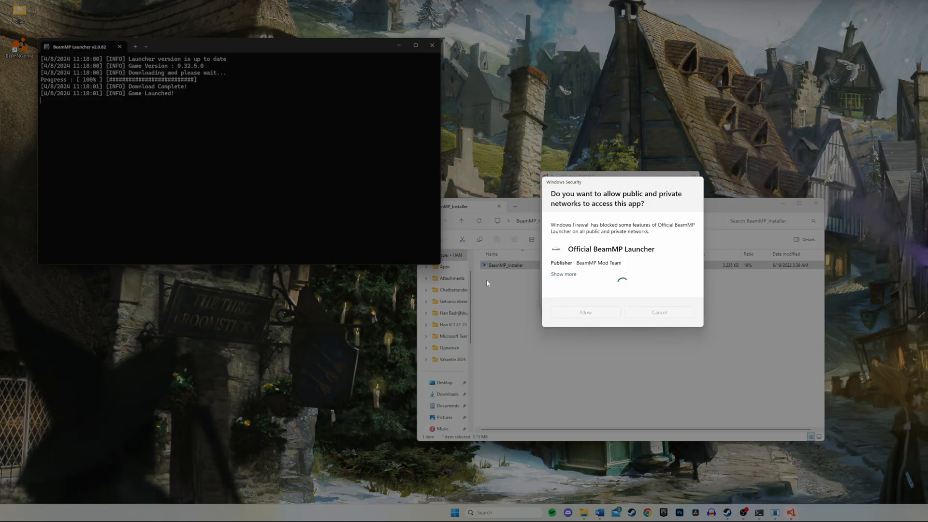
{"action": "left_click", "coordinate": [584, 312]}
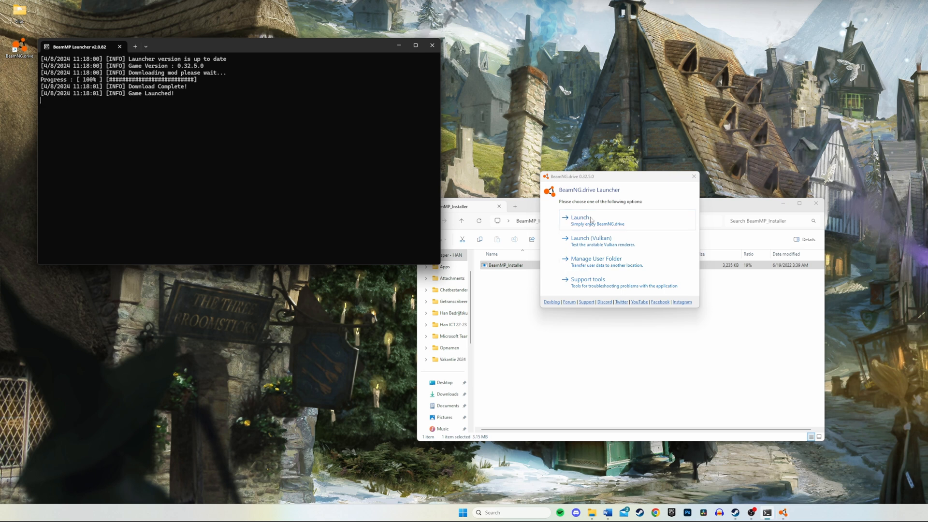
{"action": "left_click", "coordinate": [581, 217]}
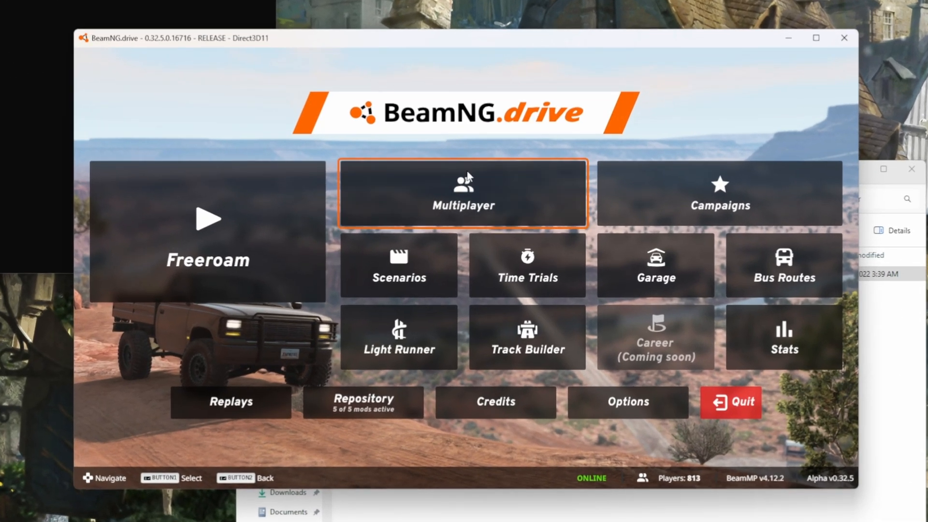
- Enter Multiplayer, accept the BeamMP terms and sign in to the multiplayer account
{"action": "left_click", "coordinate": [463, 192]}
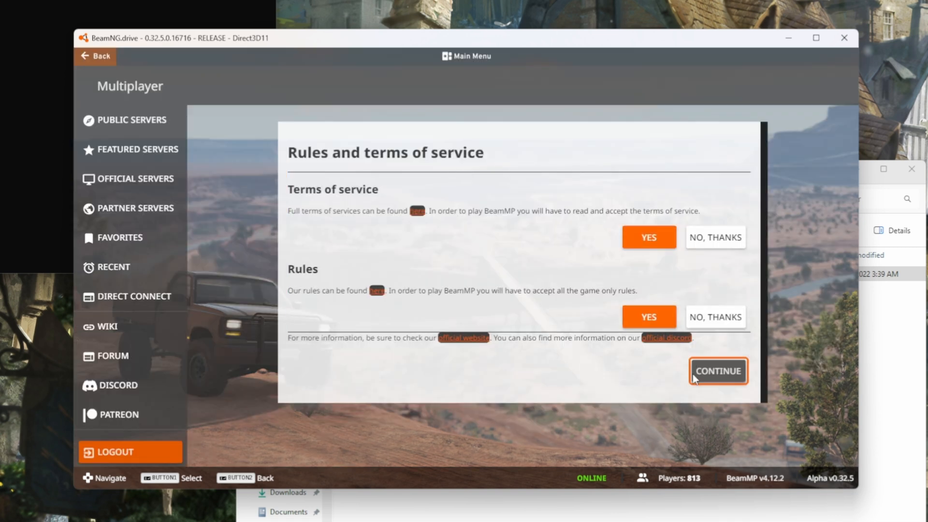
{"action": "left_click", "coordinate": [718, 372]}
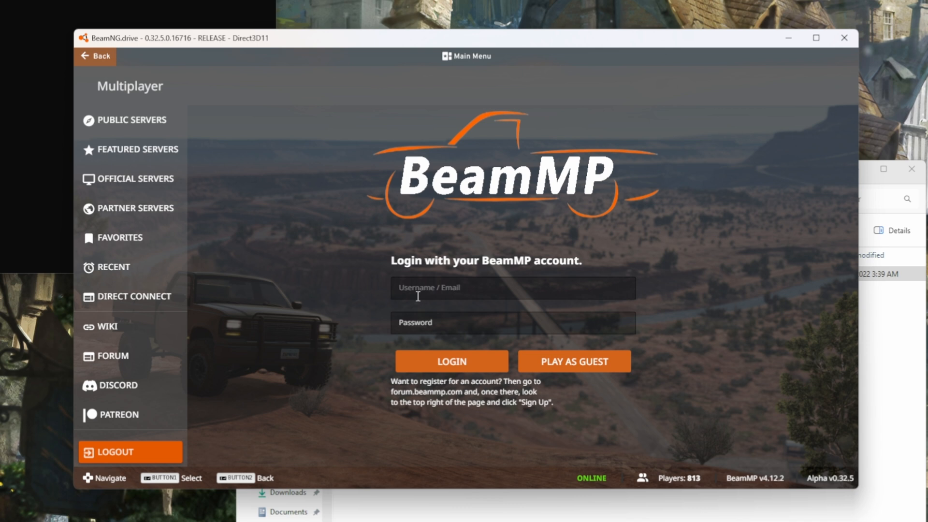
{"action": "left_click", "coordinate": [513, 288]}
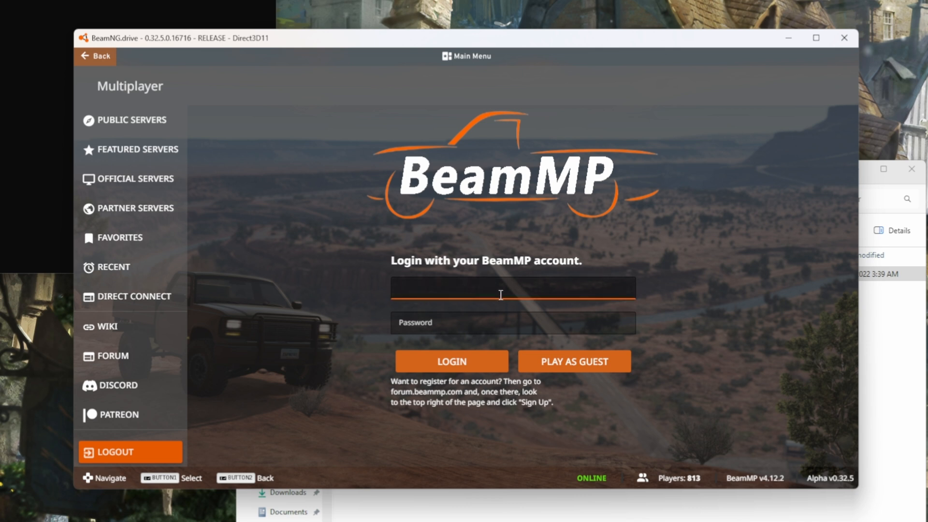
{"action": "left_click", "coordinate": [574, 361]}
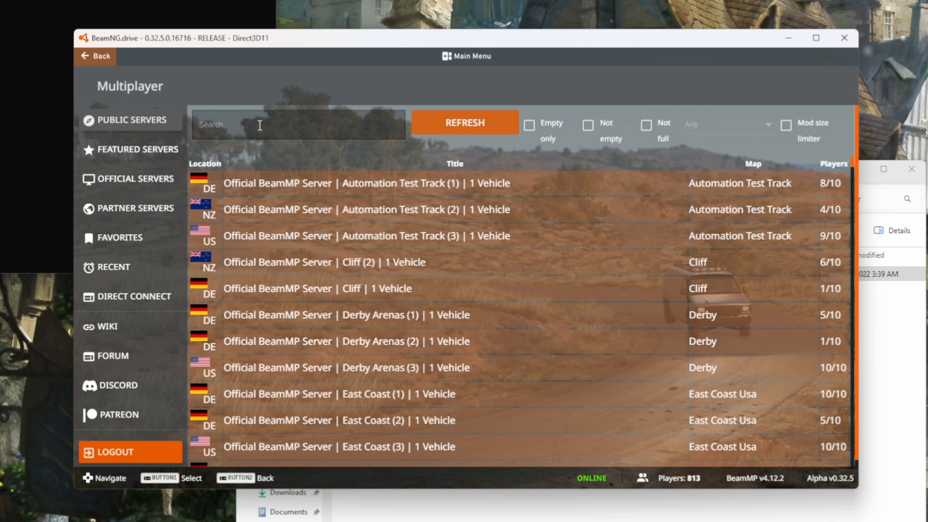
- Search the server list for 'Jesper', find nothing, clear the filter and go to Direct Connect
{"action": "type", "text": "Jesper"}
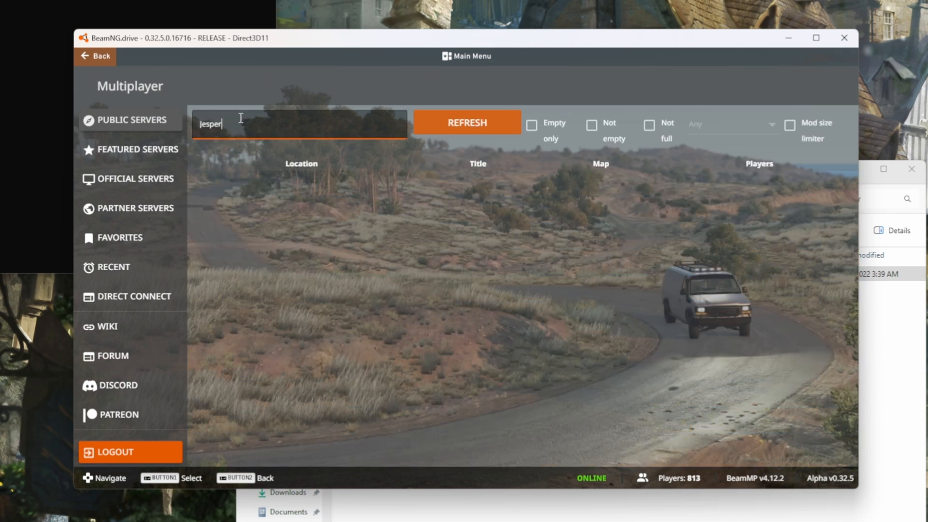
{"action": "left_click", "coordinate": [465, 123]}
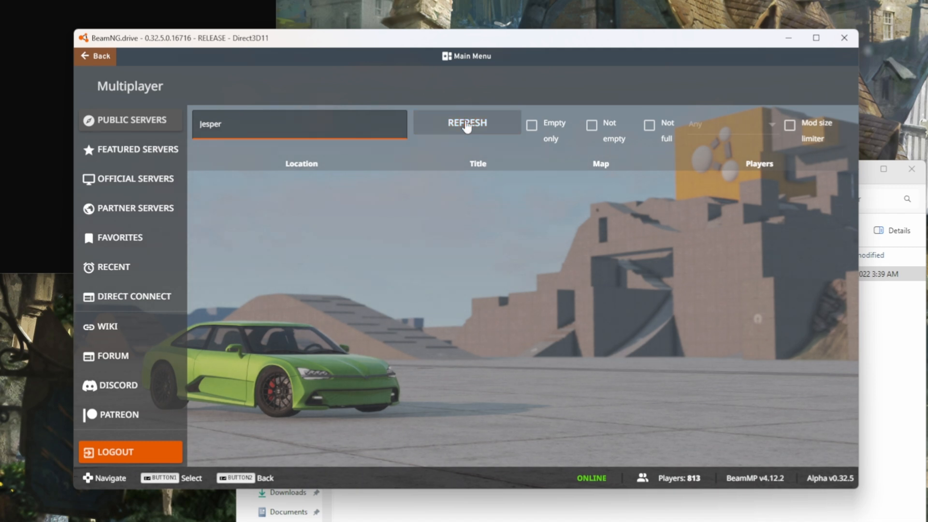
{"action": "left_click", "coordinate": [466, 123]}
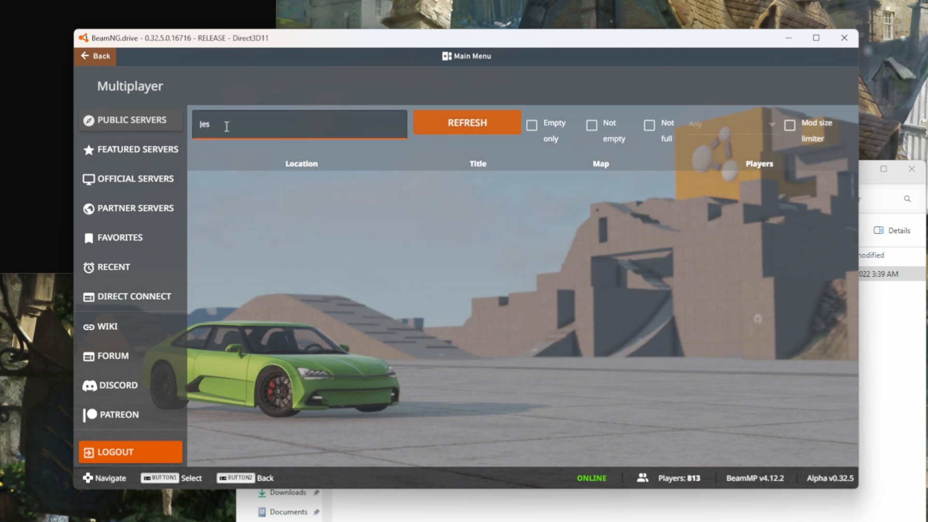
{"action": "left_click", "coordinate": [466, 123]}
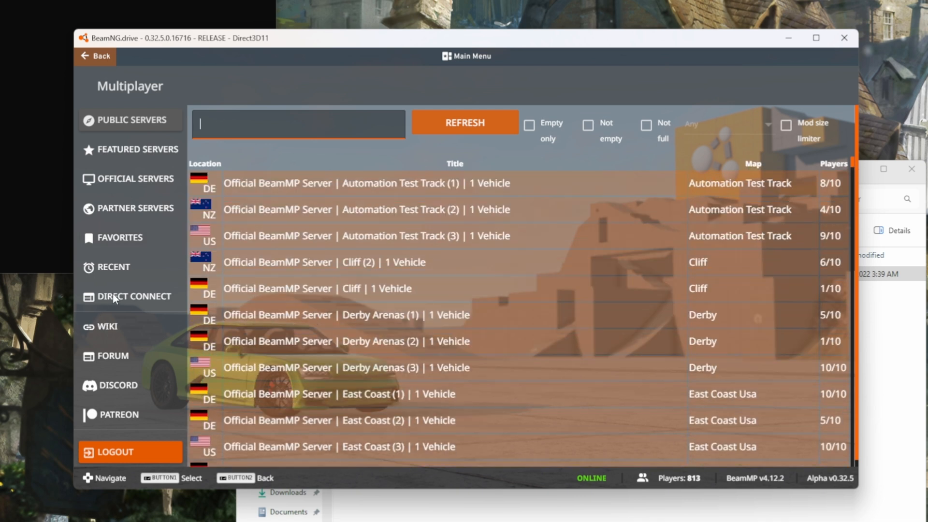
{"action": "left_click", "coordinate": [130, 296]}
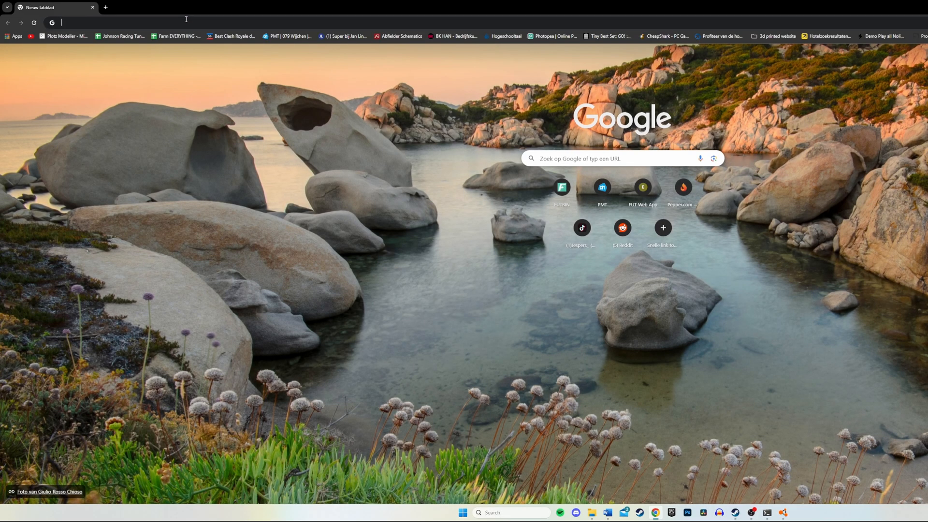
- Look up 'what is my ip' in a new Chrome tab to find the public IP address
{"action": "type", "text": "what is m"}
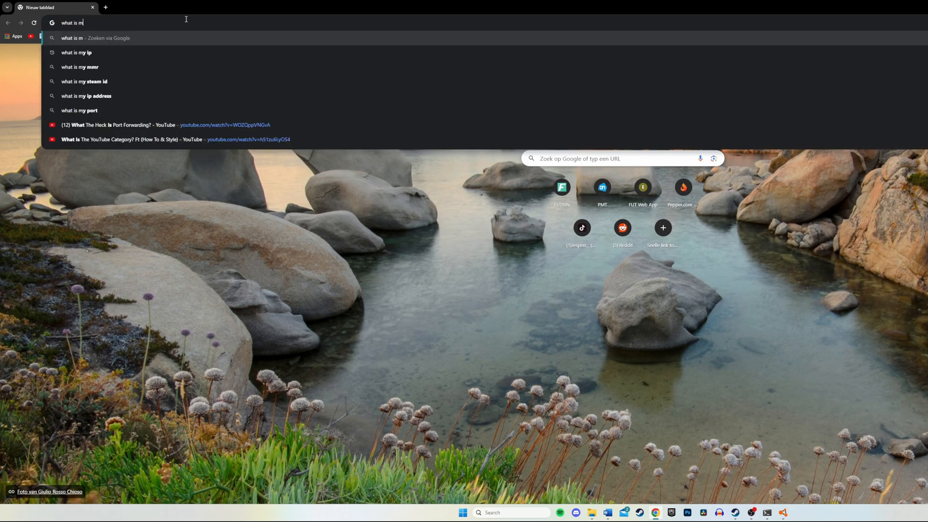
{"action": "left_click", "coordinate": [76, 52]}
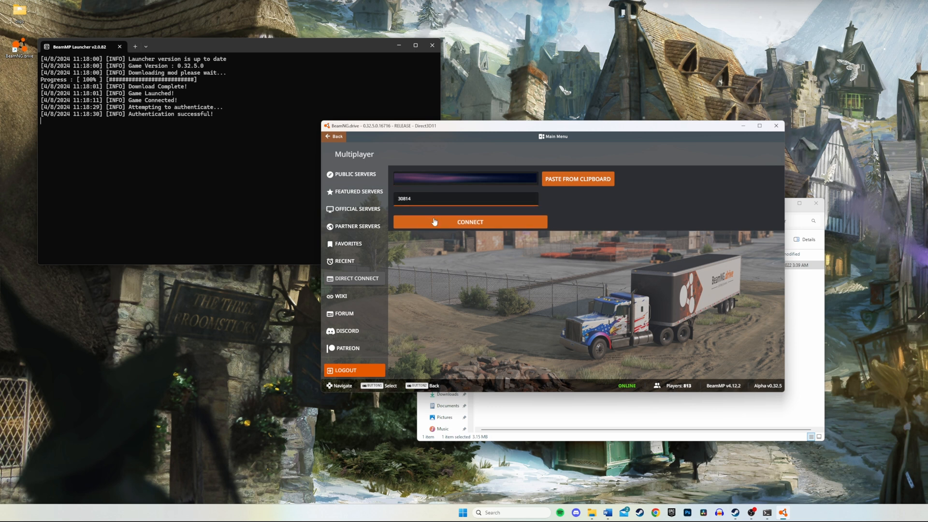
- Connect to the server at the entered IP address on port 30814
{"action": "left_click", "coordinate": [470, 222]}
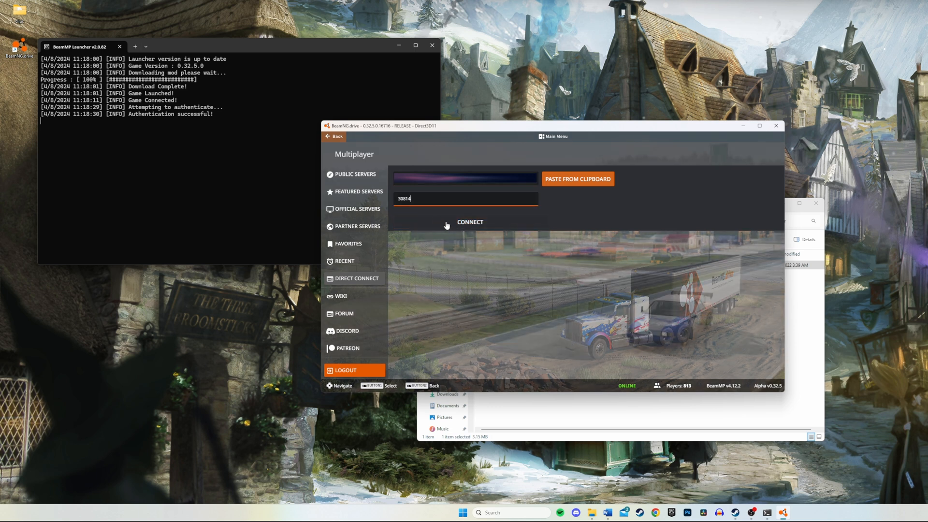
{"action": "left_click", "coordinate": [470, 222]}
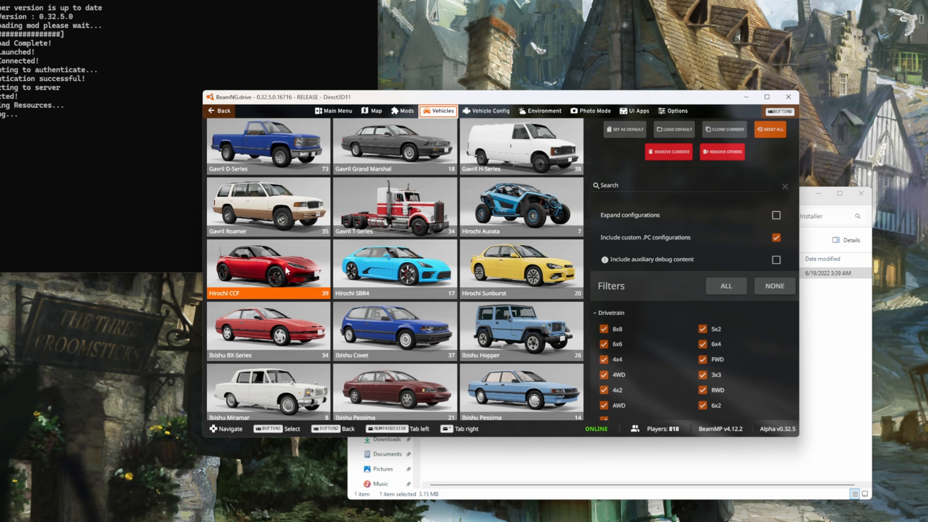
- Spawn the Hirochi CCF 210-4S Belasco Interceptor (DCT) by replacing the current vehicle
{"action": "left_click", "coordinate": [267, 267]}
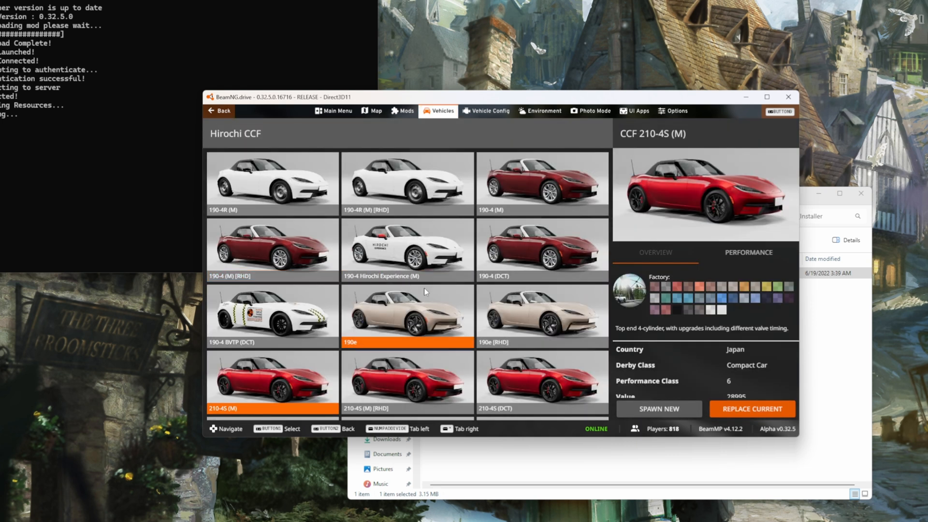
{"action": "scroll", "scroll_direction": "down", "scroll_amount": 3}
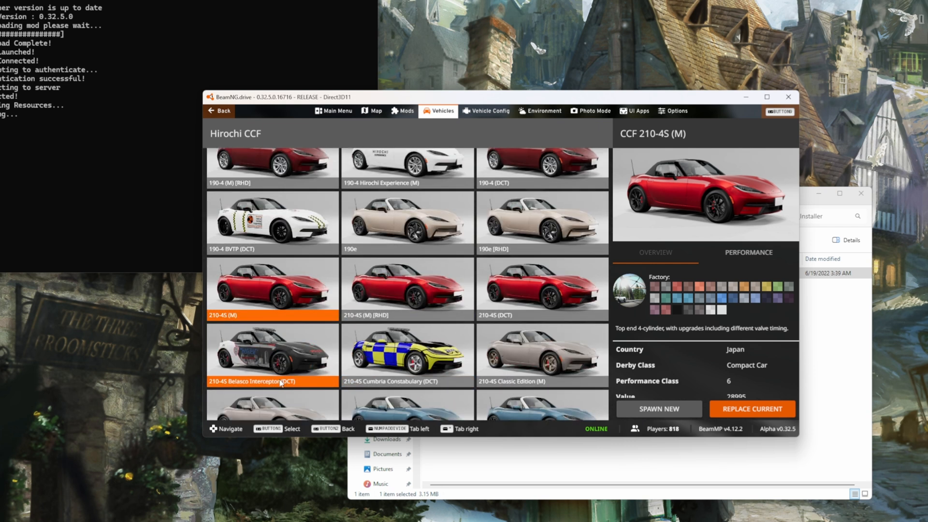
{"action": "left_click", "coordinate": [272, 354]}
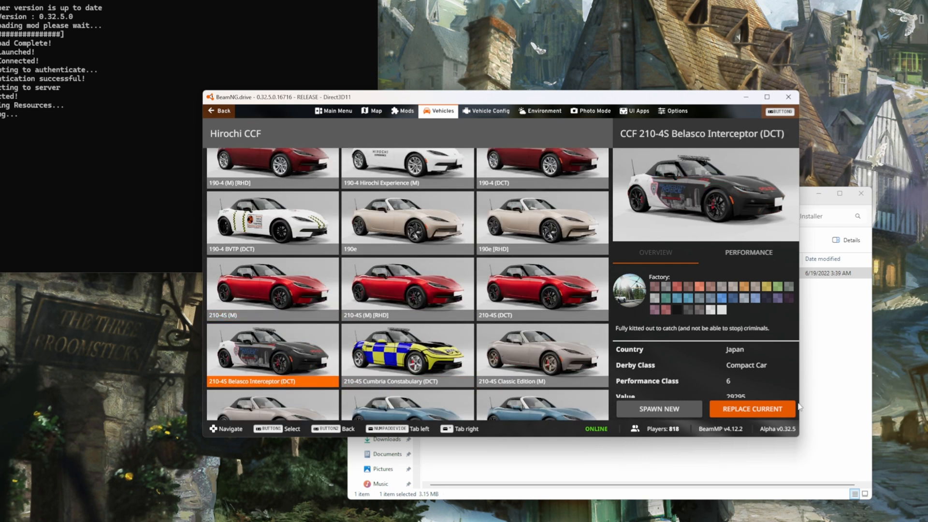
{"action": "left_click", "coordinate": [752, 409]}
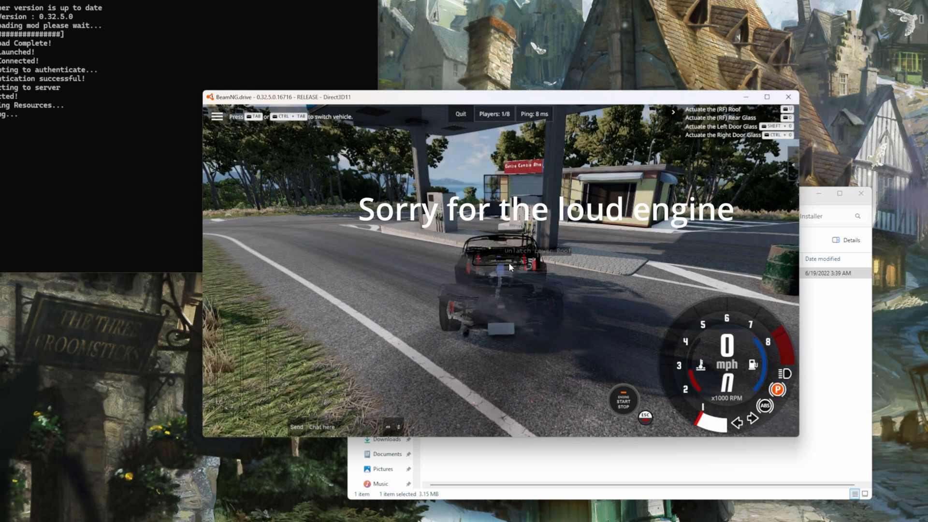